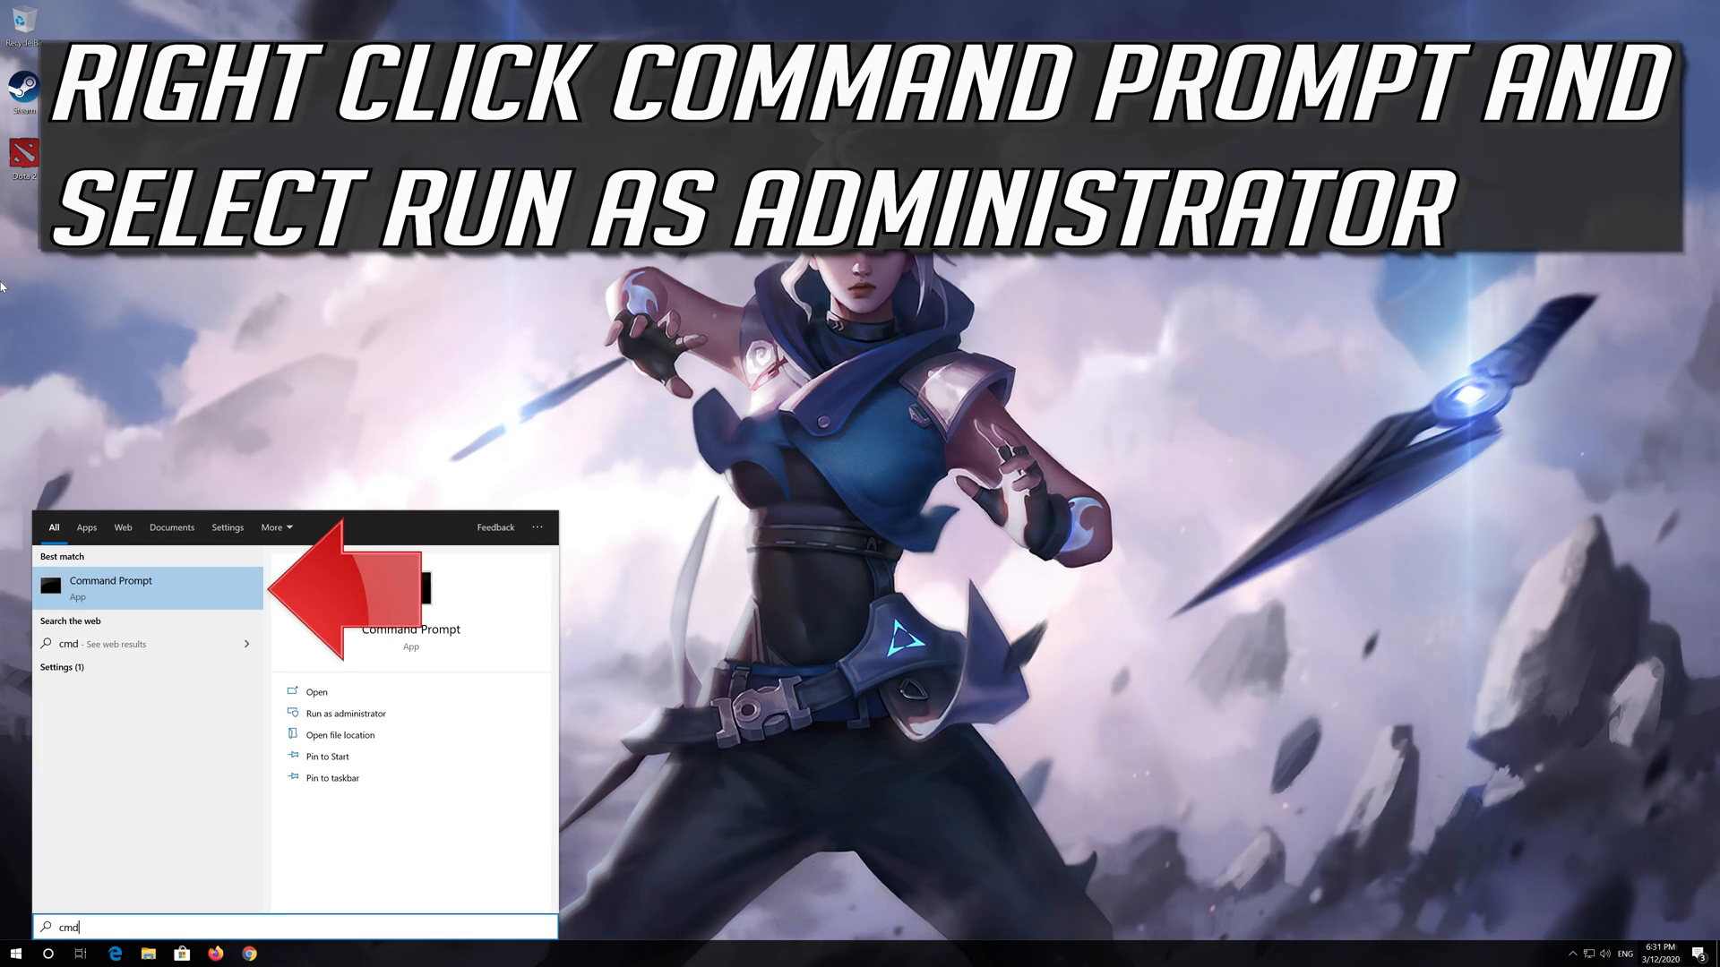
Step: Launch Command Prompt from the cmd search result as administrator and accept the UAC prompt
{"action": "right_click", "coordinate": [109, 588]}
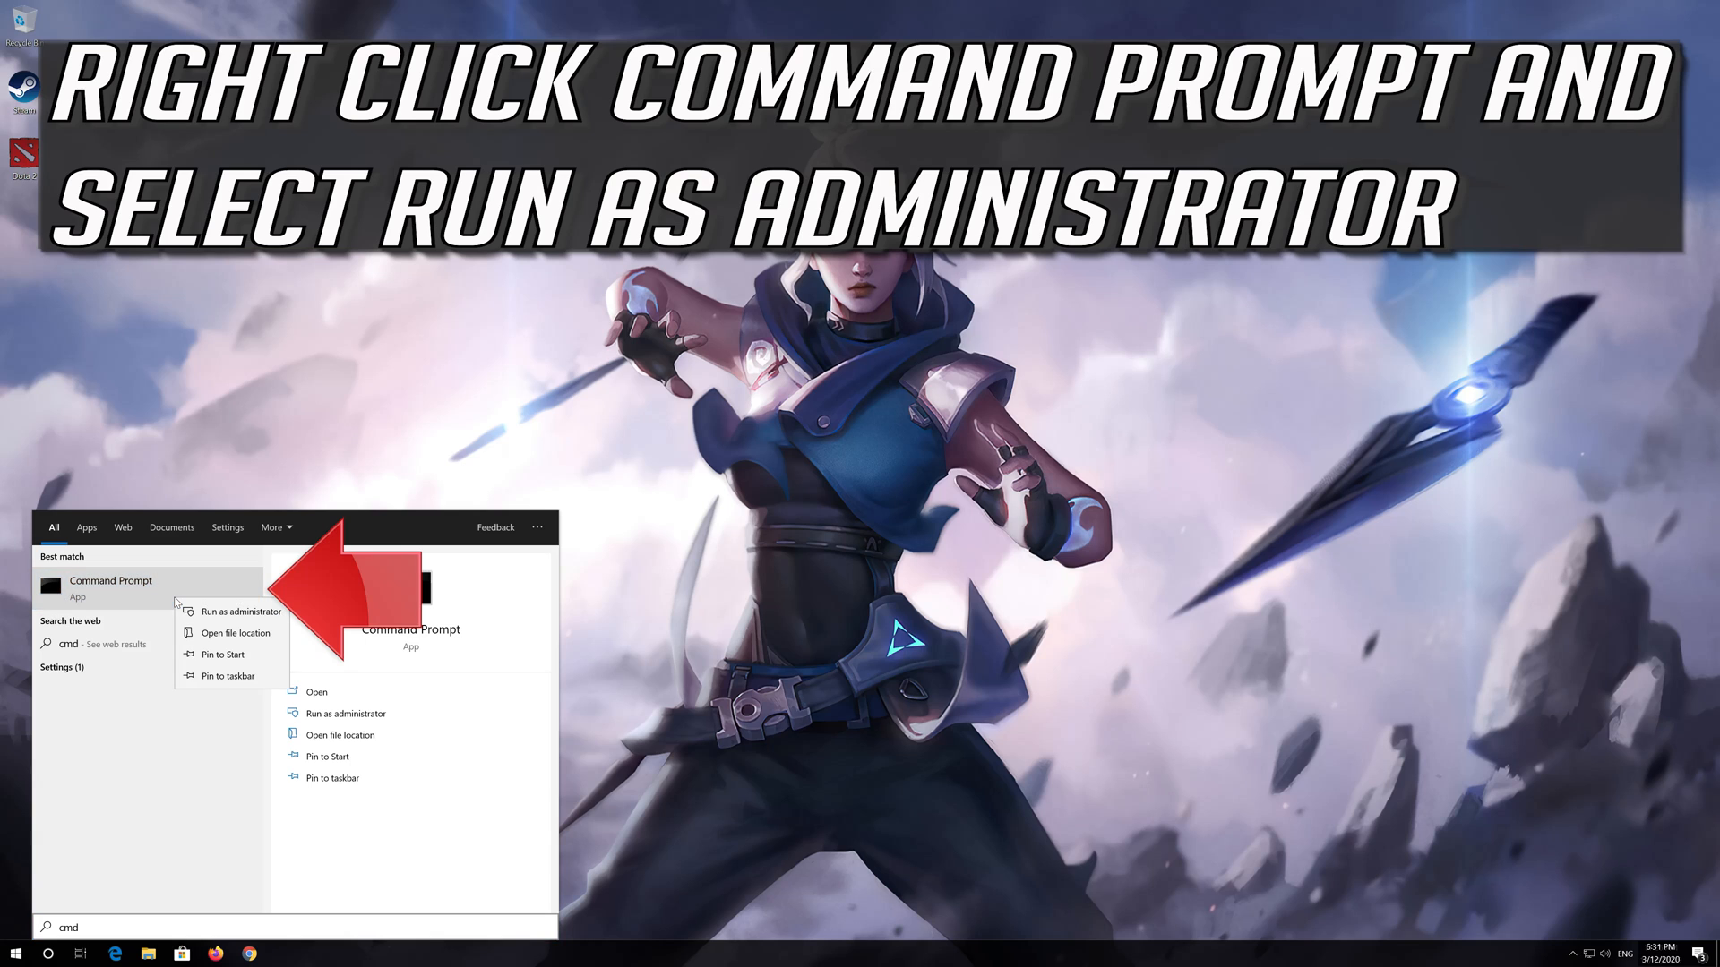
{"action": "left_click", "coordinate": [238, 611]}
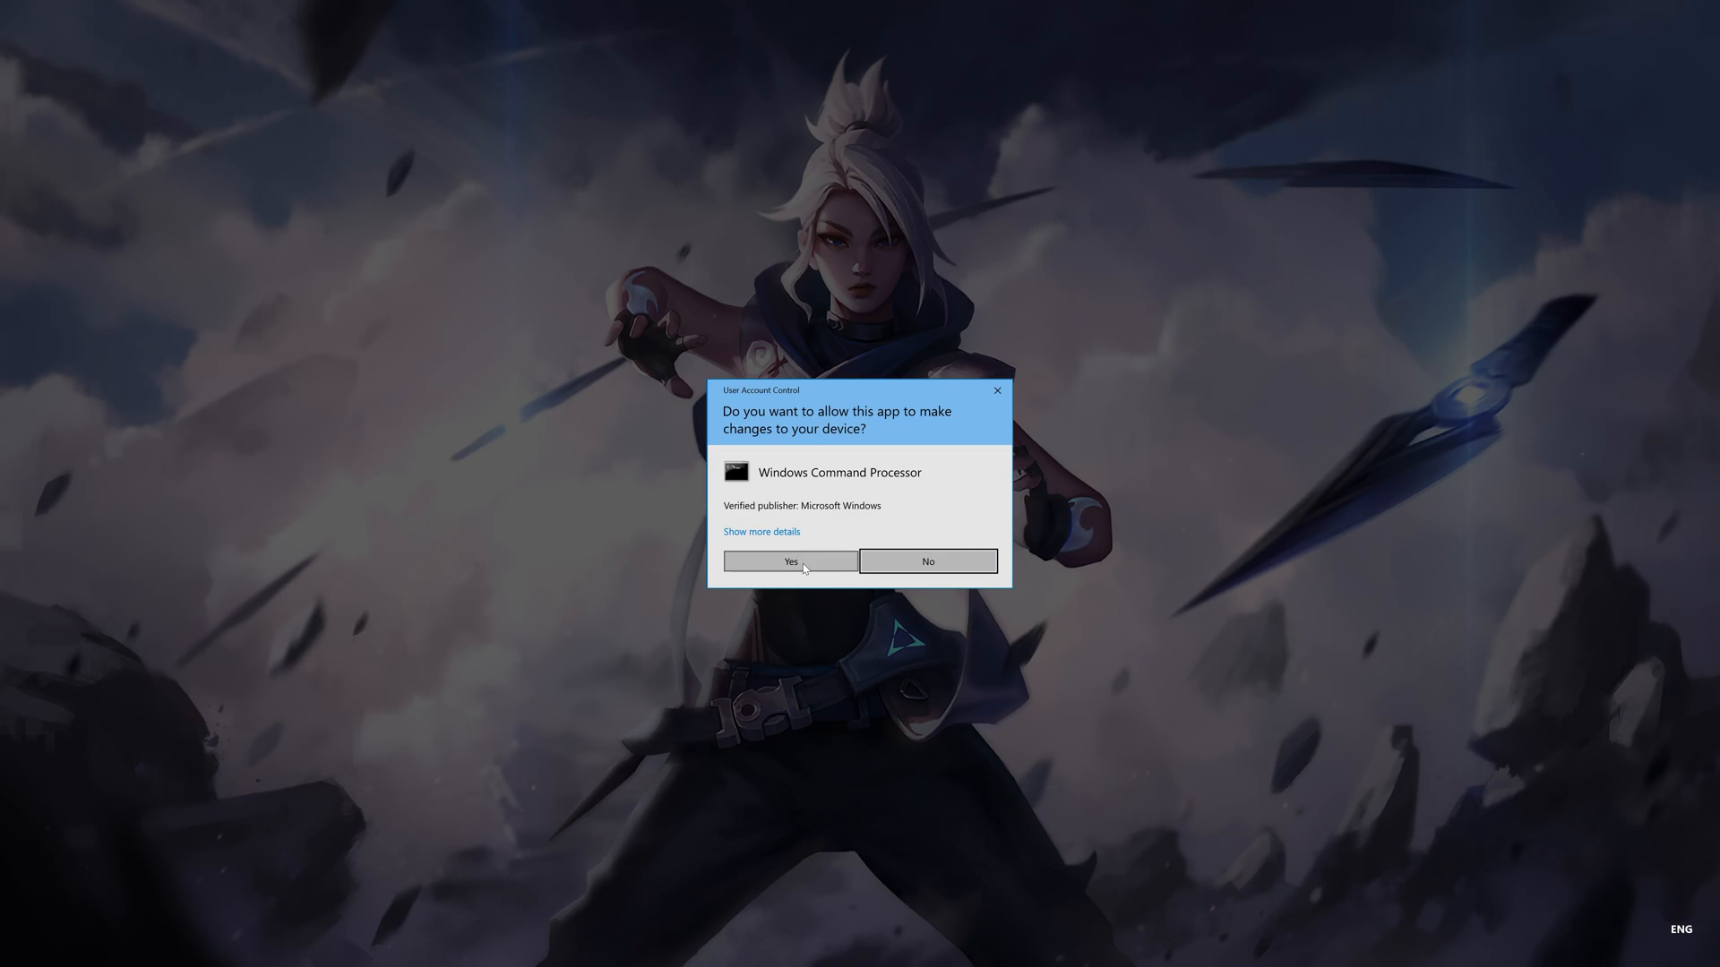
{"action": "left_click", "coordinate": [788, 561]}
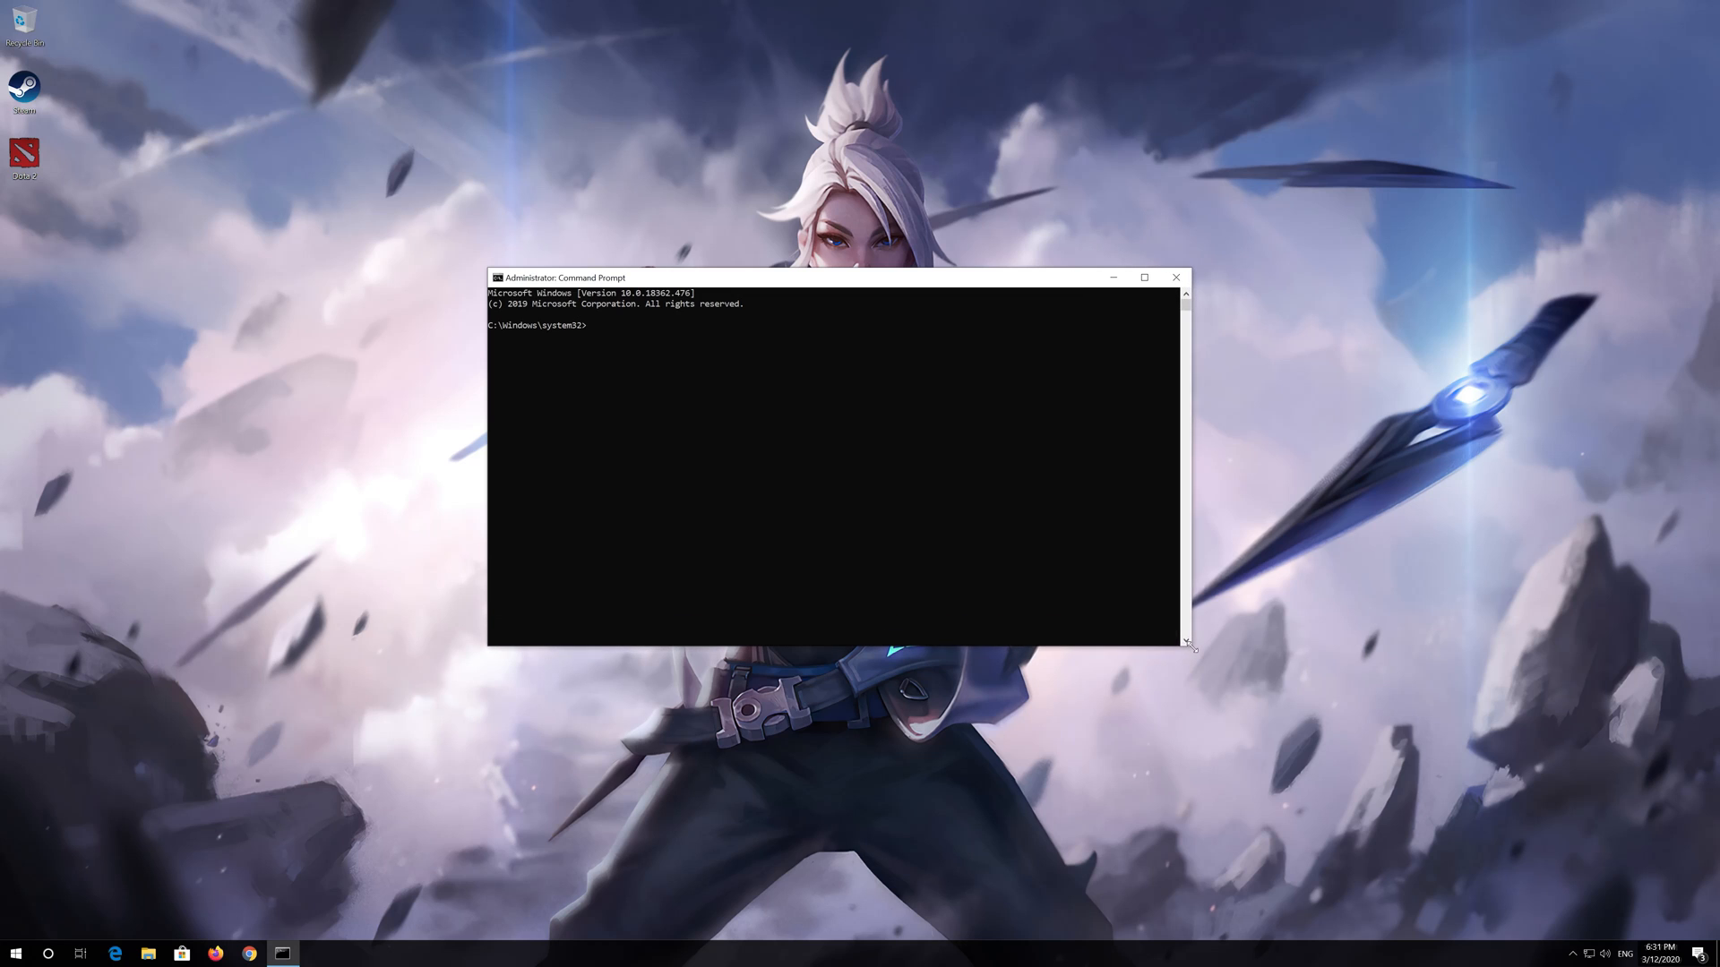
Step: Reset the IP stack with netsh int ip reset, logging to c:\resetlog.txt
{"action": "type", "text": "netsh int i"}
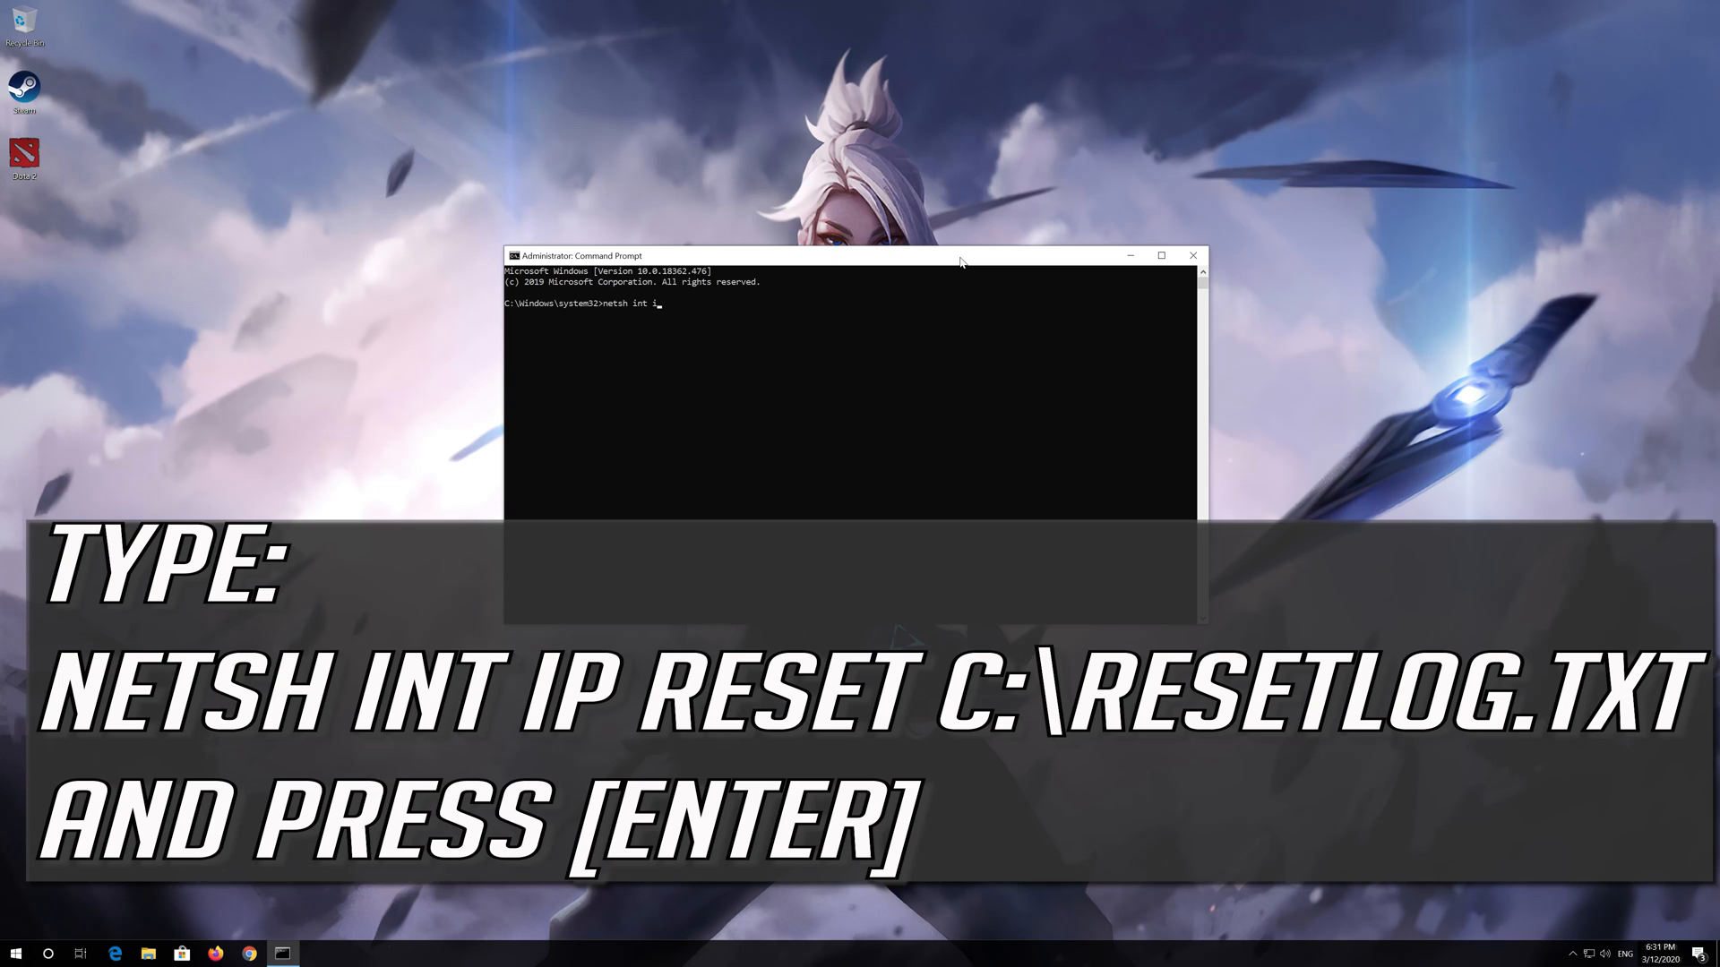
{"action": "type", "text": "p r"}
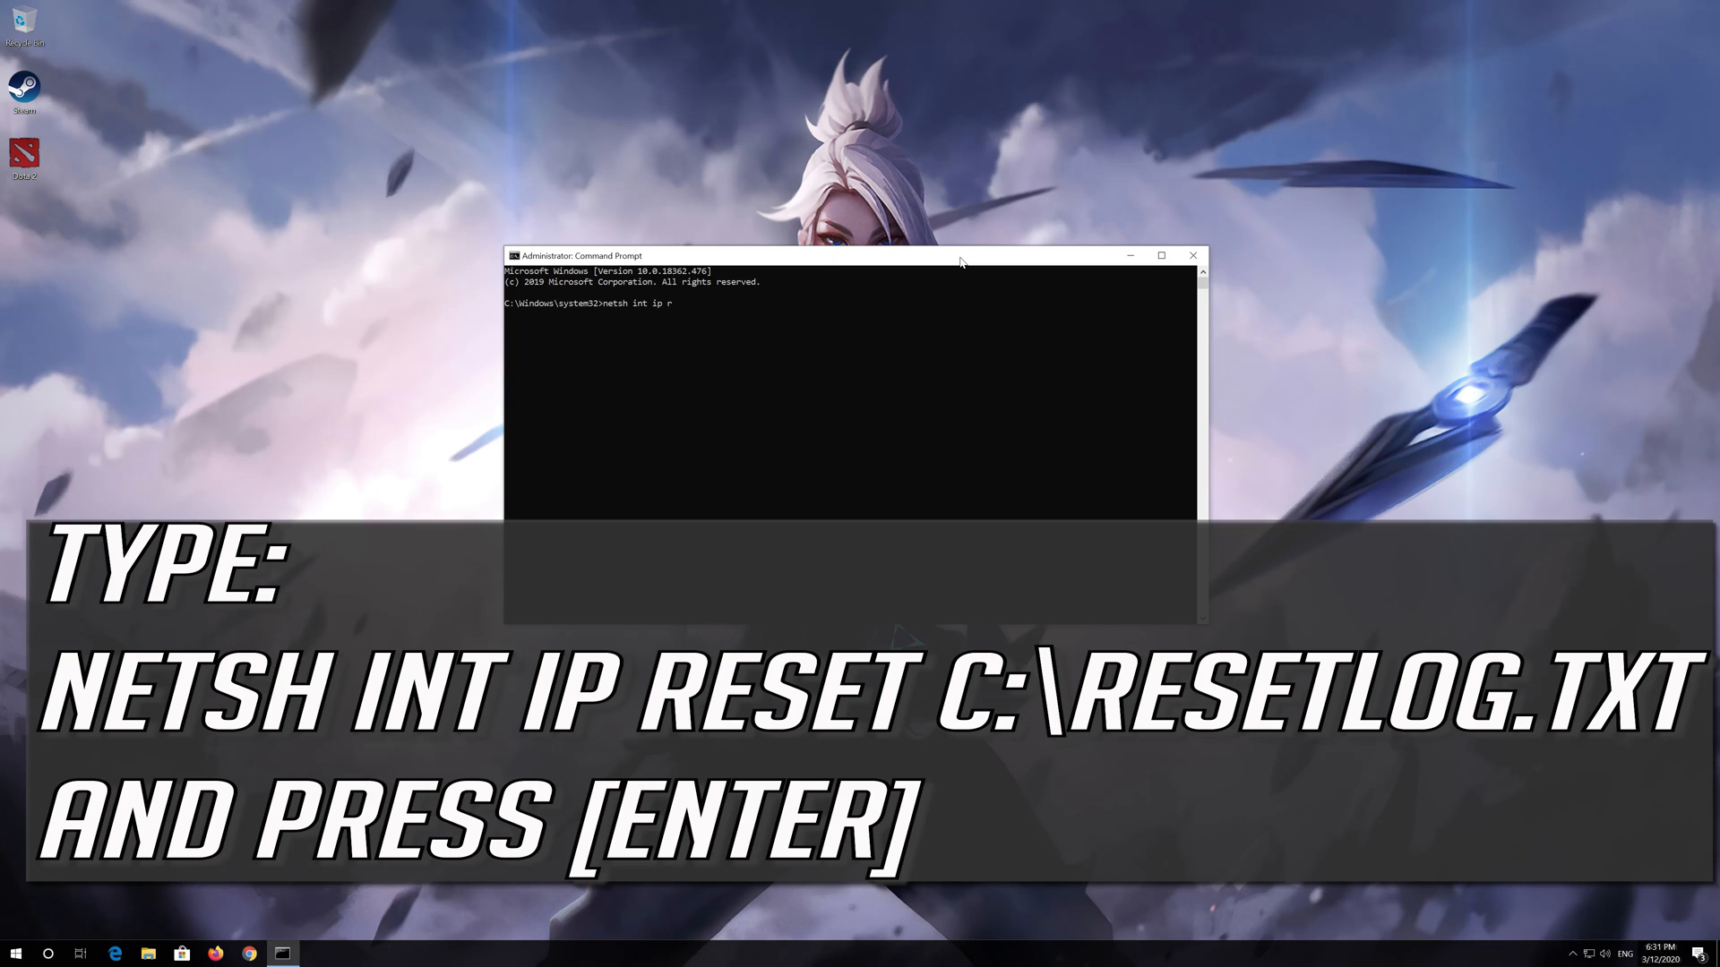
{"action": "type", "text": "eset"}
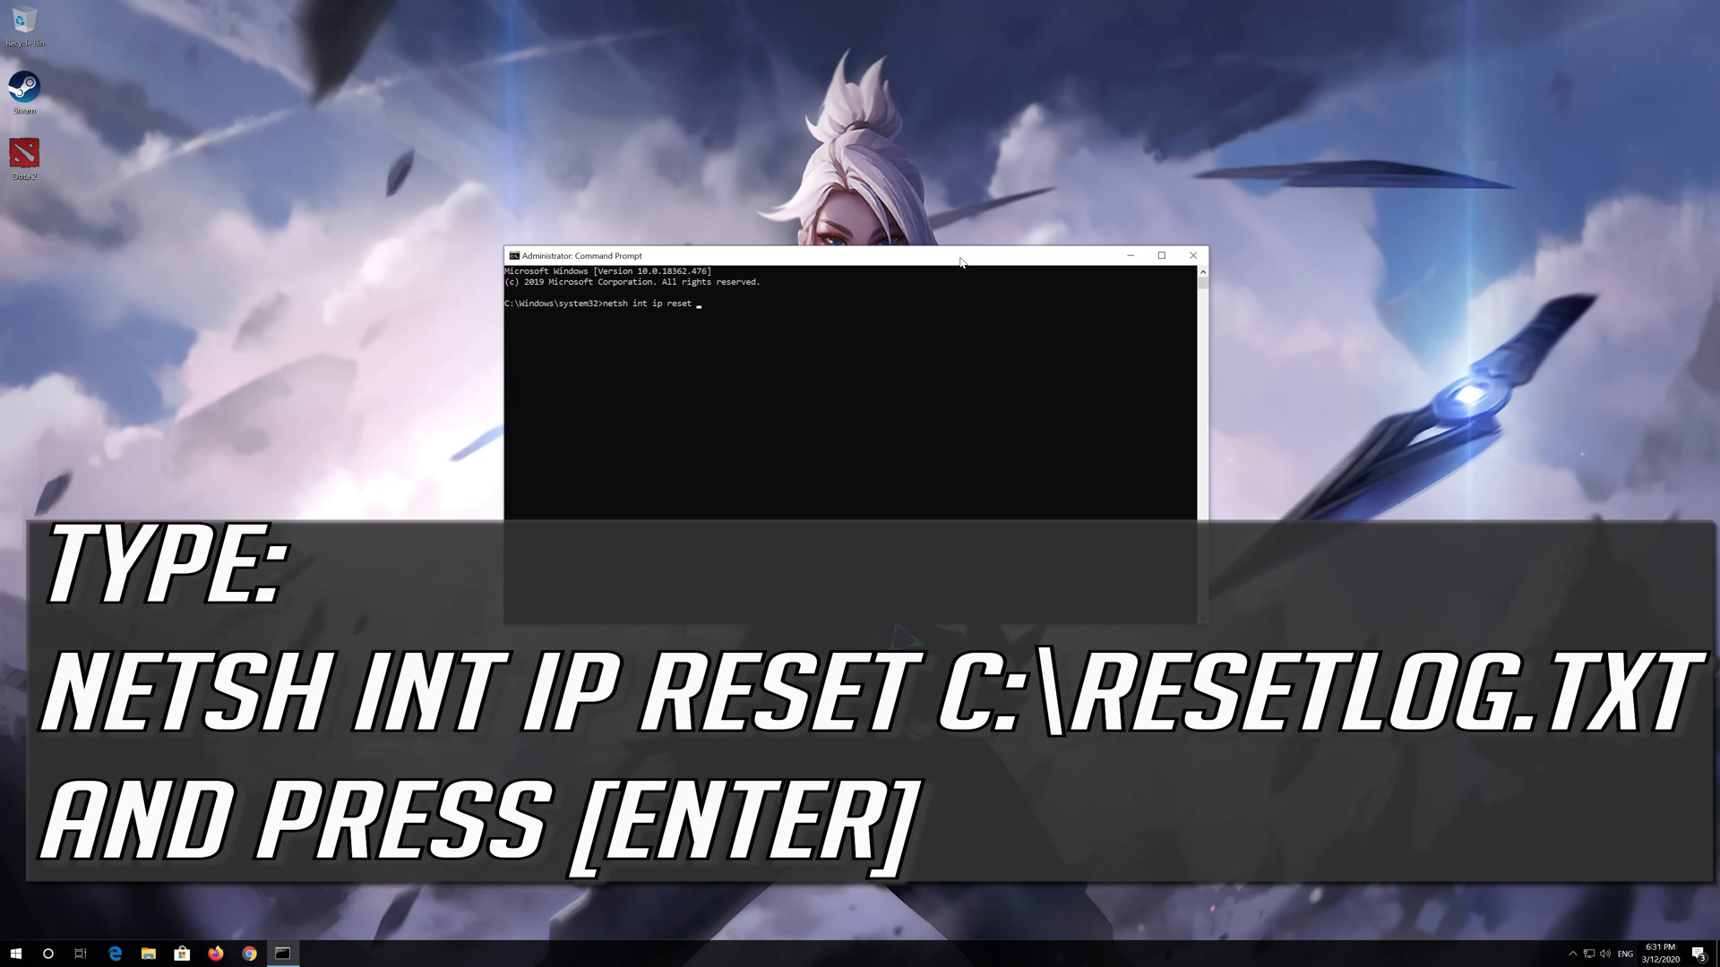
{"action": "type", "text": "C:\\reset"}
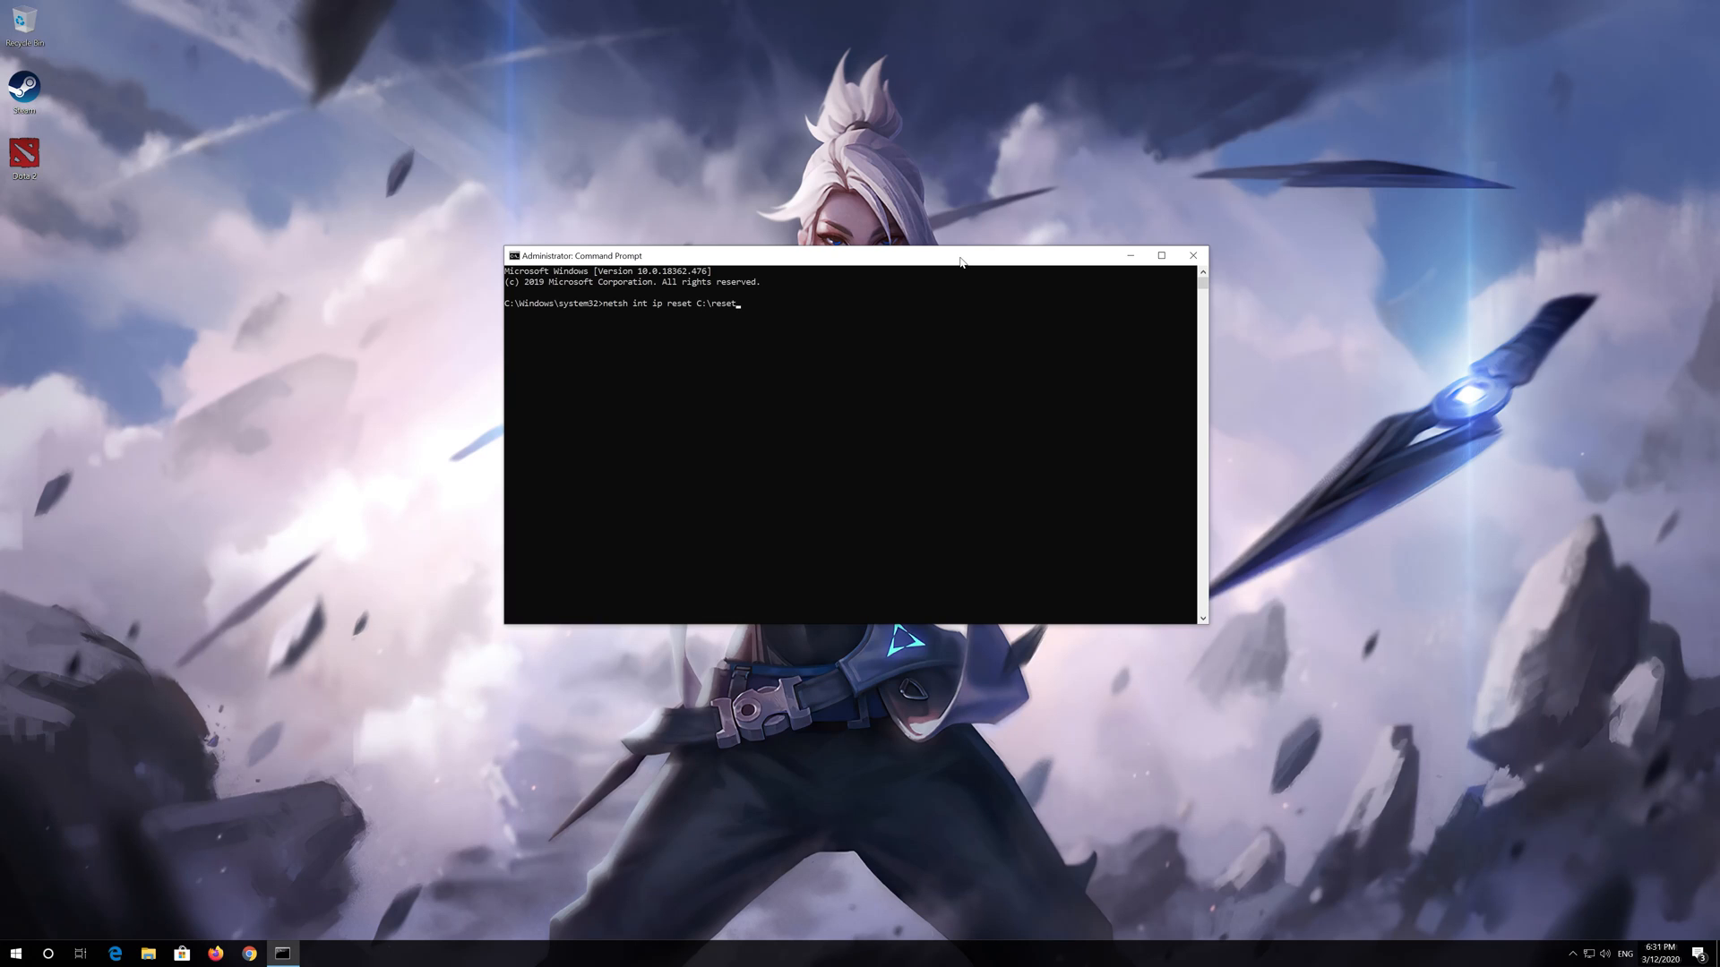
{"action": "type", "text": "log"}
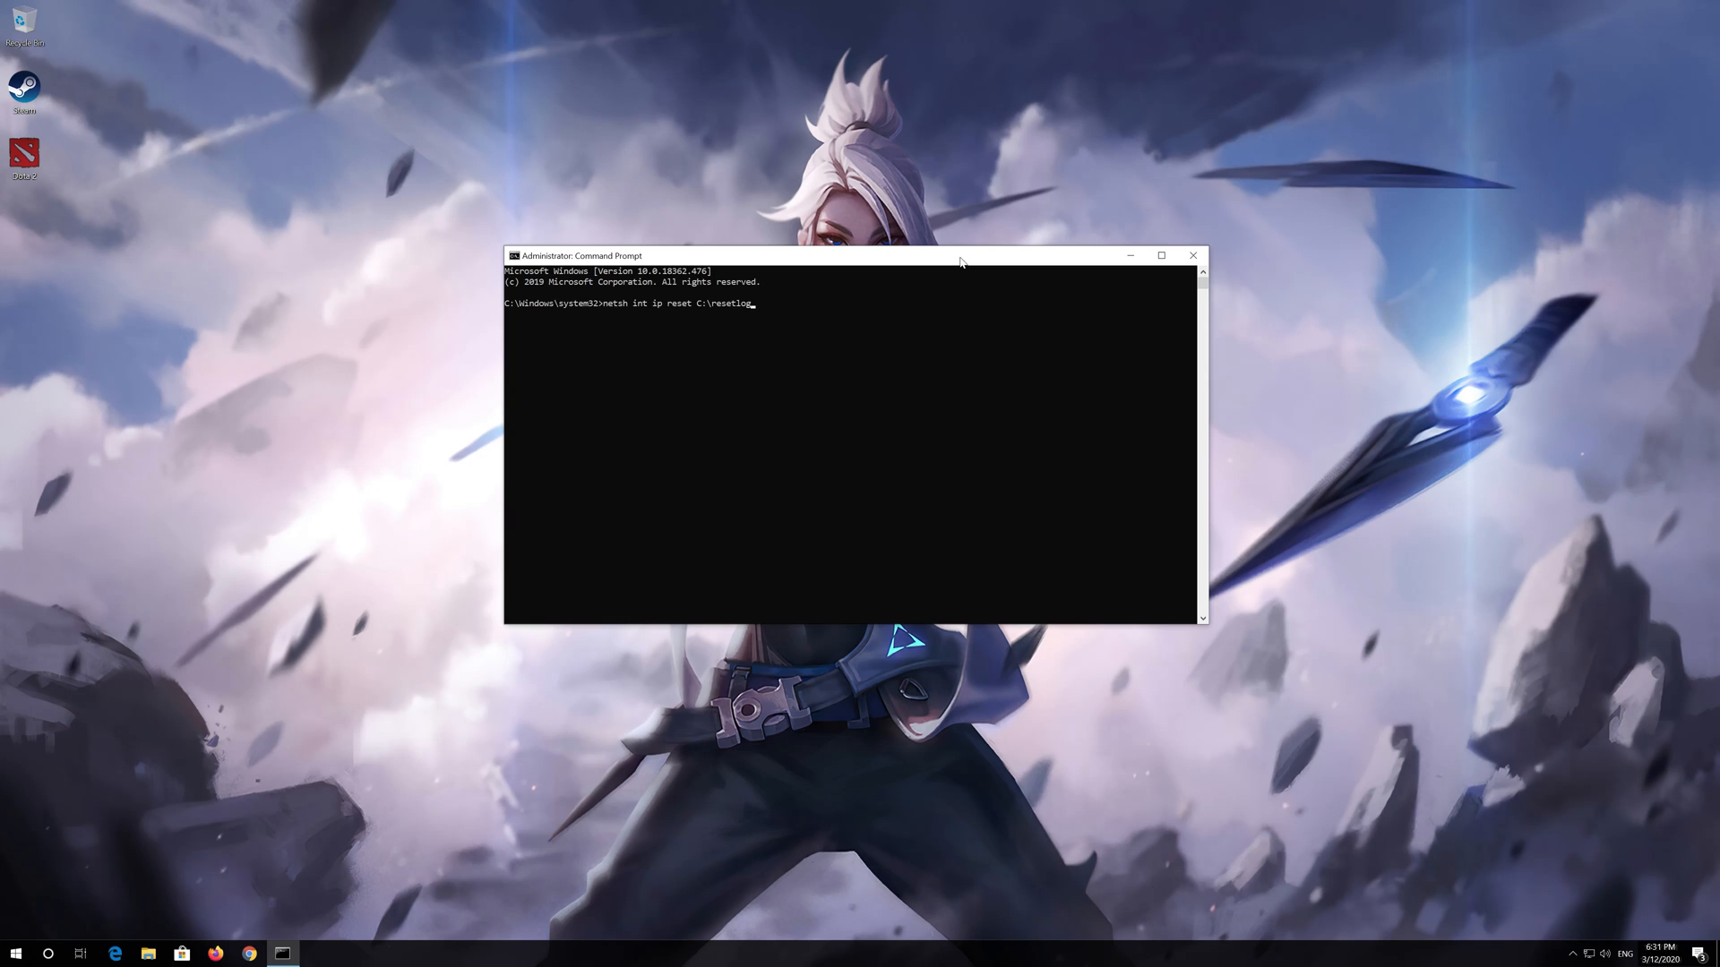
{"action": "type", "text": ".txt"}
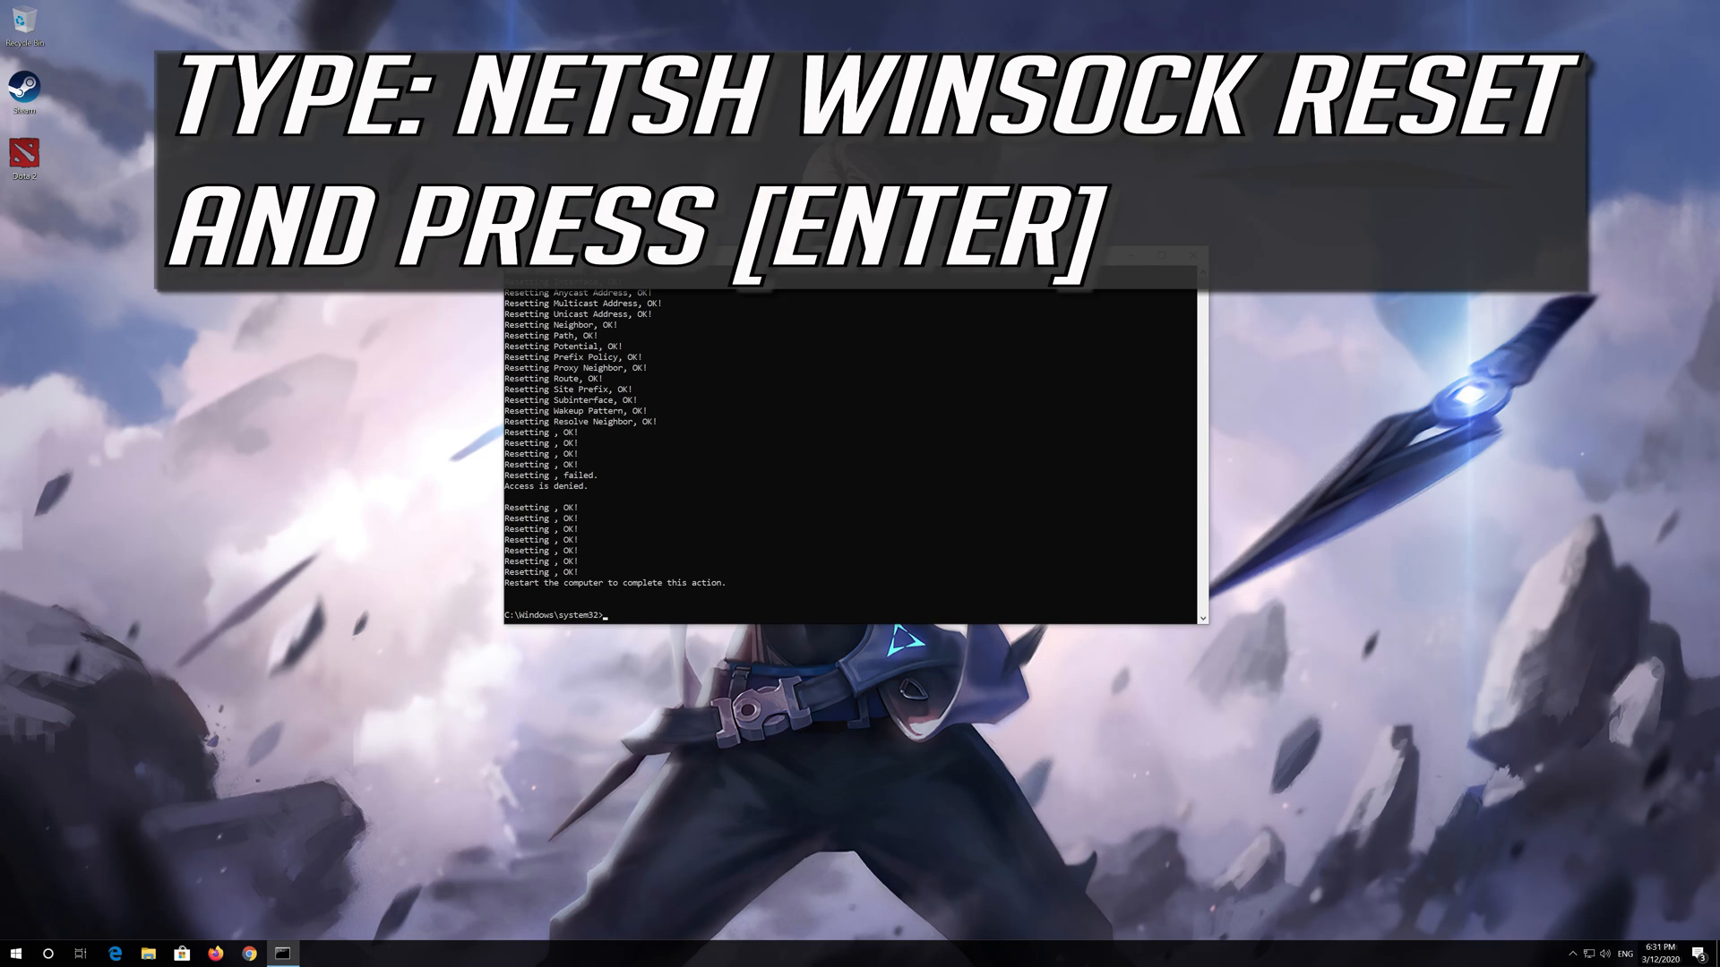
Step: Reset the Winsock catalog with netsh winsock reset
{"action": "type", "text": "netsh"}
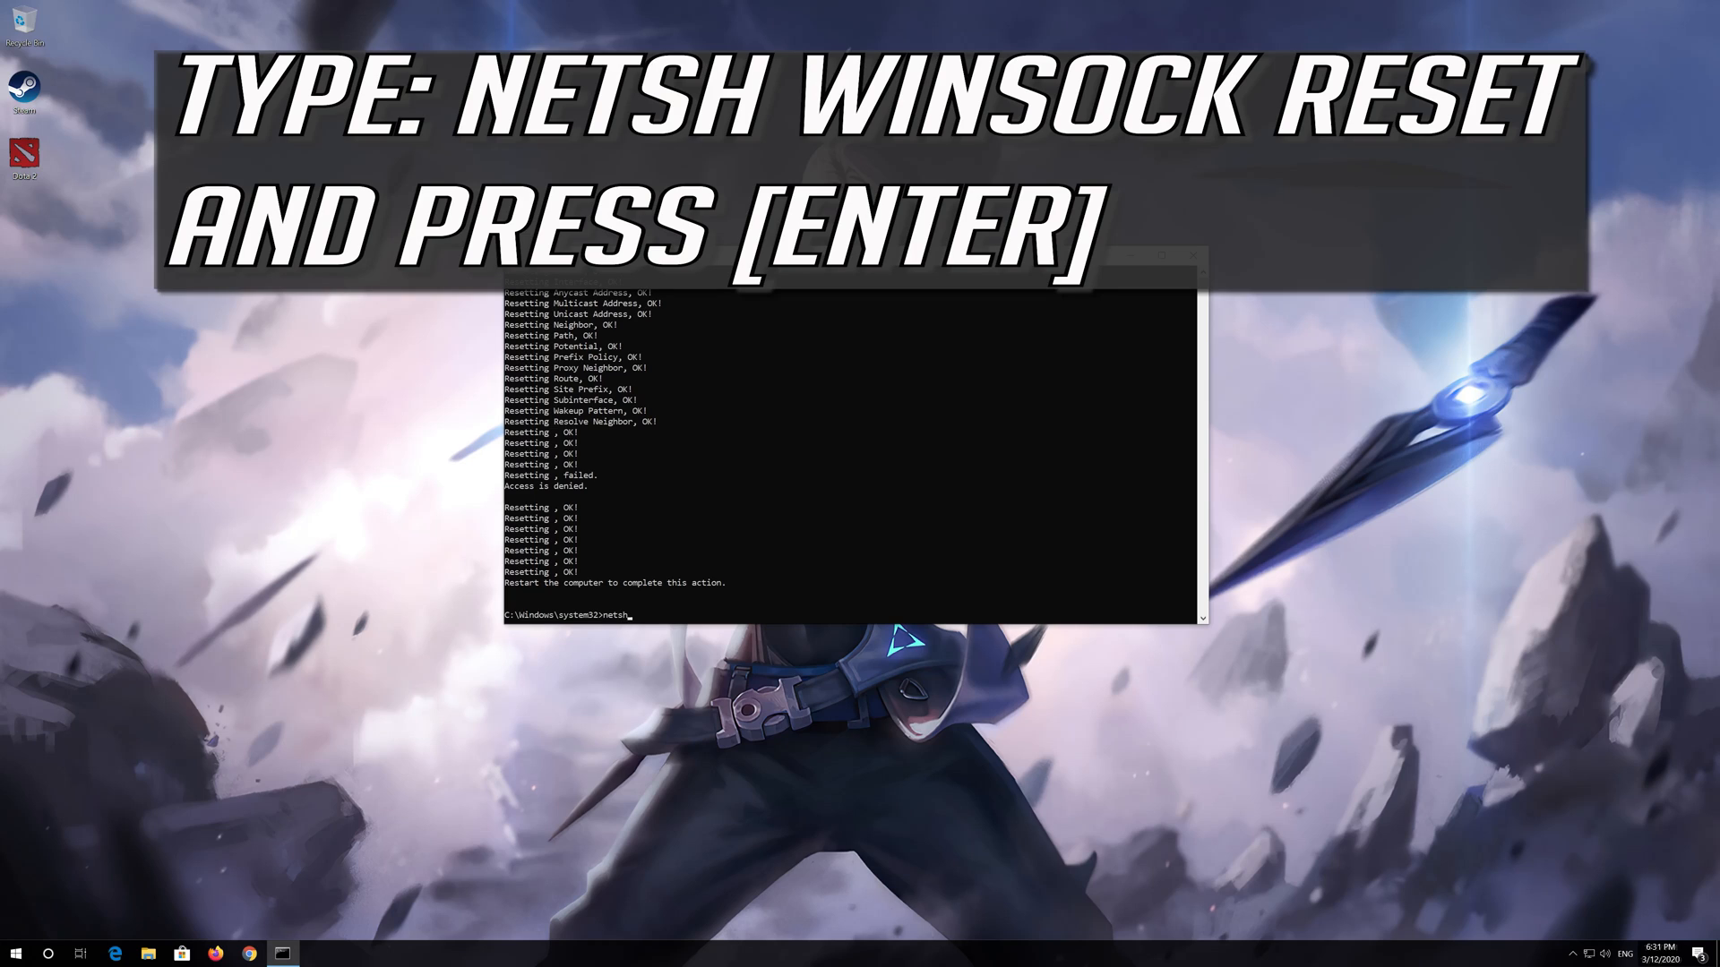
{"action": "type", "text": "winsock"}
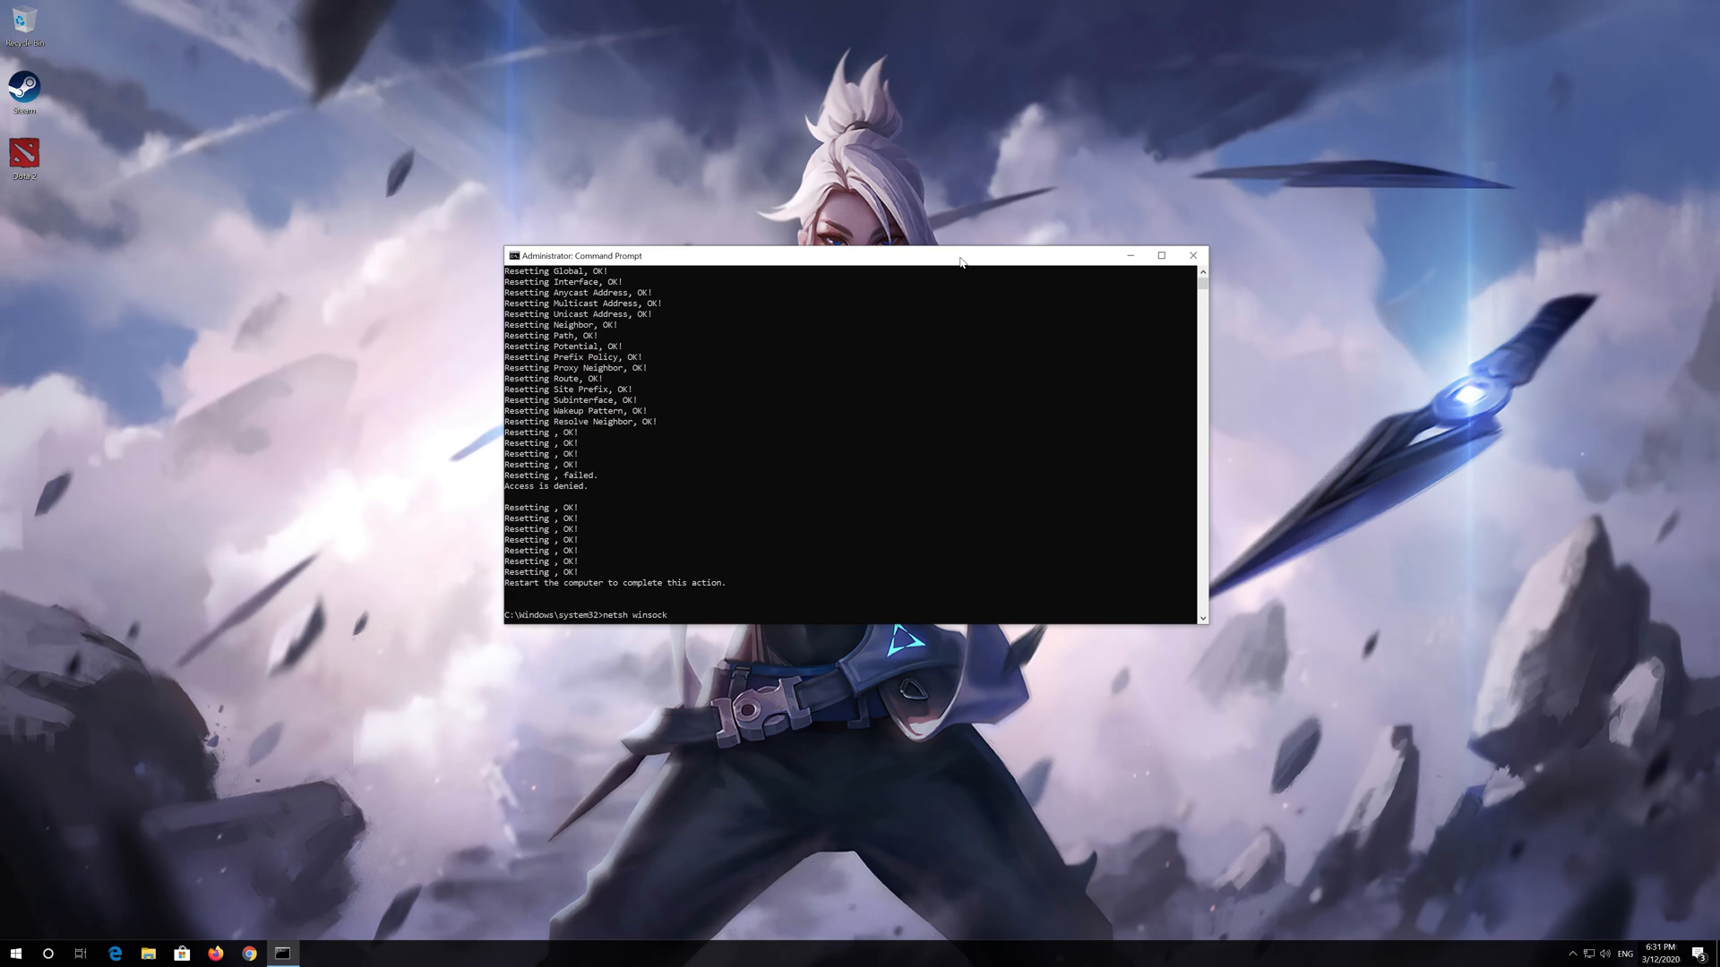
{"action": "type", "text": "reset"}
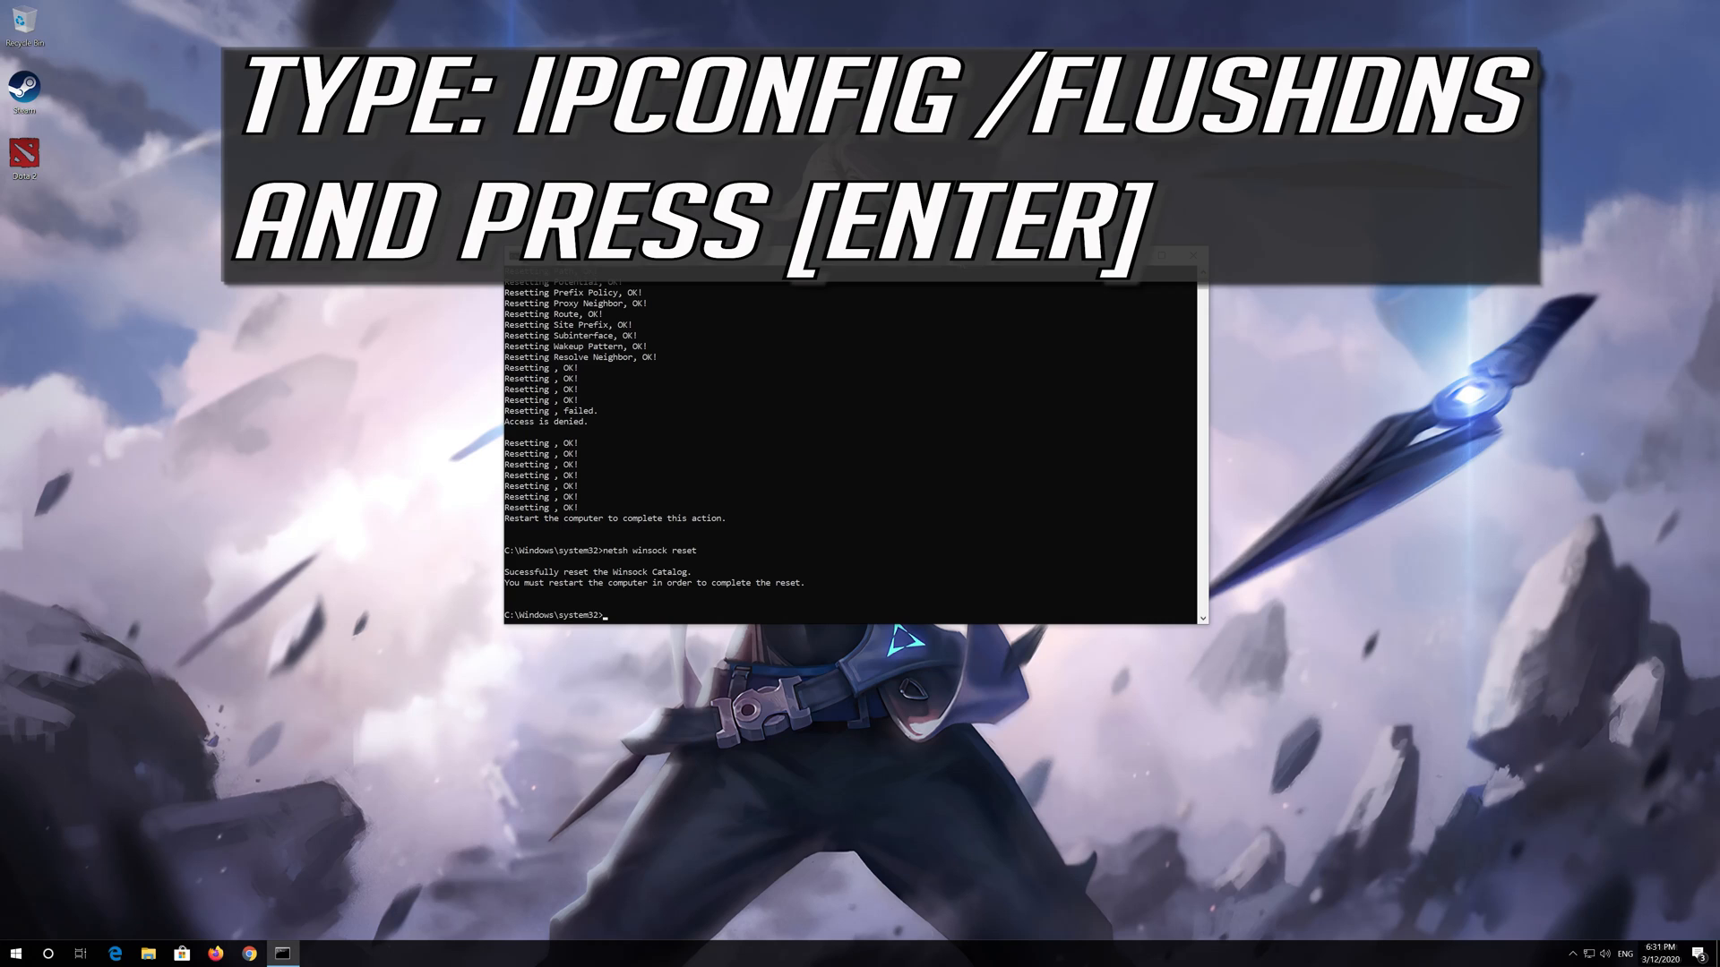
Step: Flush the DNS resolver cache with ipconfig /flushdns, then exit the prompt
{"action": "type", "text": "ipco"}
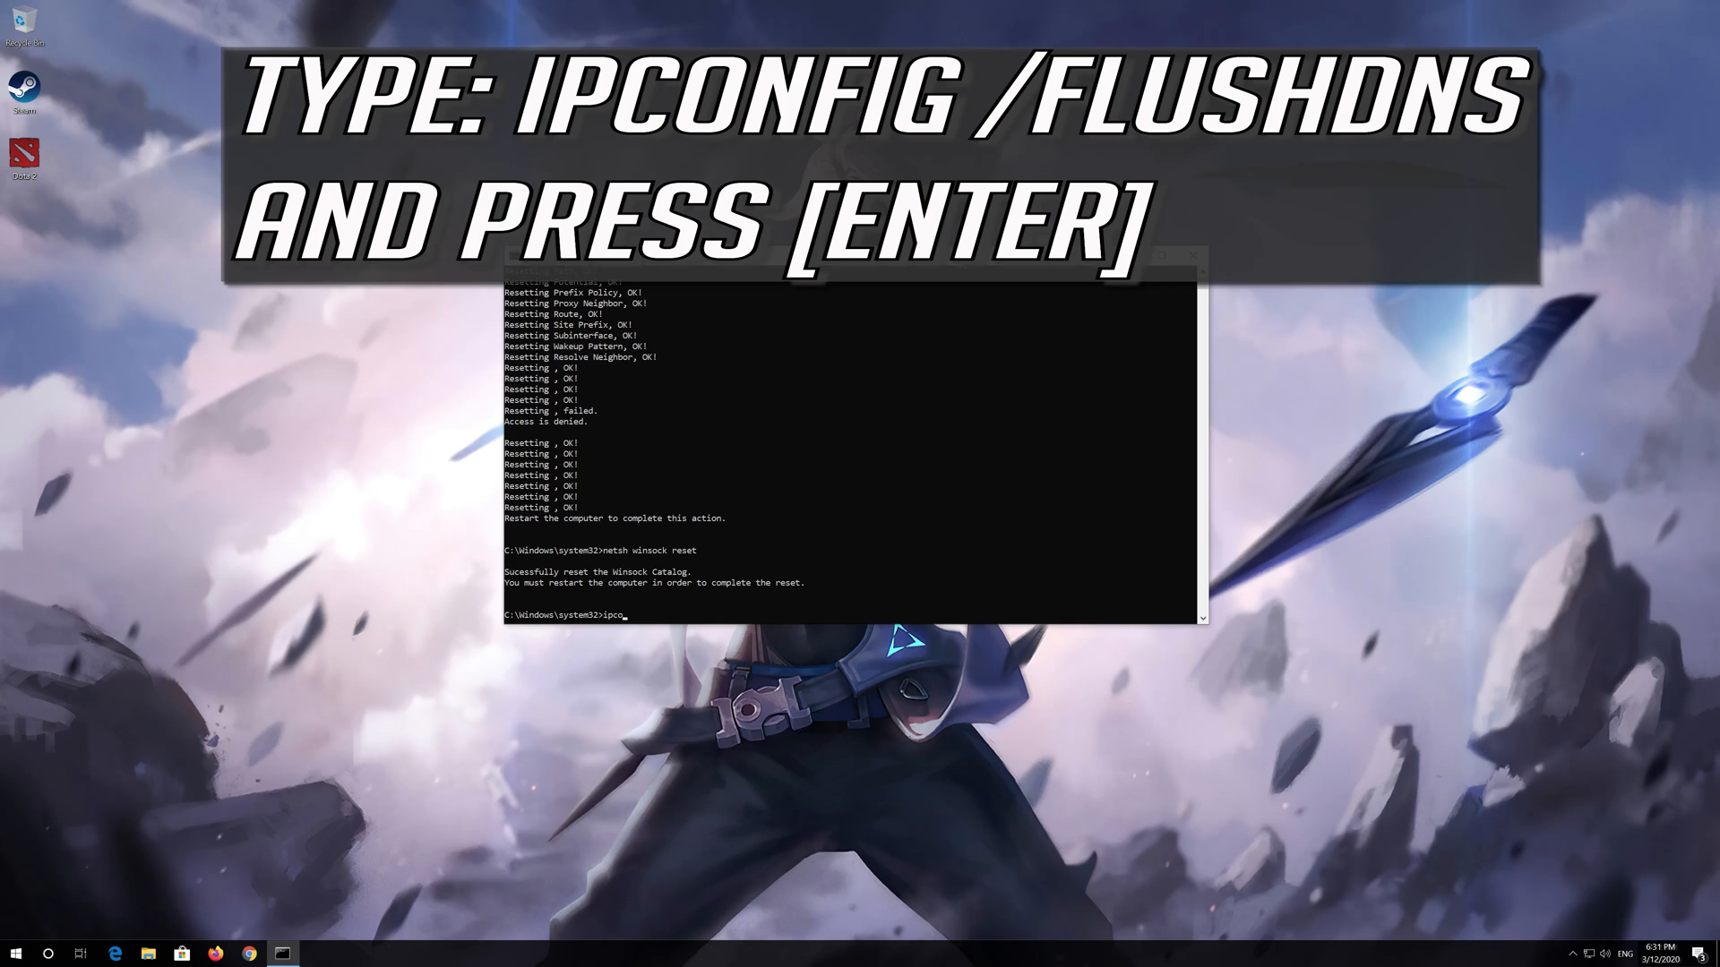
{"action": "type", "text": "nfig"}
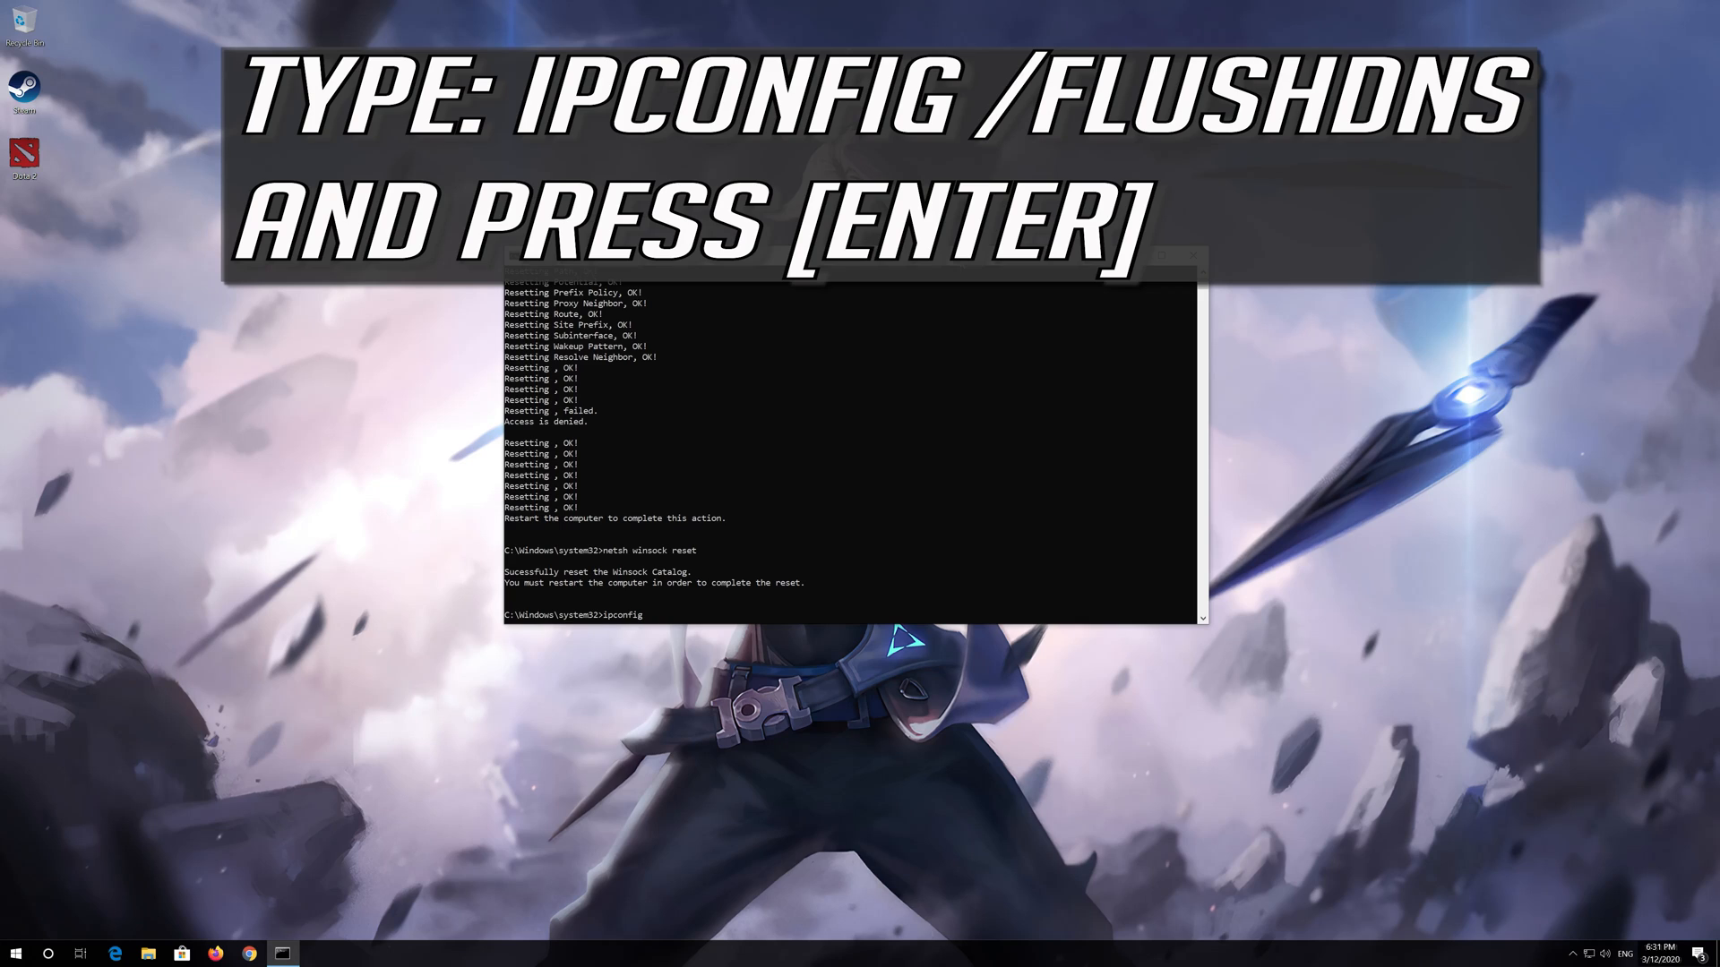
{"action": "type", "text": "/f"}
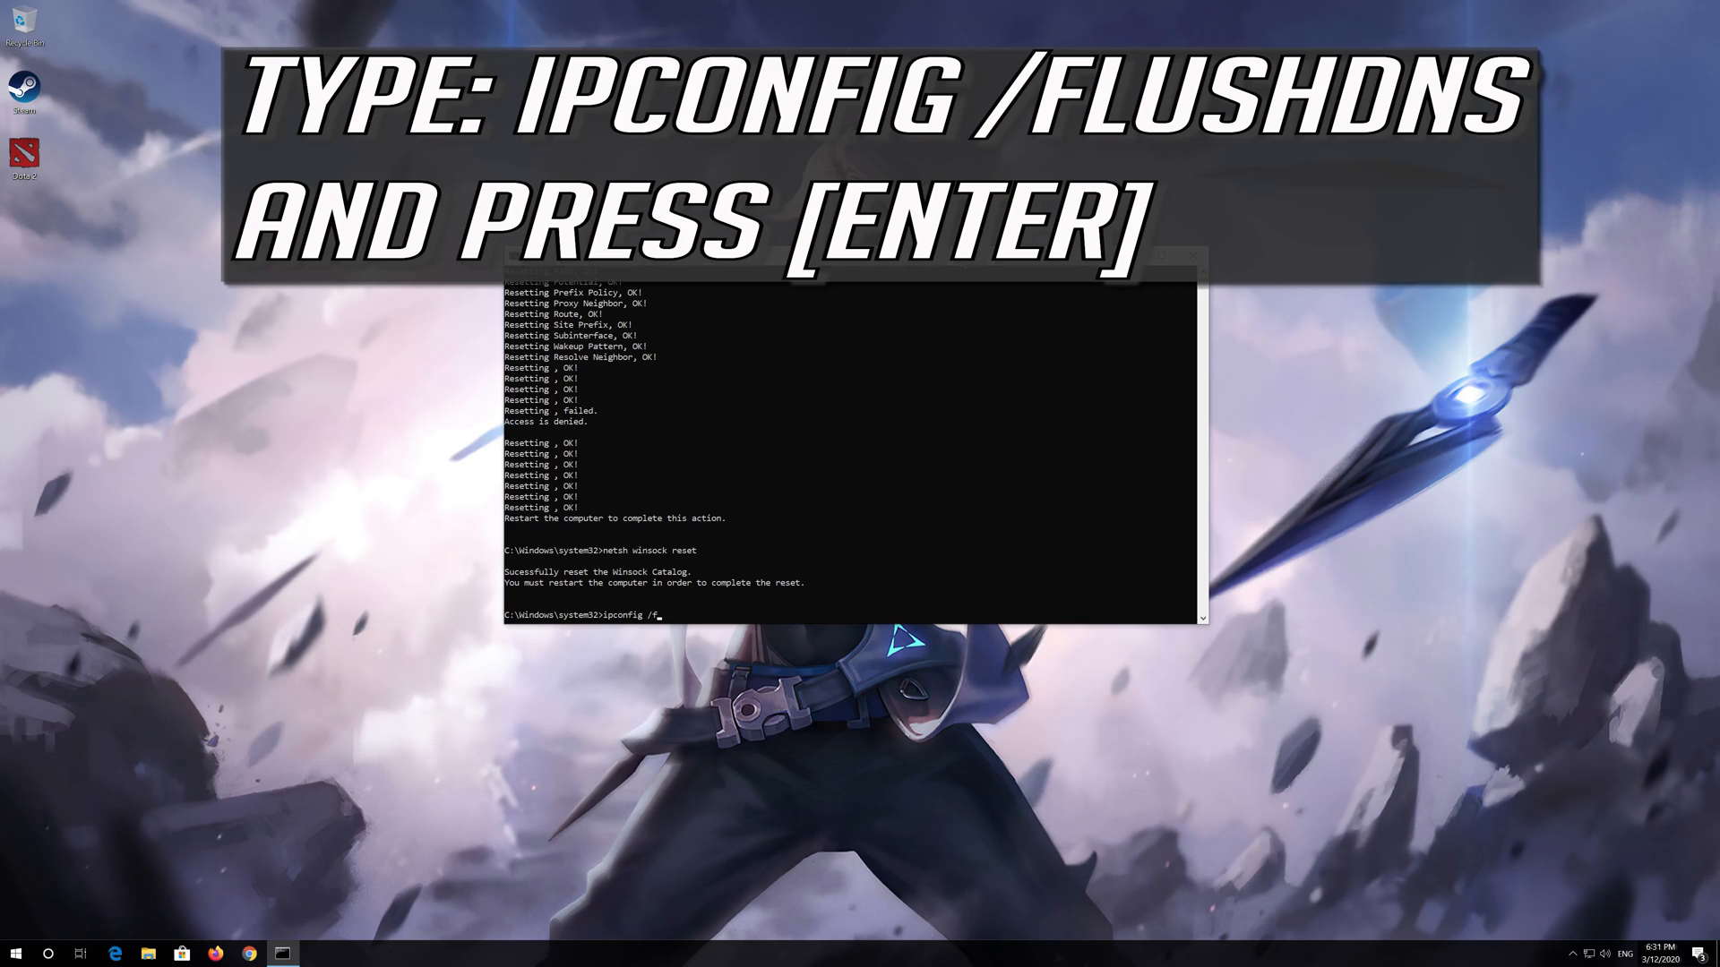
{"action": "type", "text": "lush"}
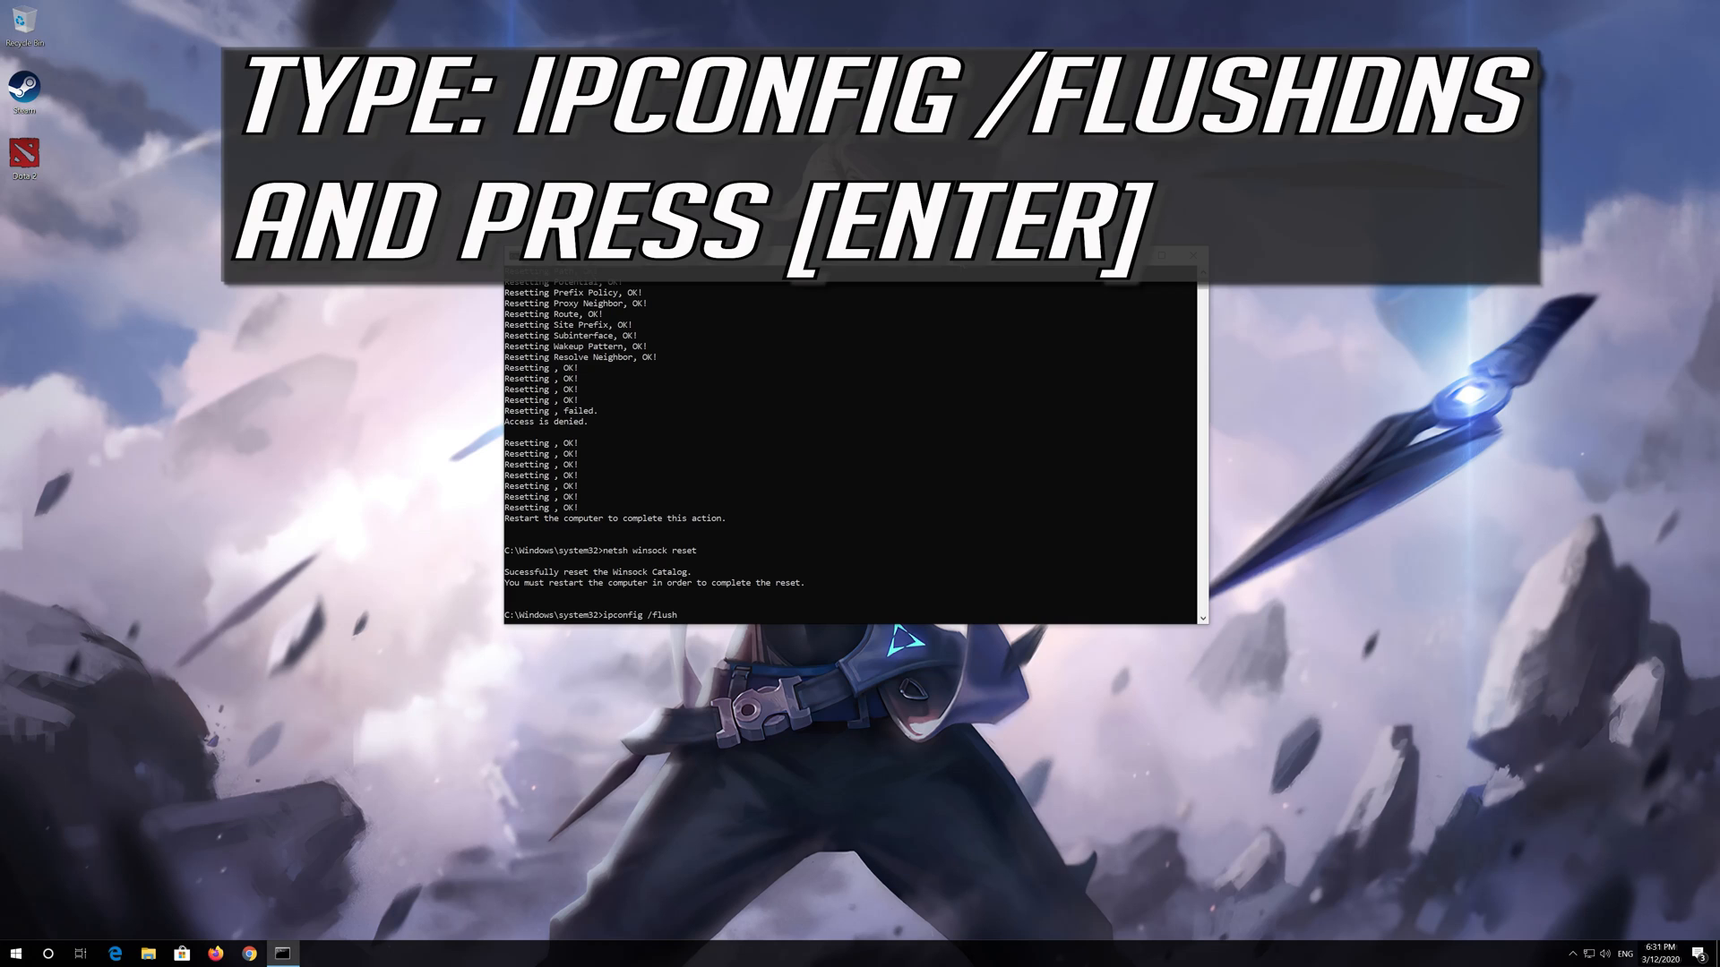
{"action": "type", "text": "dns"}
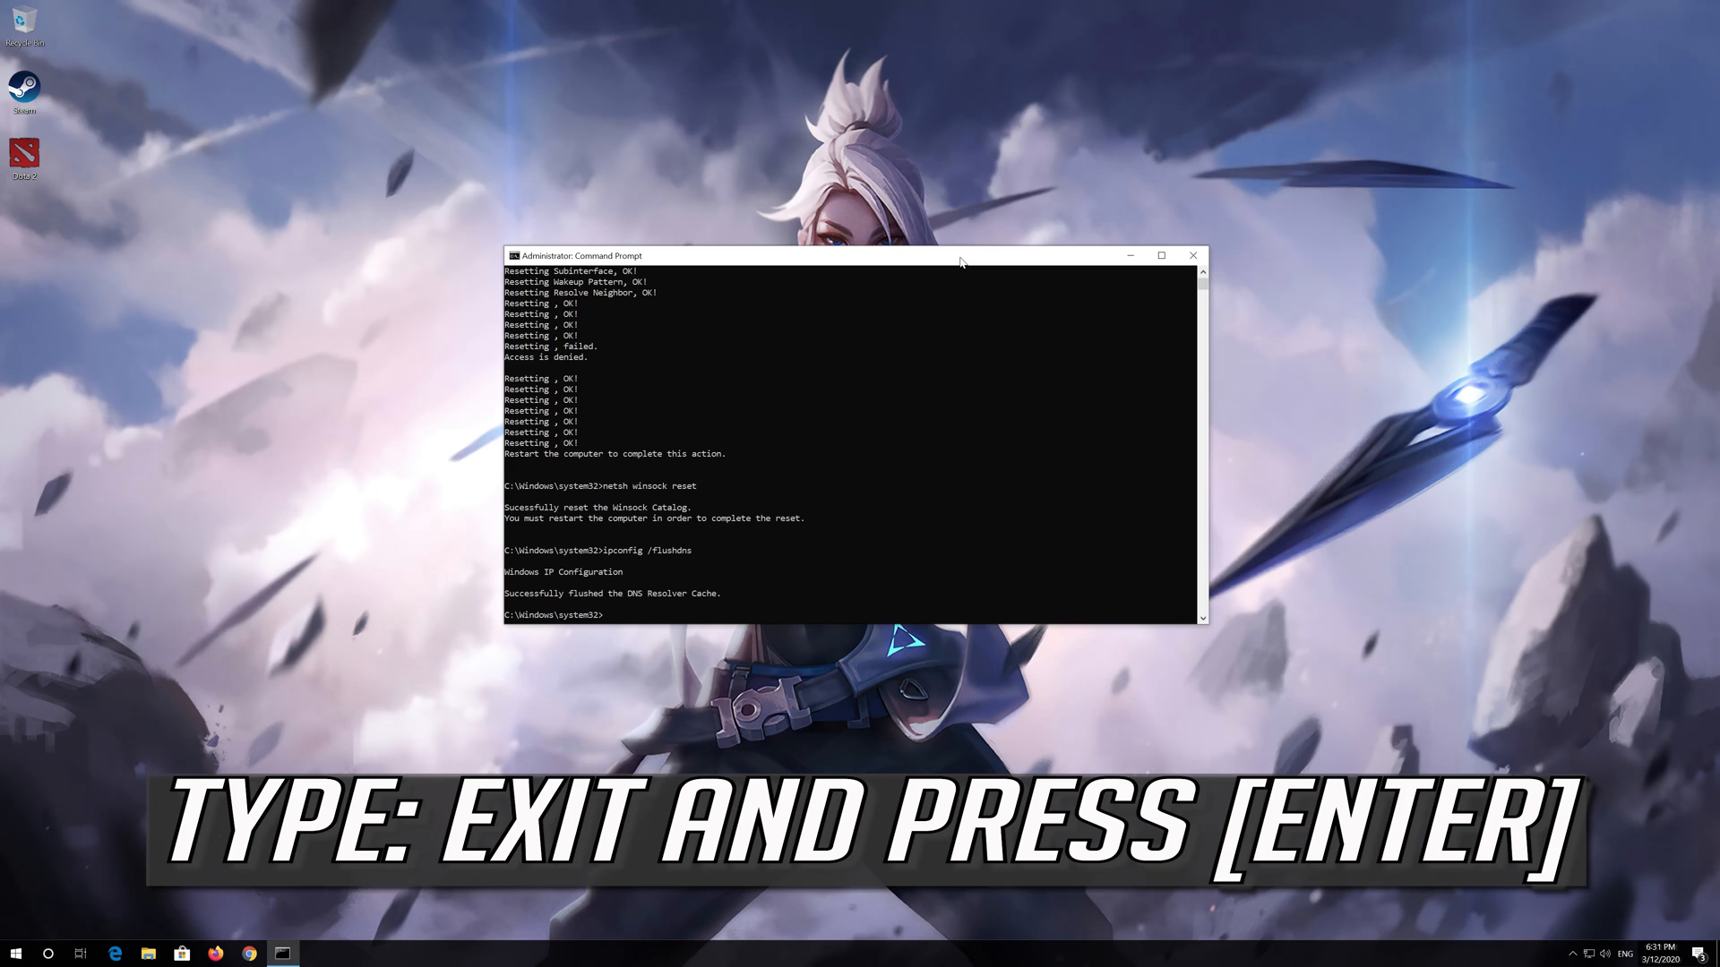
{"action": "type", "text": "exit"}
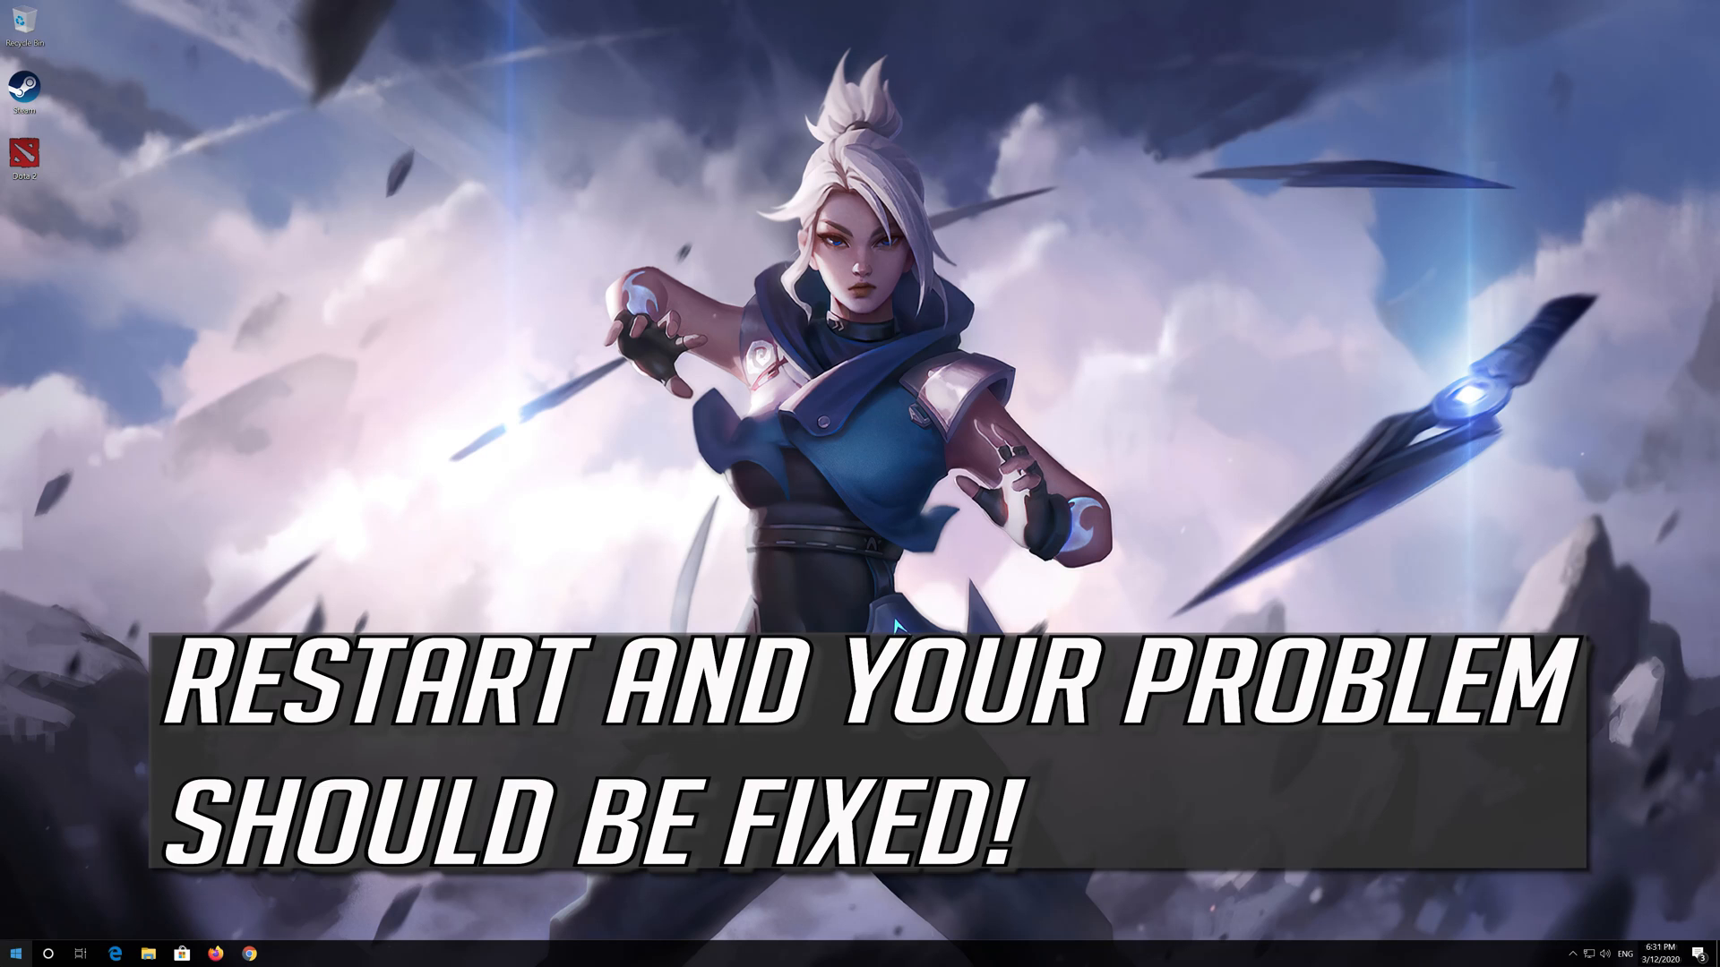
Step: Restart the computer from the Start menu's Power options
{"action": "left_click", "coordinate": [14, 951]}
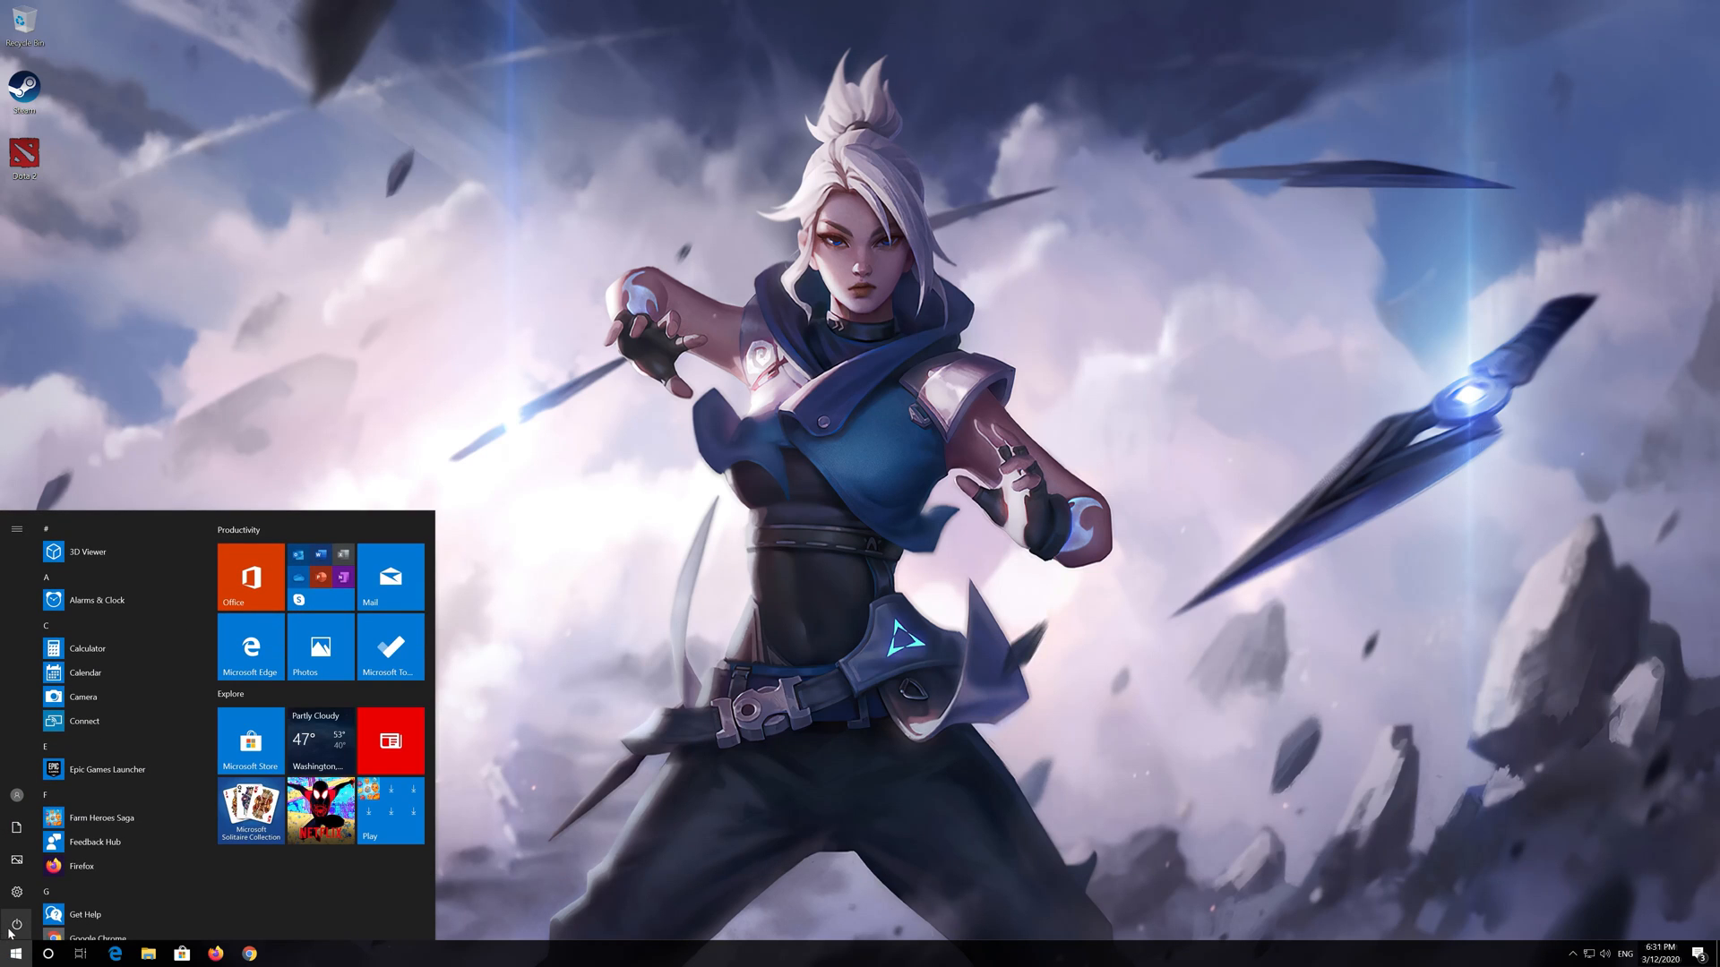
{"action": "left_click", "coordinate": [16, 925]}
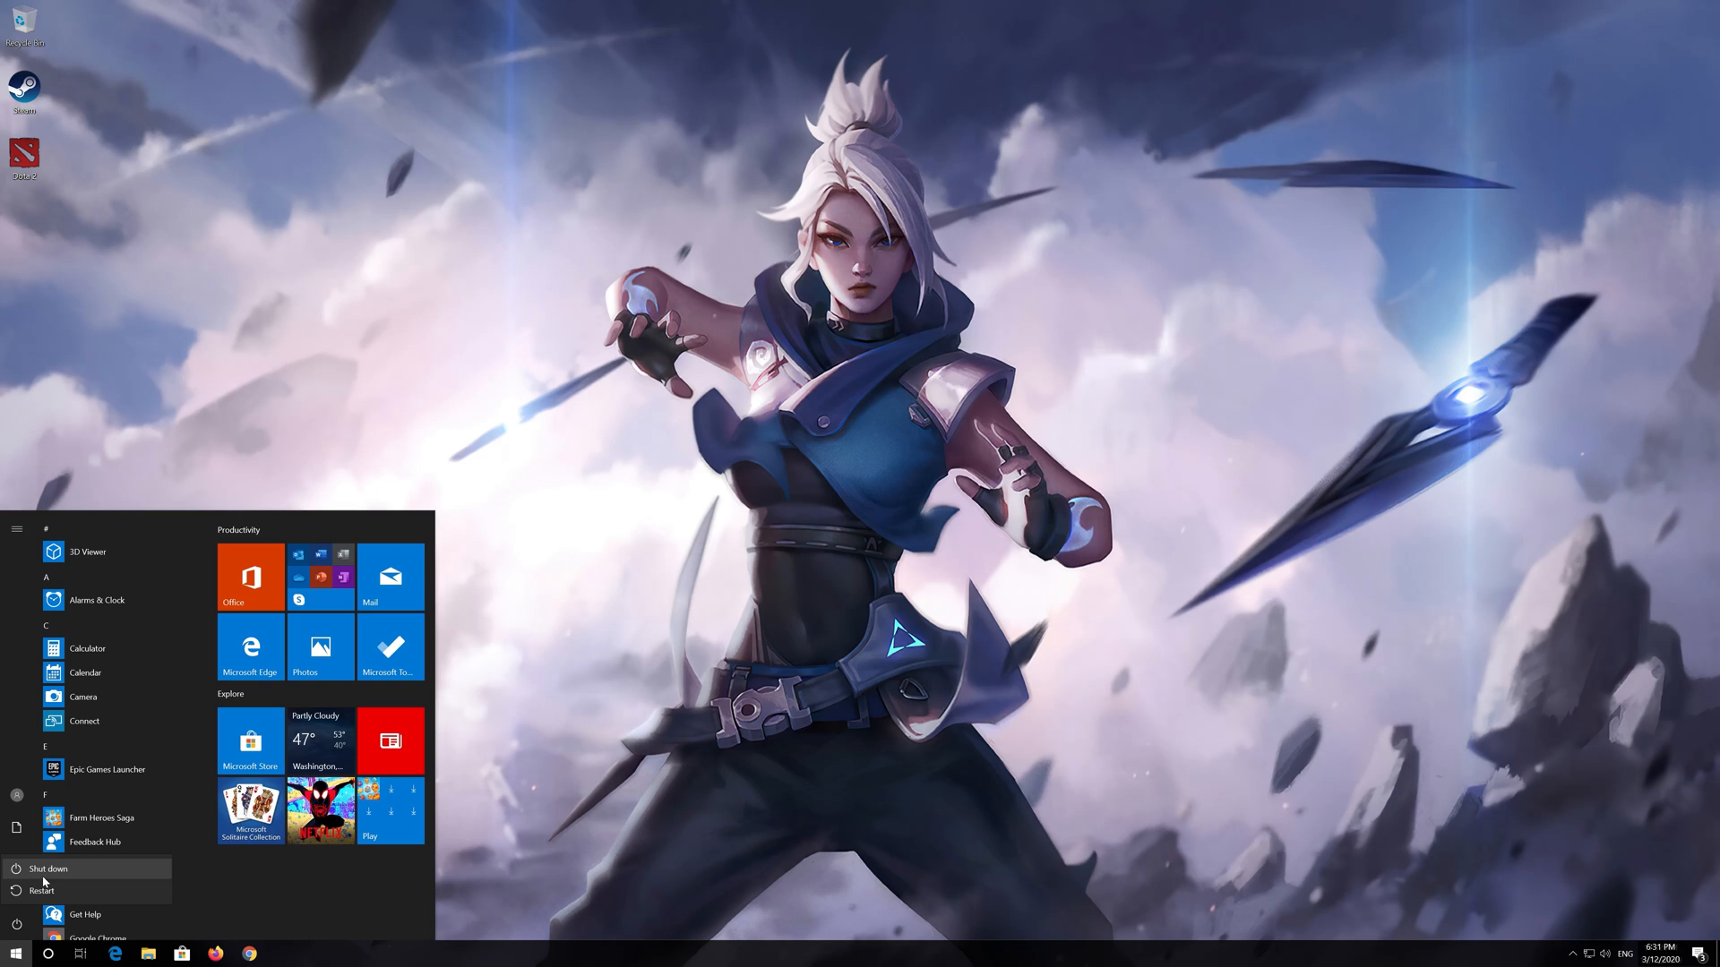
{"action": "left_click", "coordinate": [41, 891]}
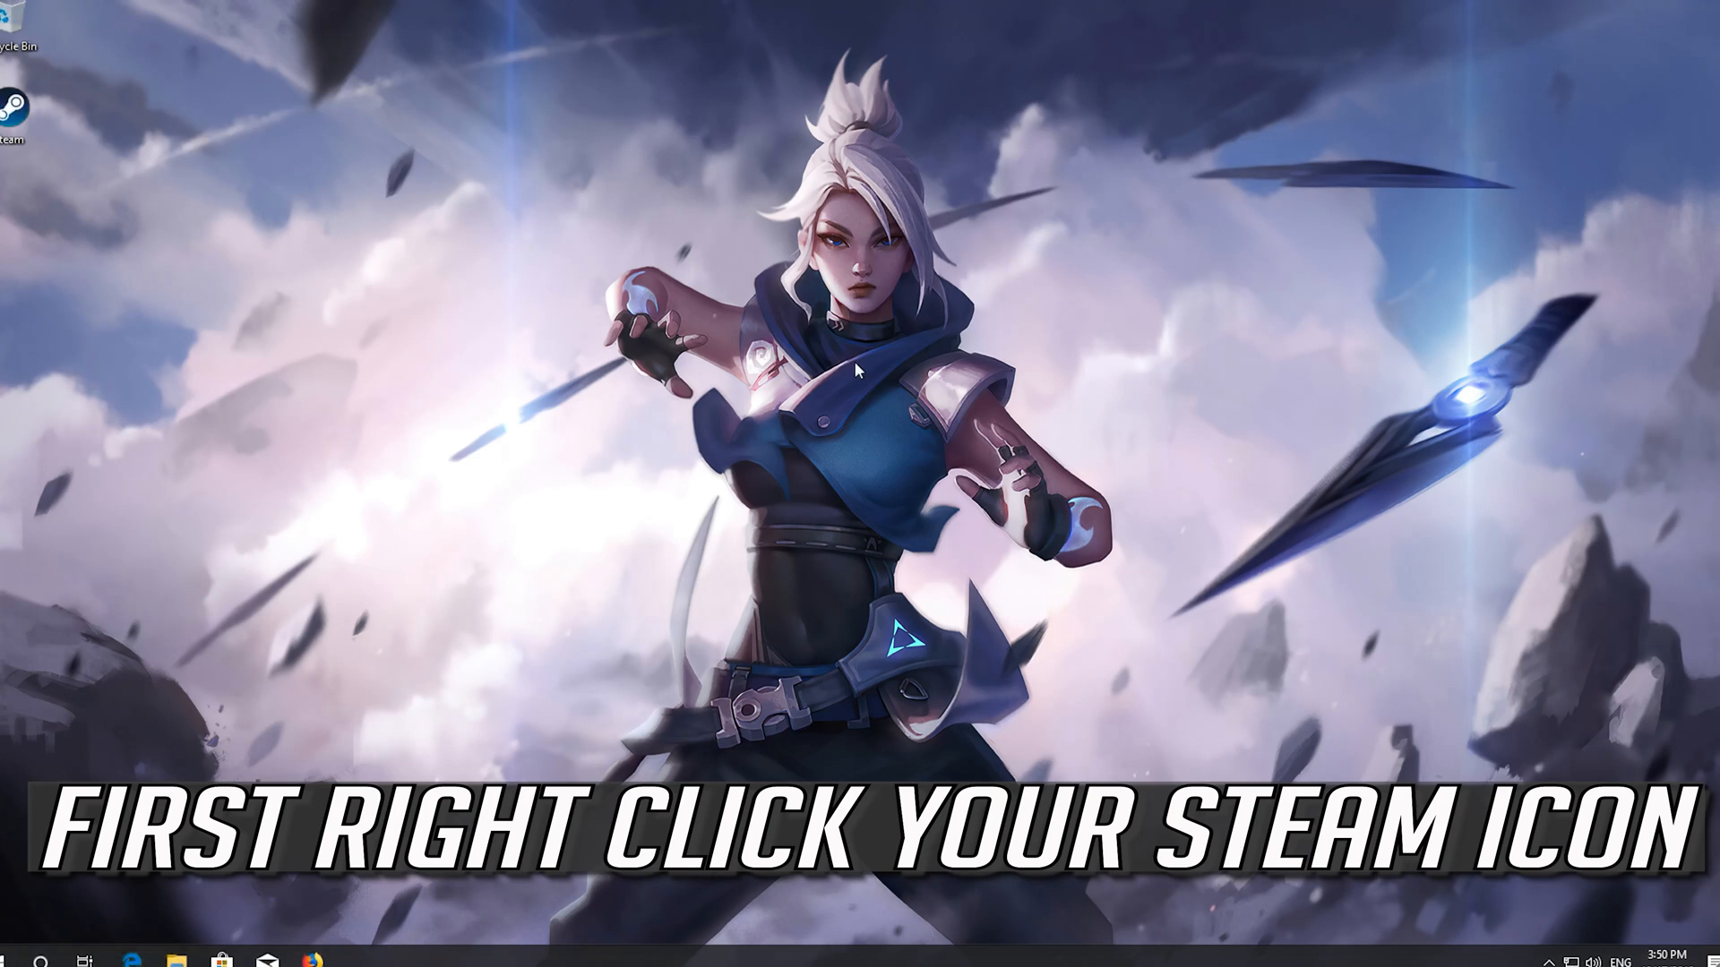
{"action": "mouse_move", "coordinate": [15, 115]}
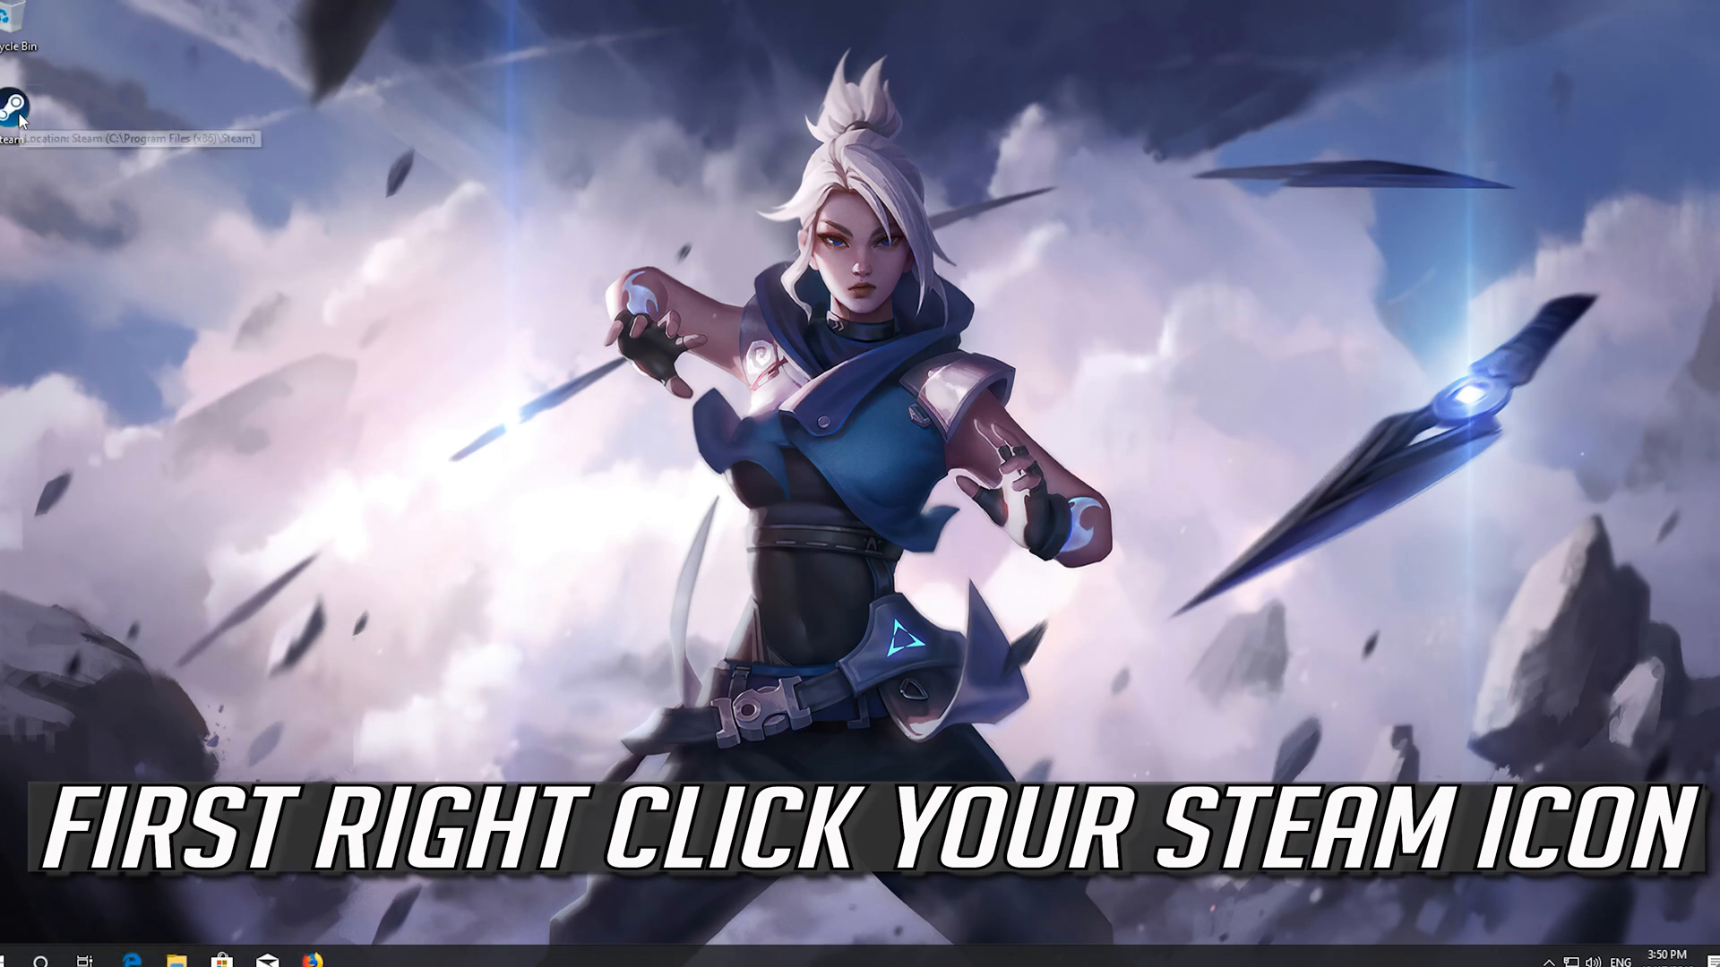
Step: Bring up the Steam shortcut's Properties on the Compatibility tab
{"action": "right_click", "coordinate": [12, 107]}
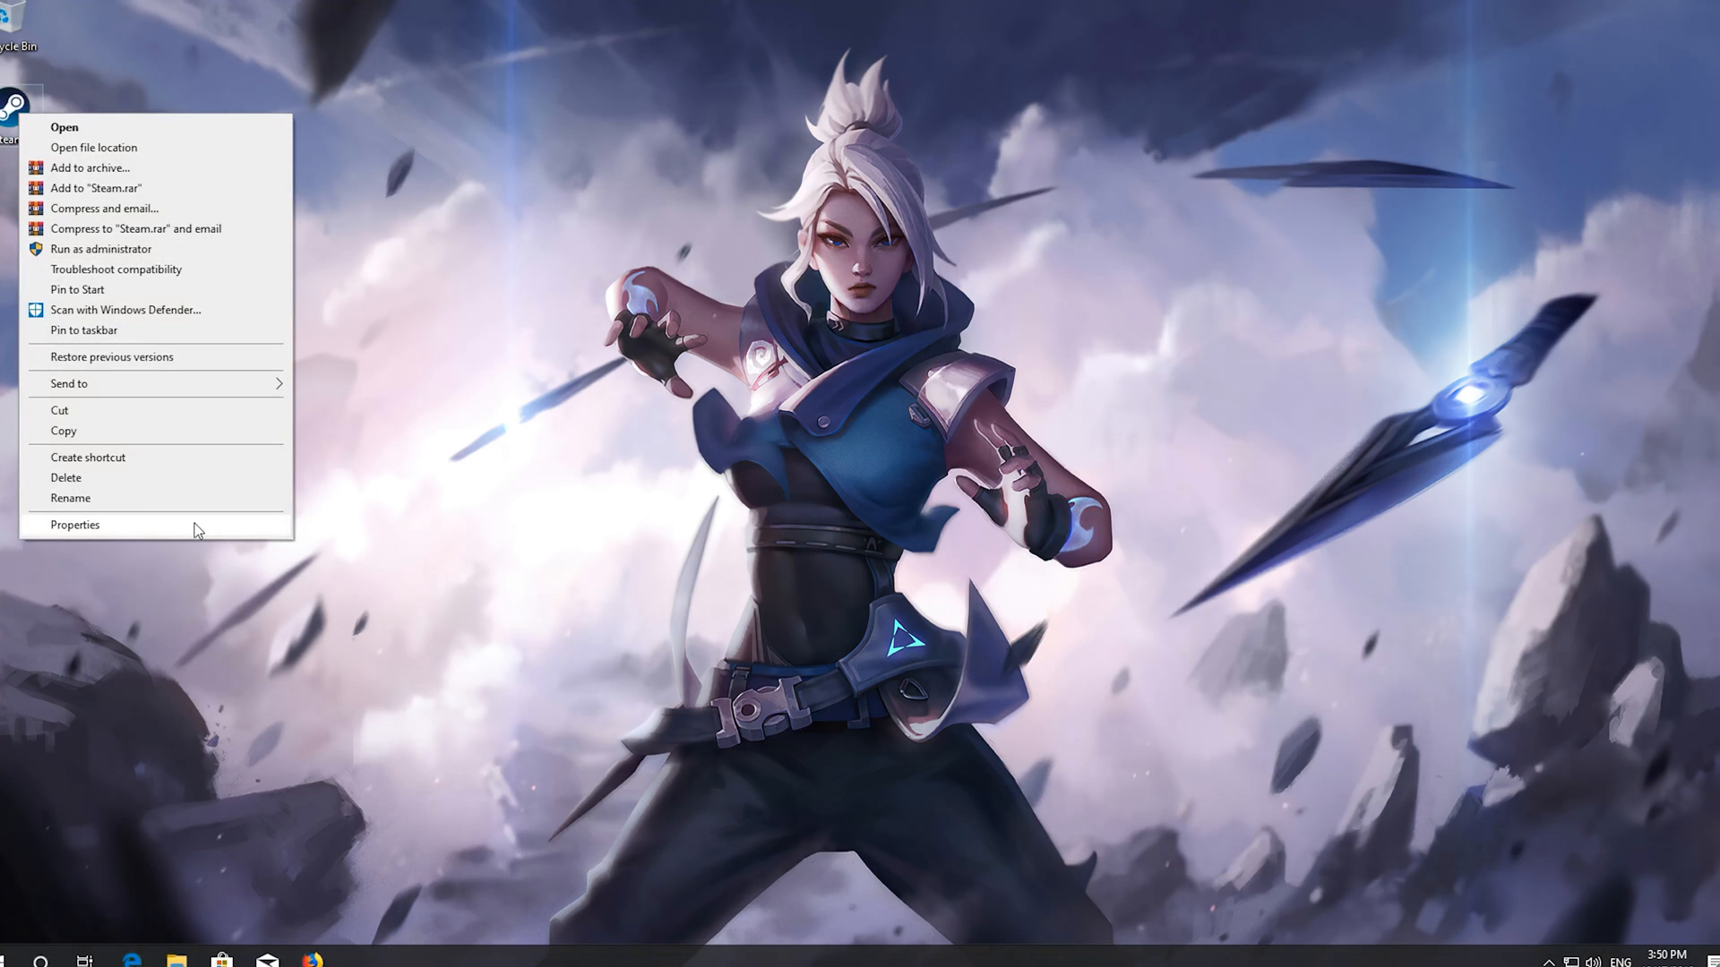
{"action": "left_click", "coordinate": [75, 525]}
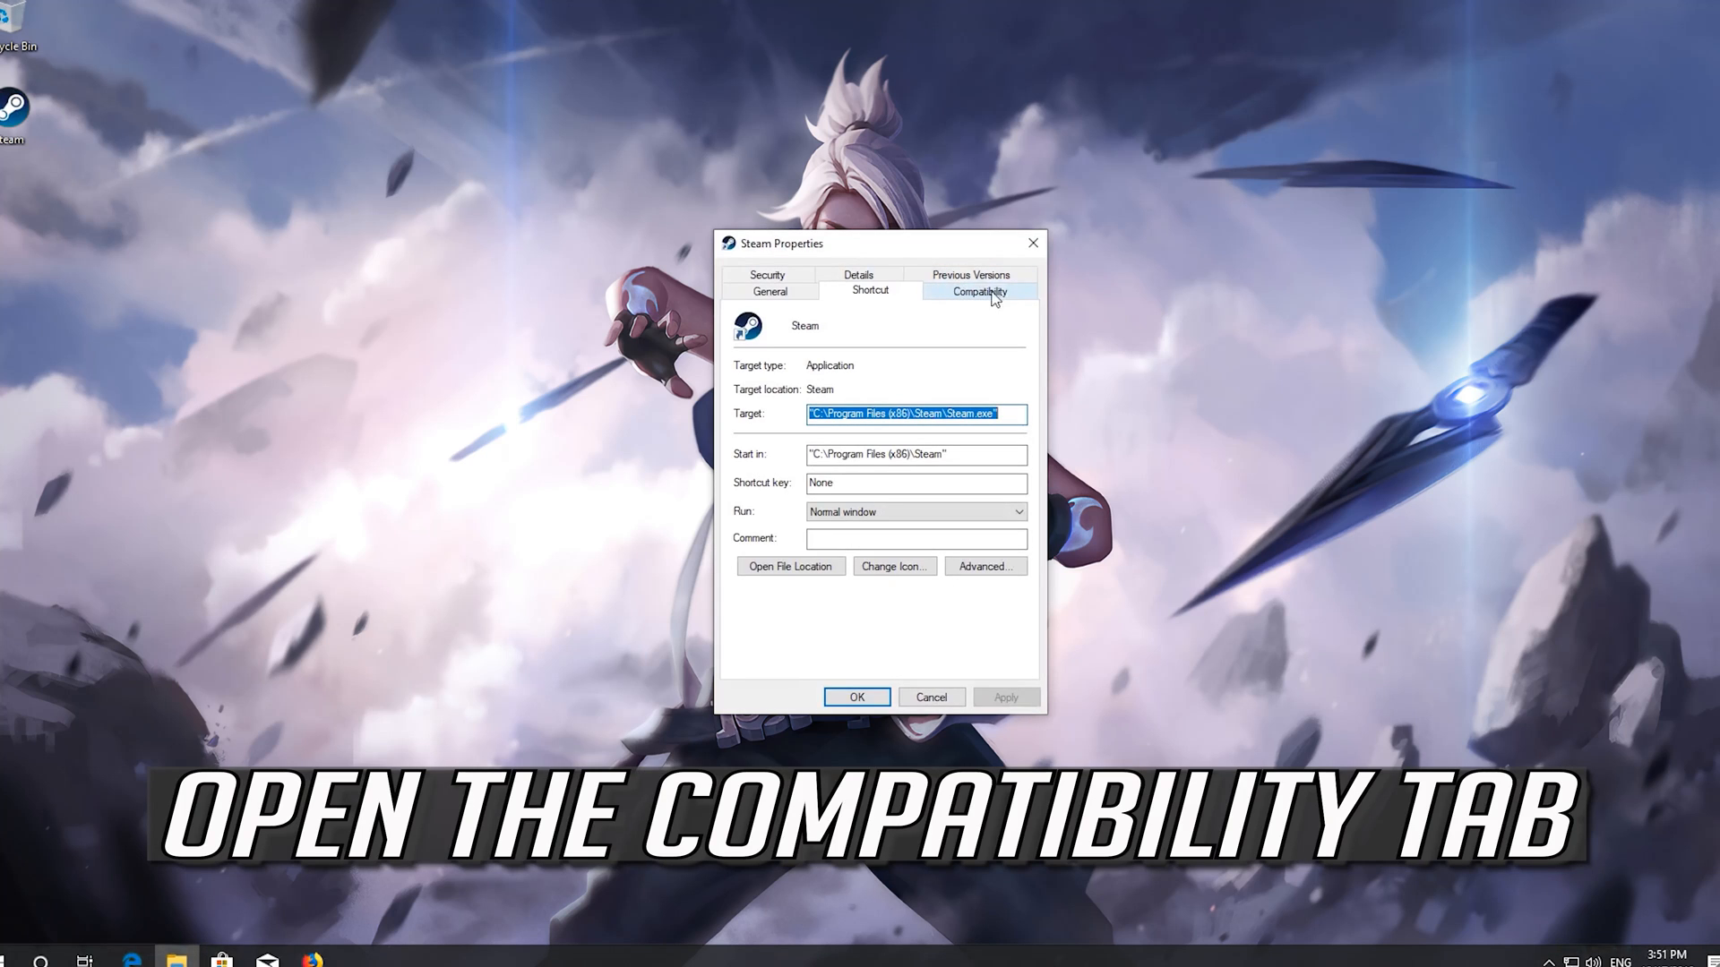
{"action": "left_click", "coordinate": [975, 291]}
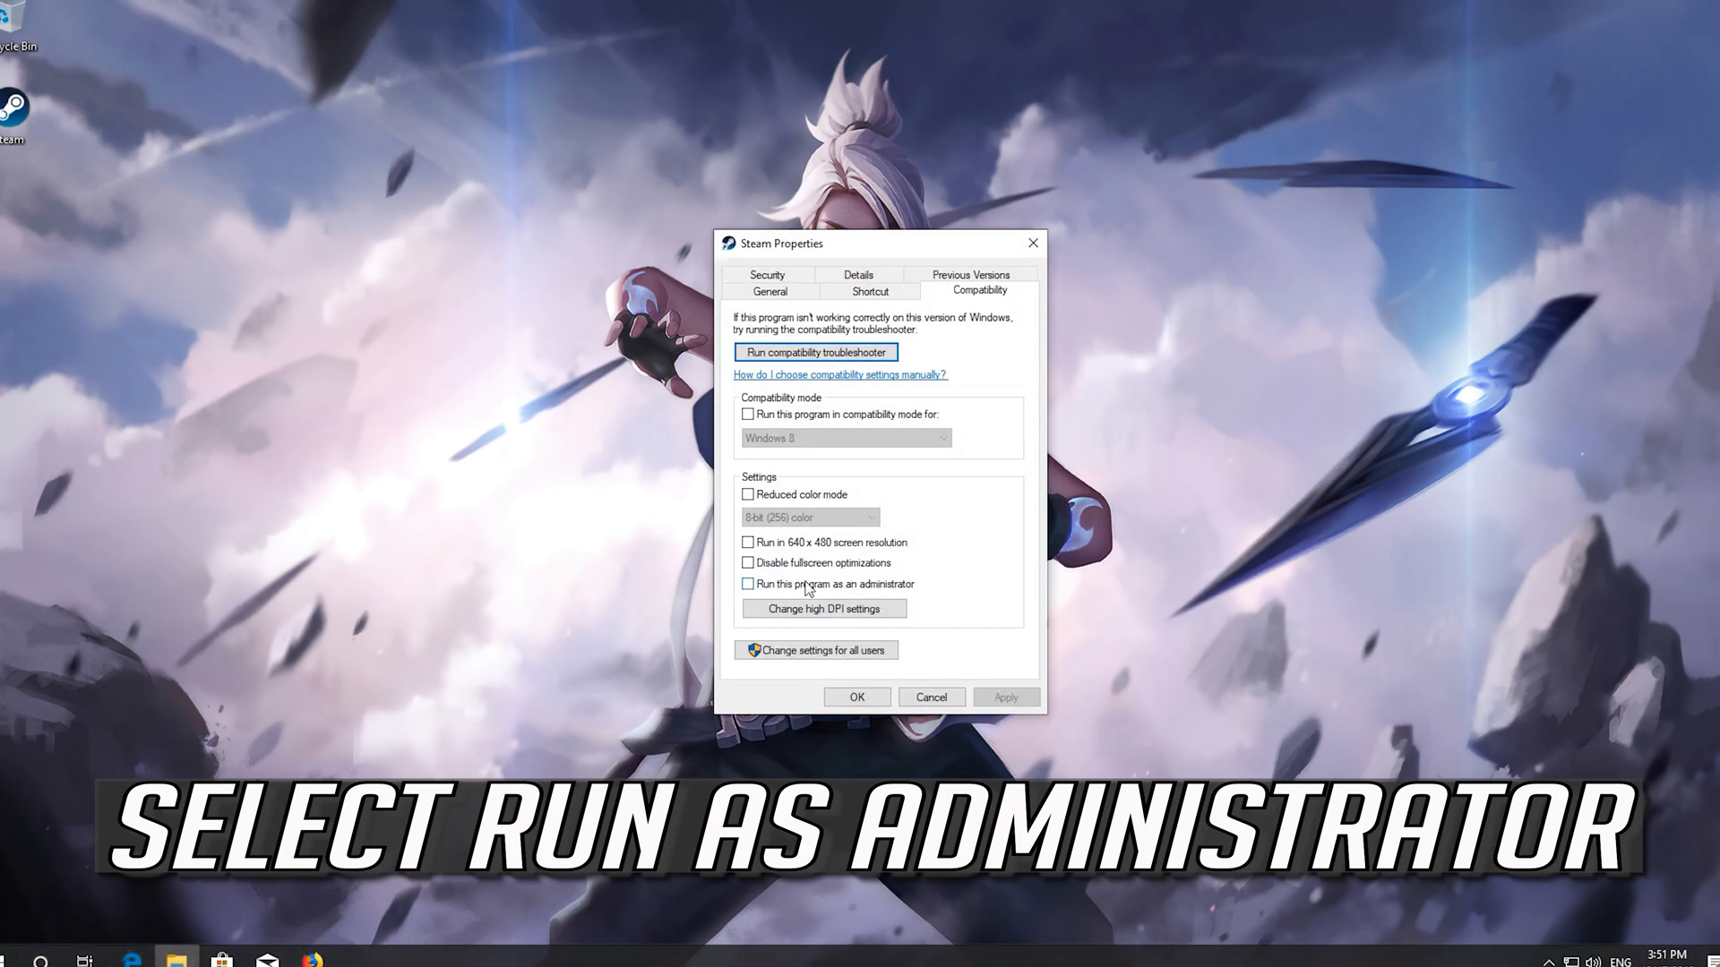
Step: Enable 'Run this program as an administrator' for Steam, apply and confirm
{"action": "left_click", "coordinate": [749, 585]}
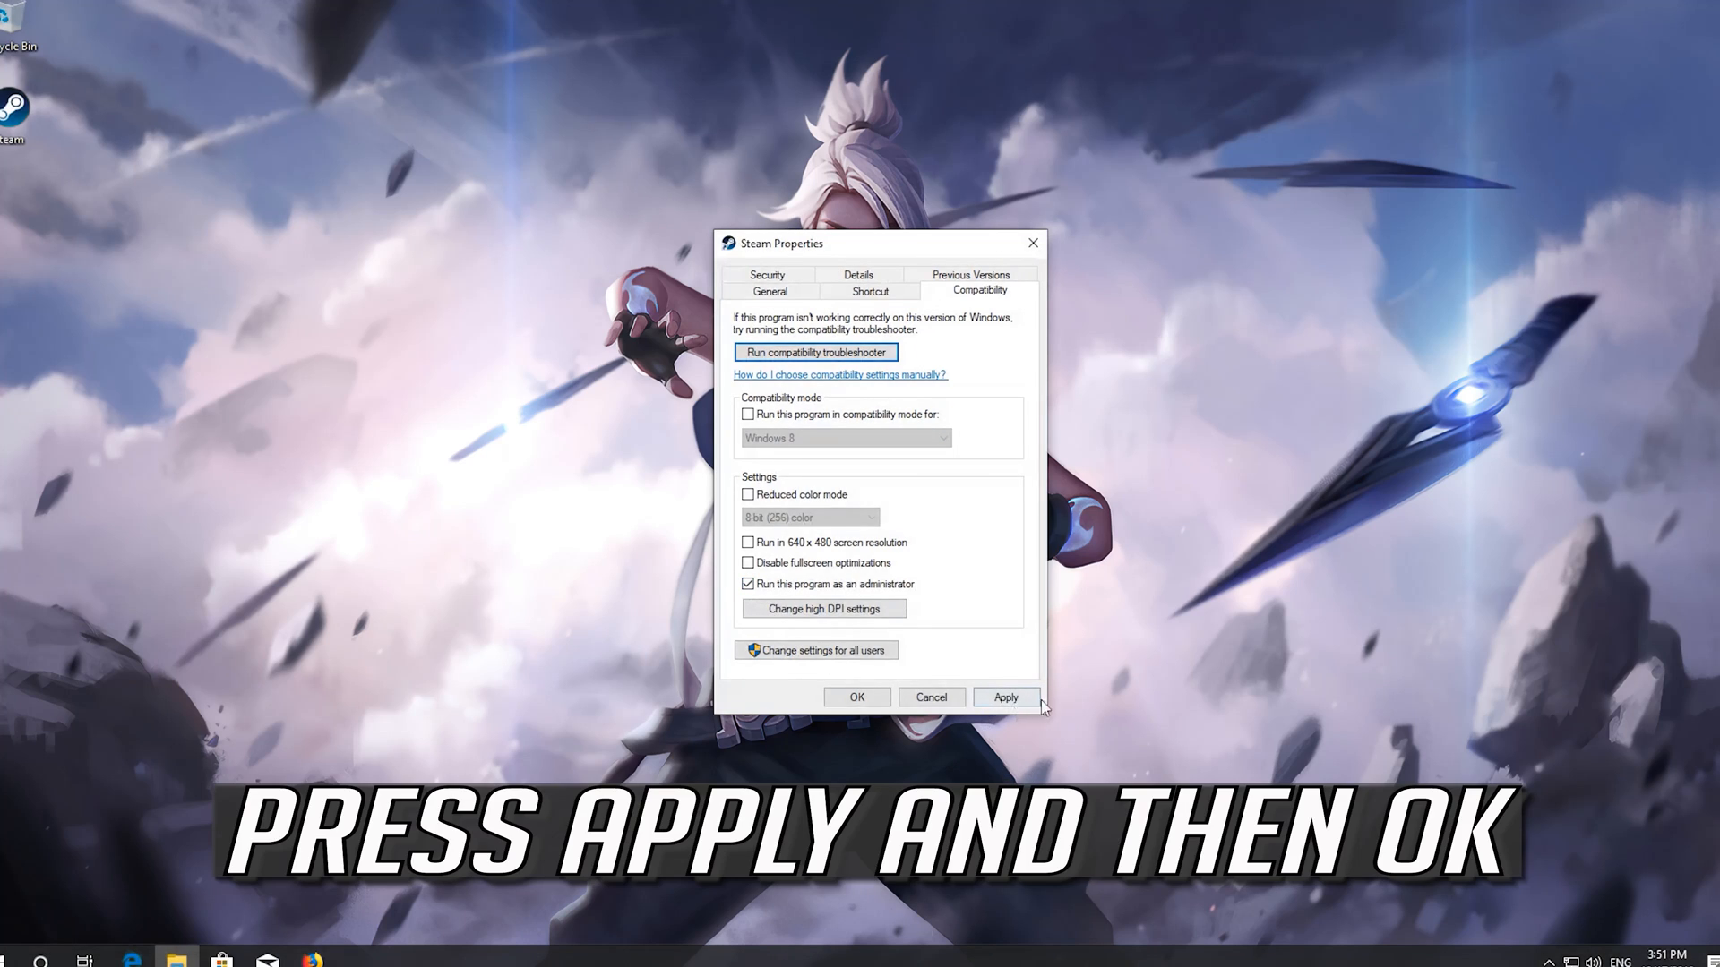
{"action": "left_click", "coordinate": [1003, 697]}
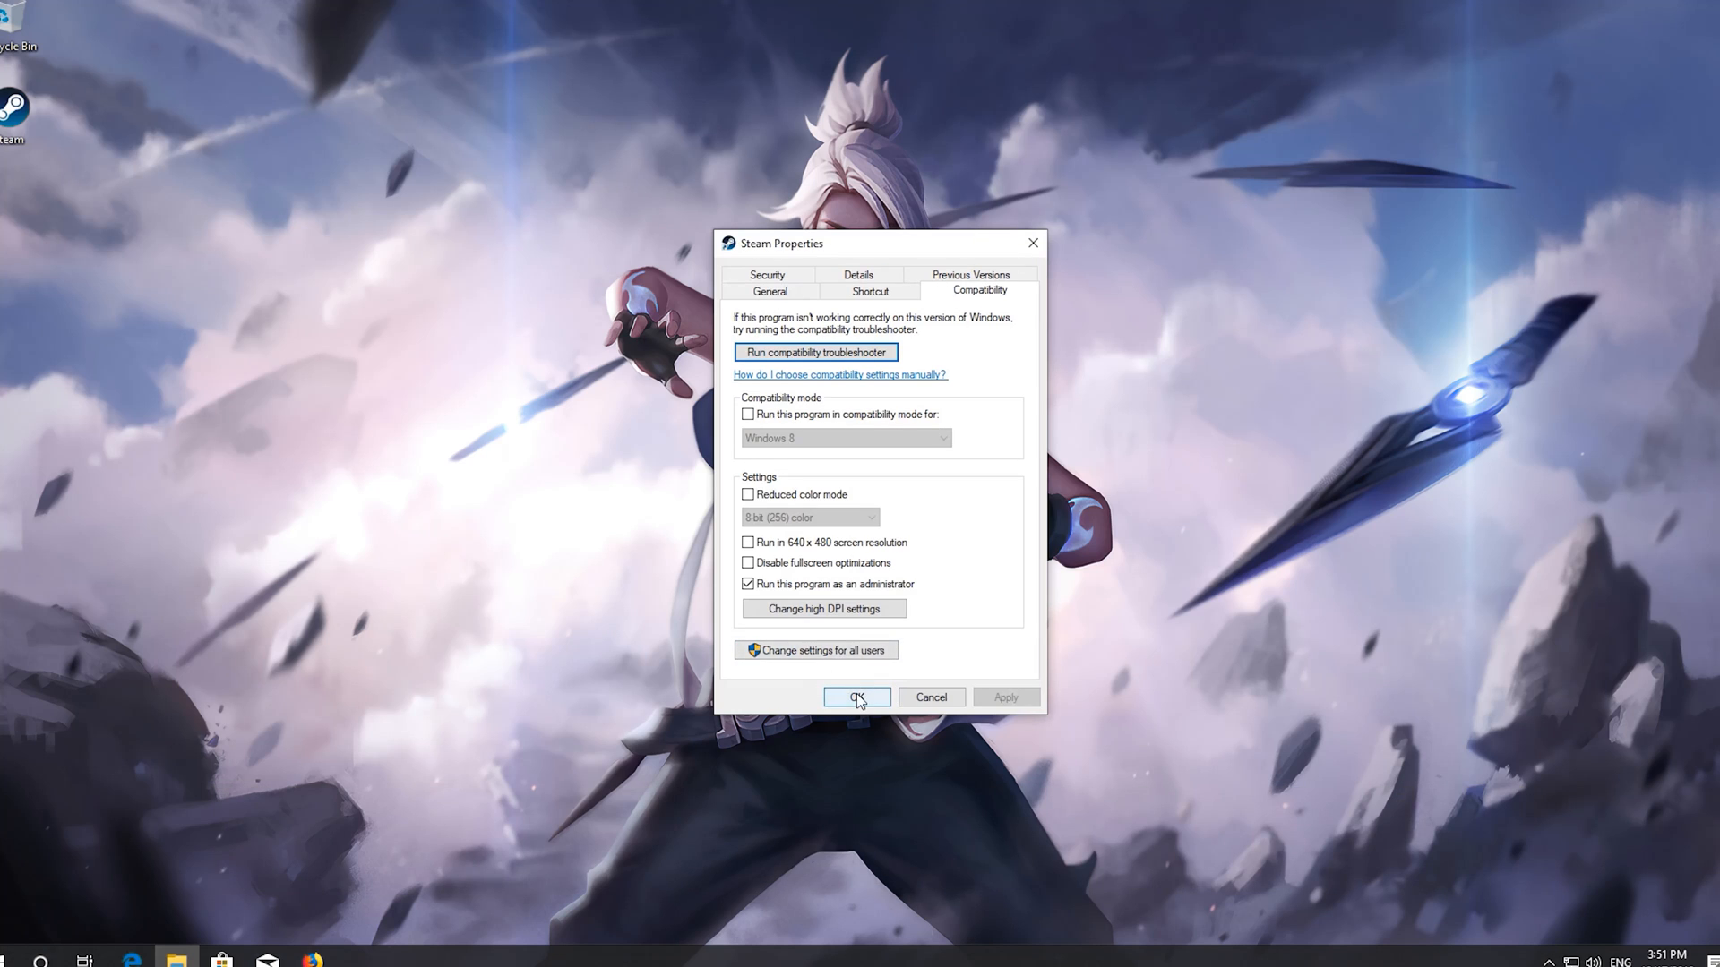
{"action": "left_click", "coordinate": [858, 697]}
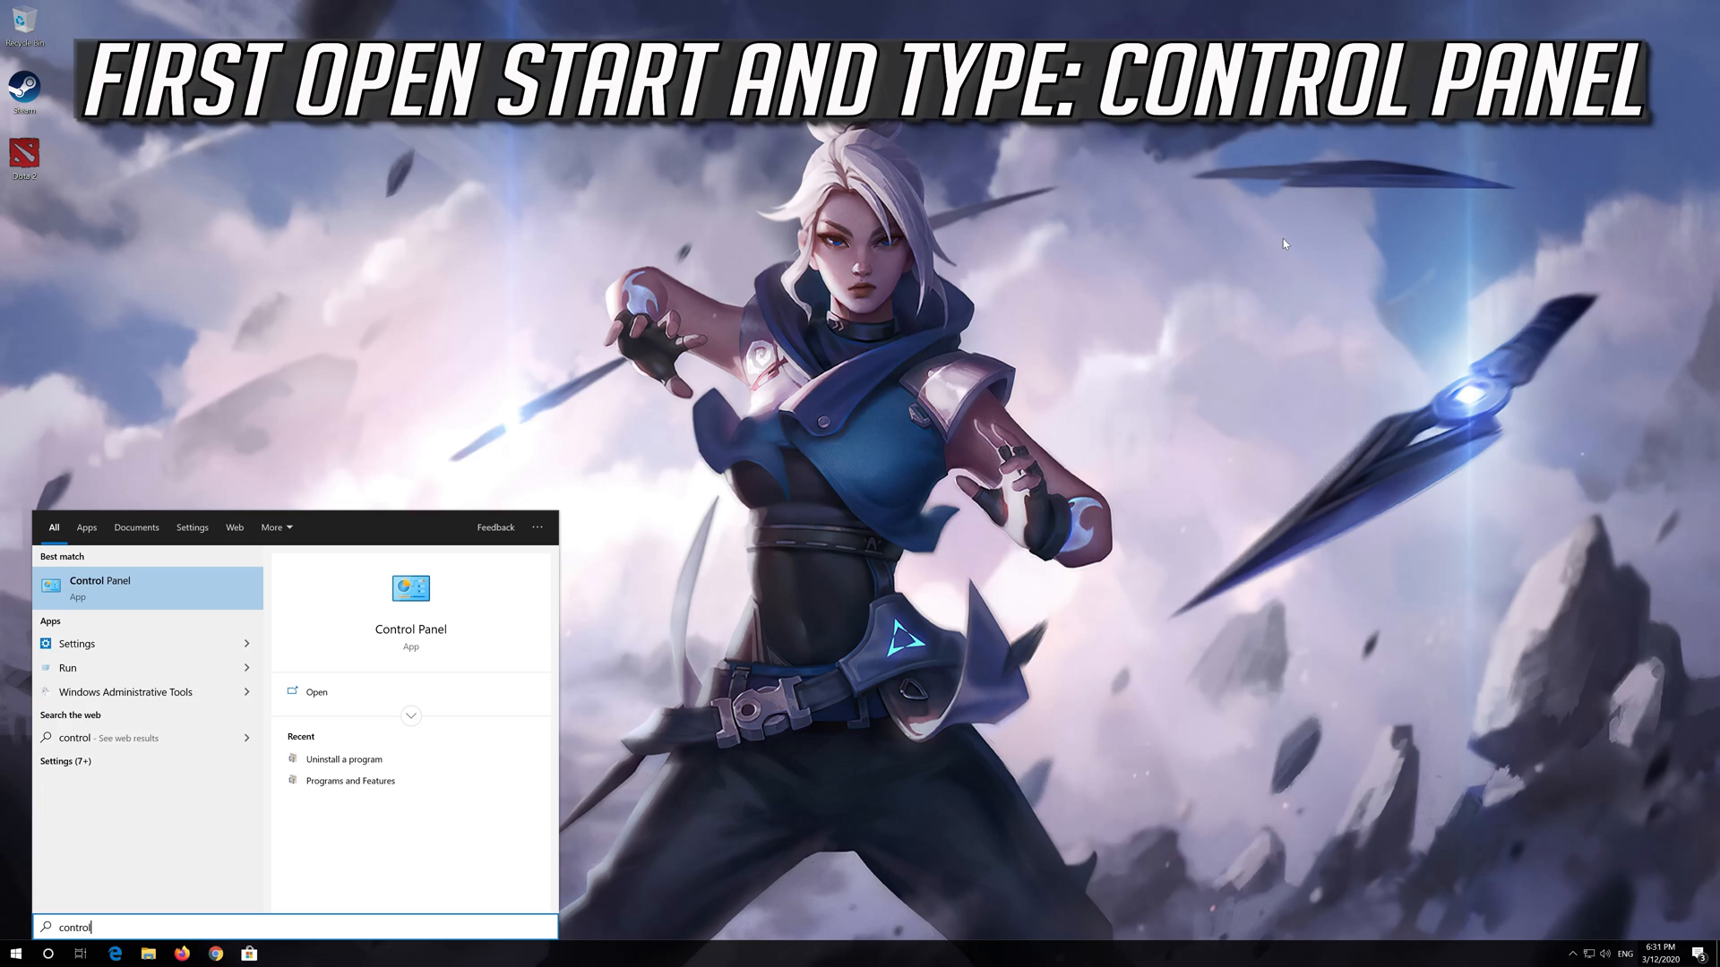
Step: Launch Control Panel from Start search and reach Network and Sharing Center via Network and Internet
{"action": "type", "text": "panel"}
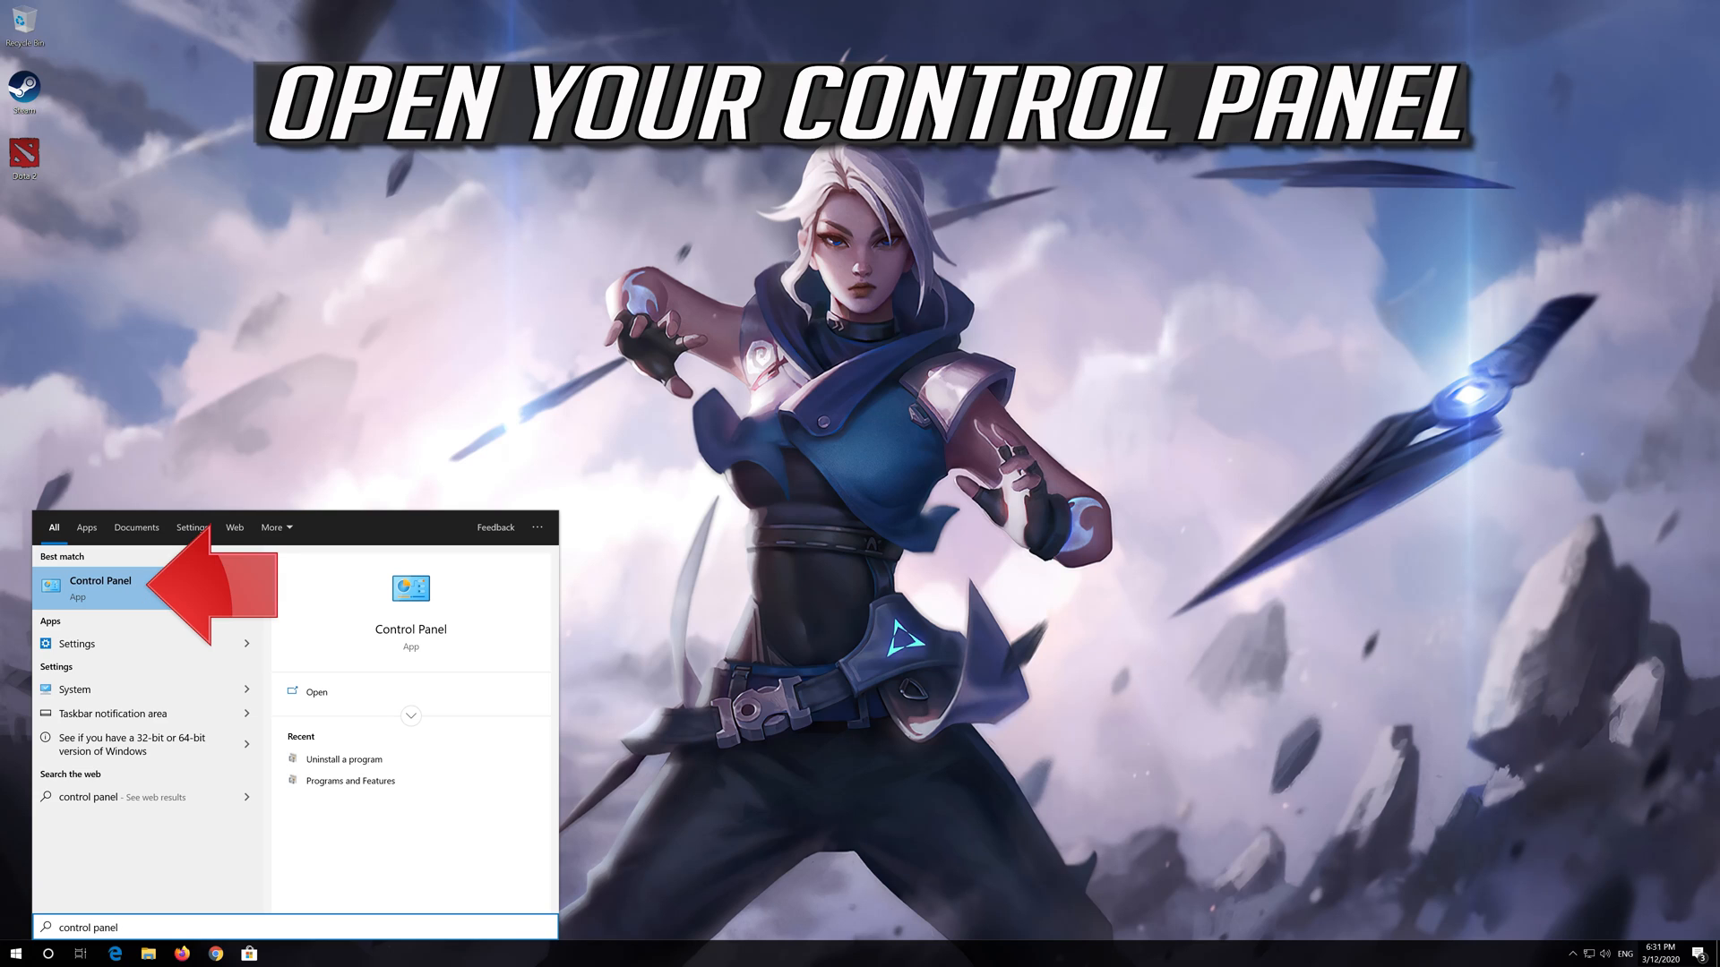
{"action": "left_click", "coordinate": [100, 590]}
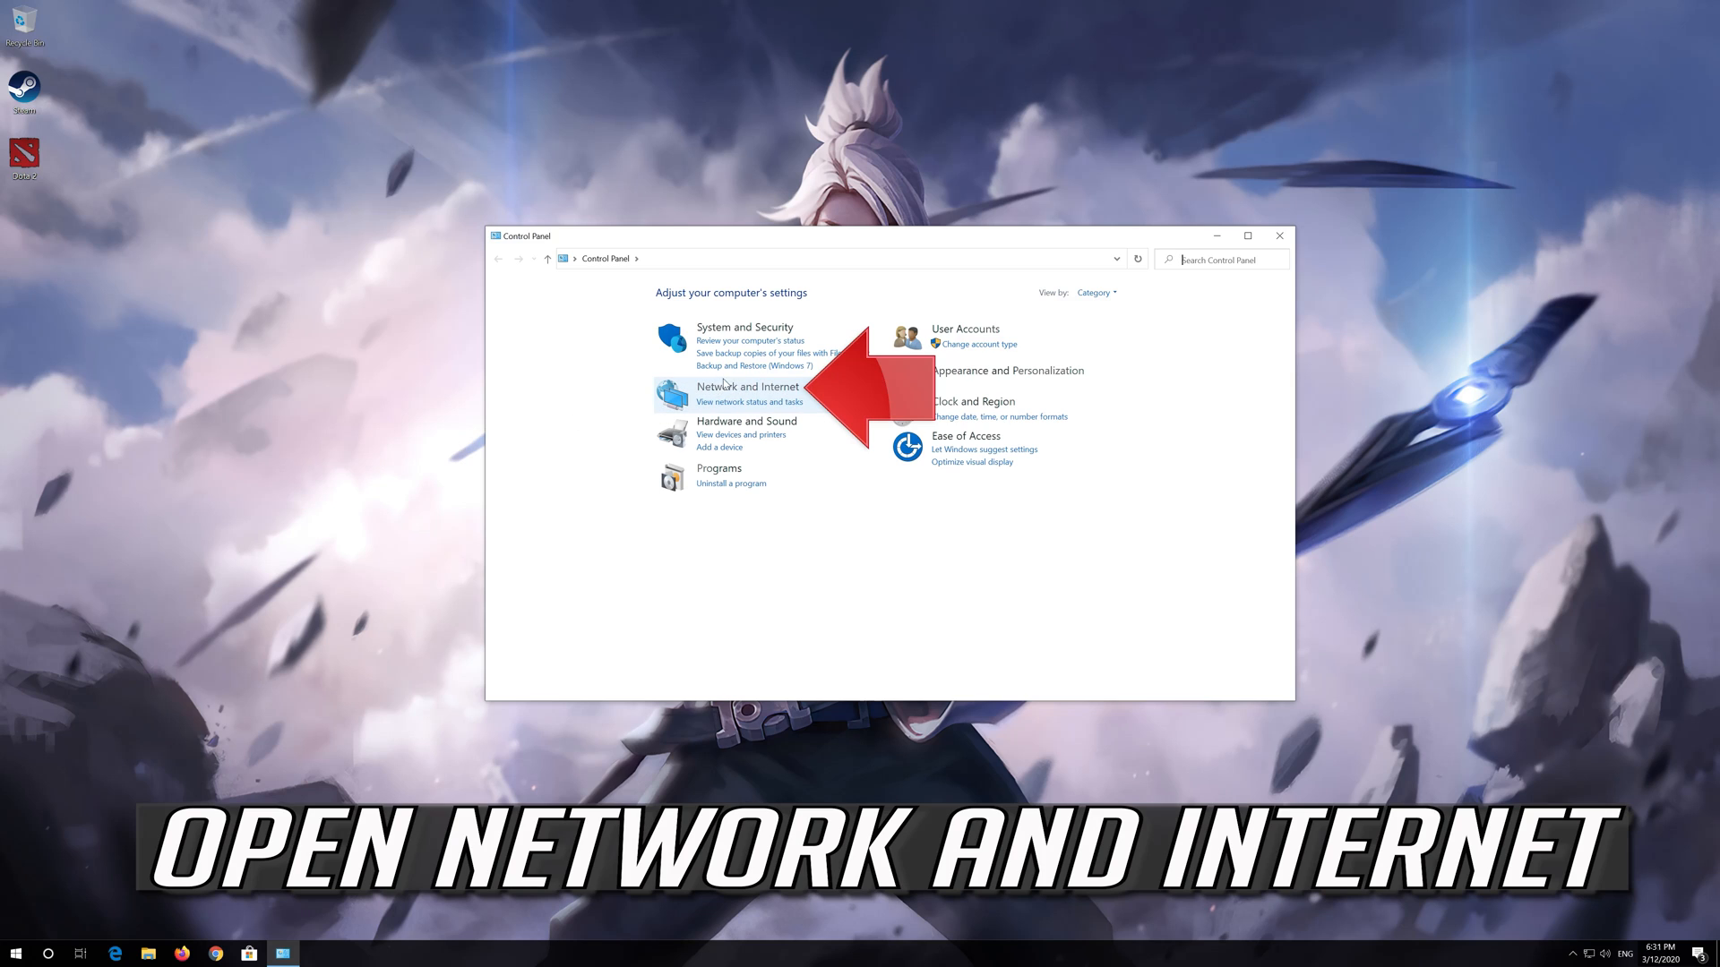
{"action": "mouse_move", "coordinate": [747, 387]}
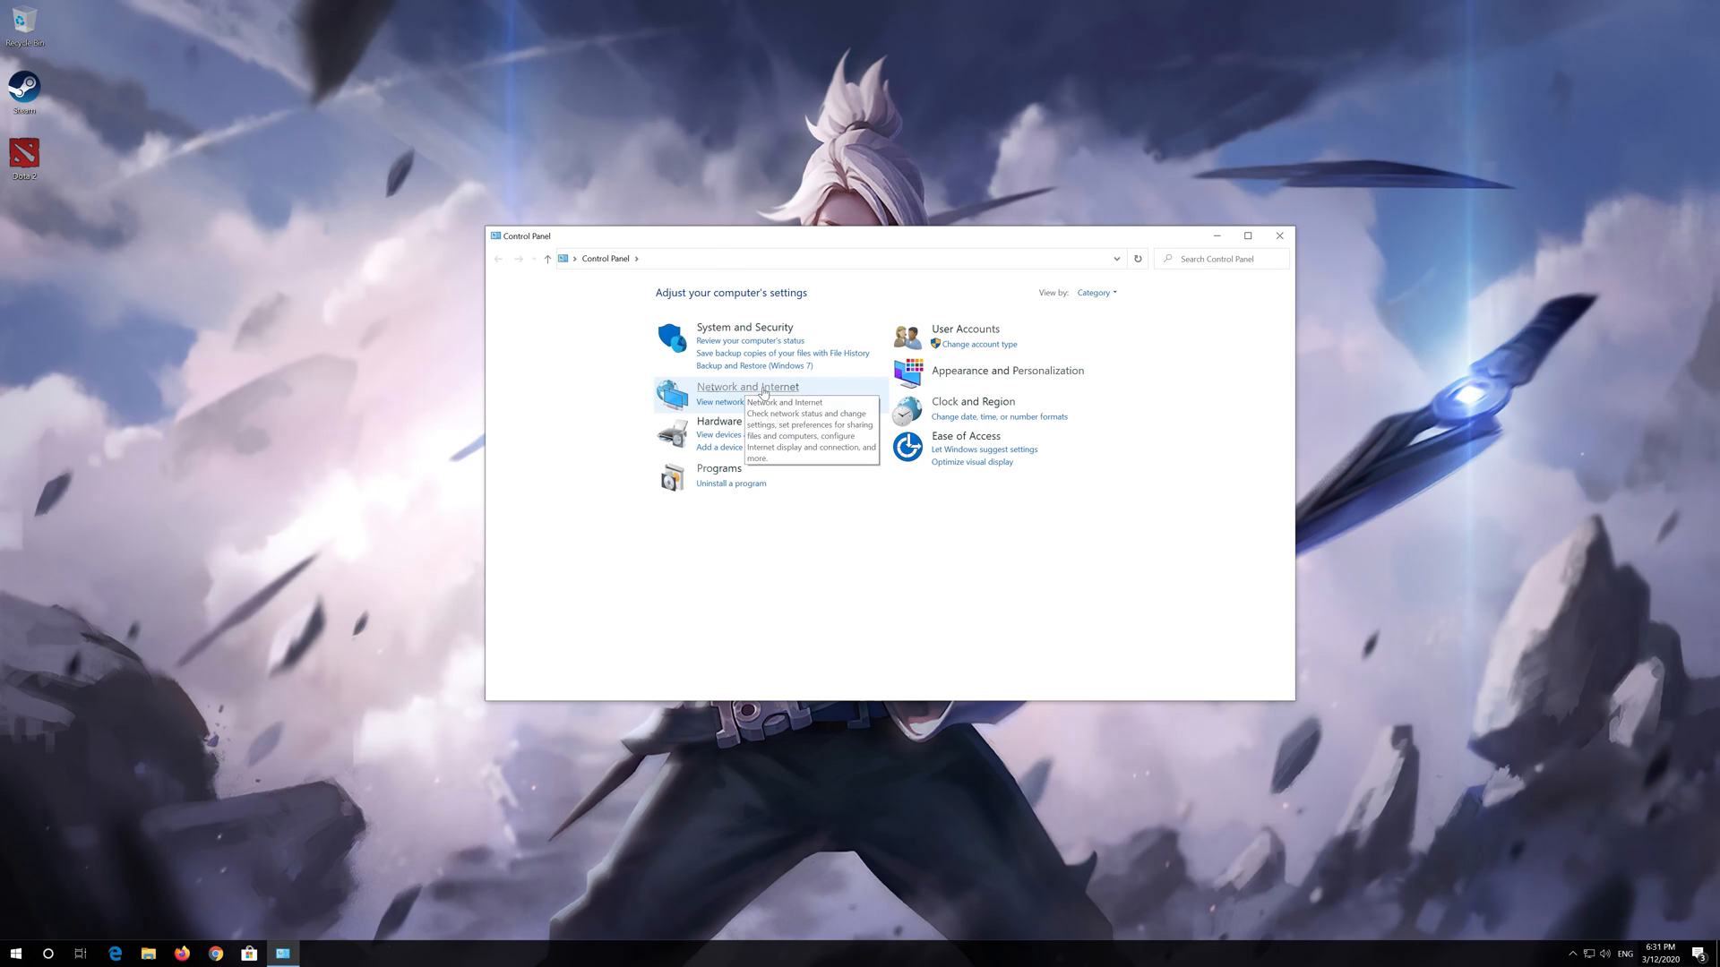
{"action": "left_click", "coordinate": [747, 387]}
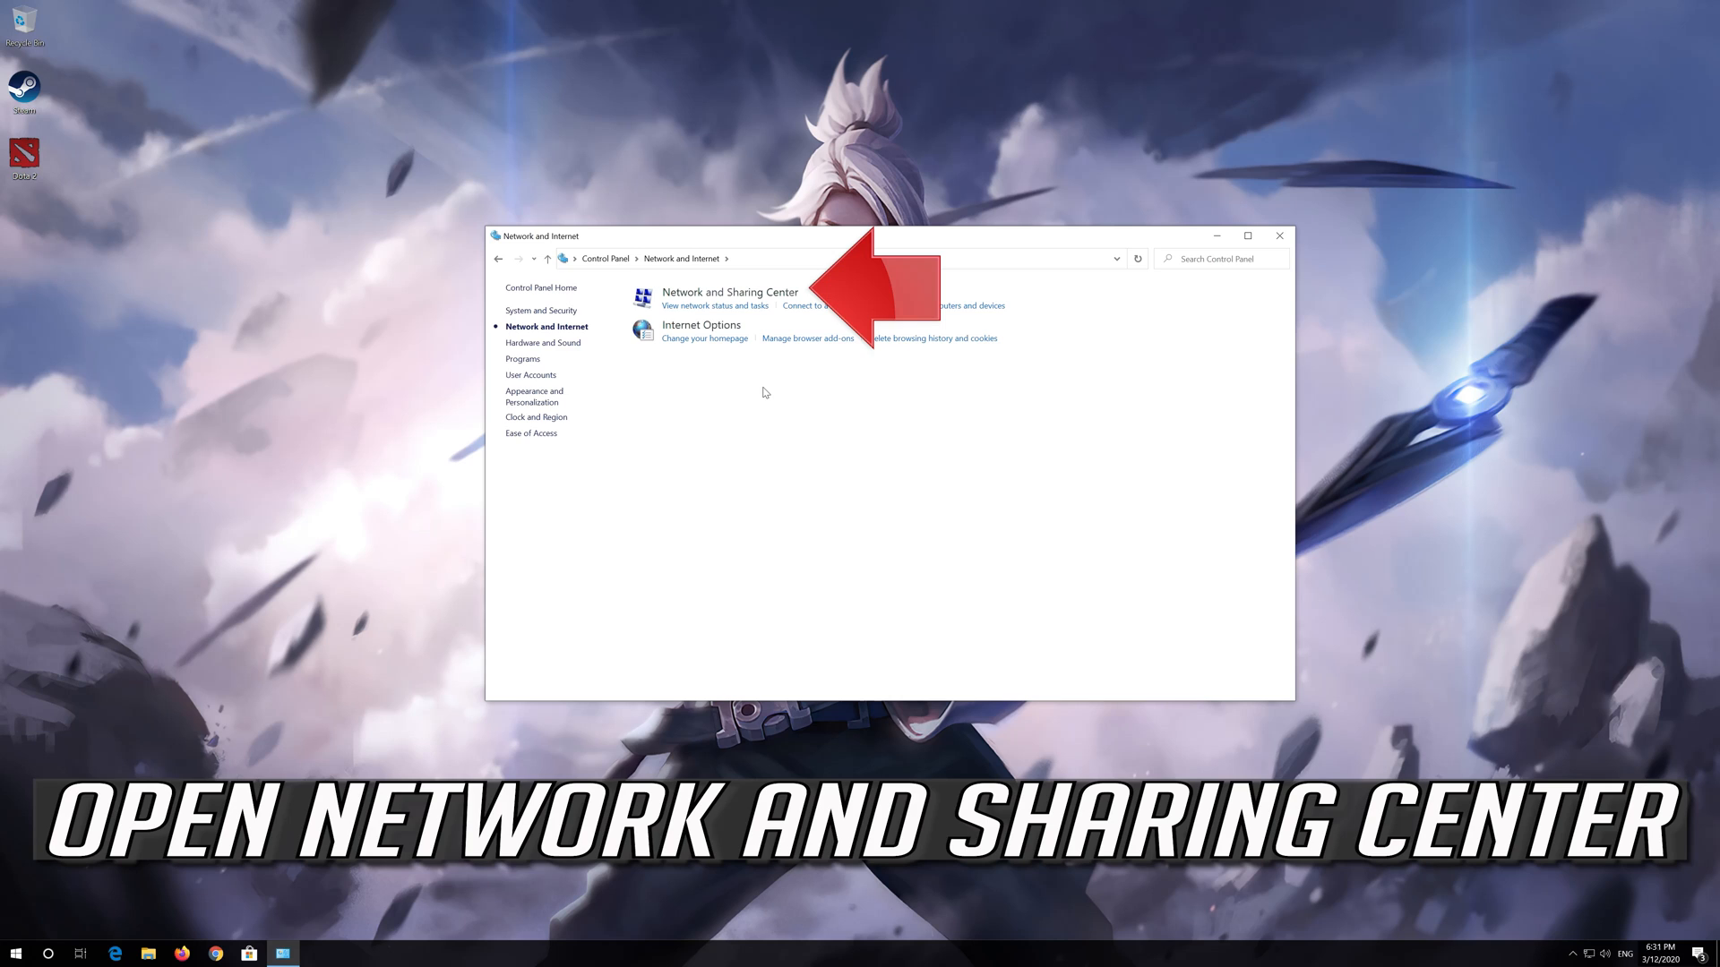
{"action": "mouse_move", "coordinate": [730, 292]}
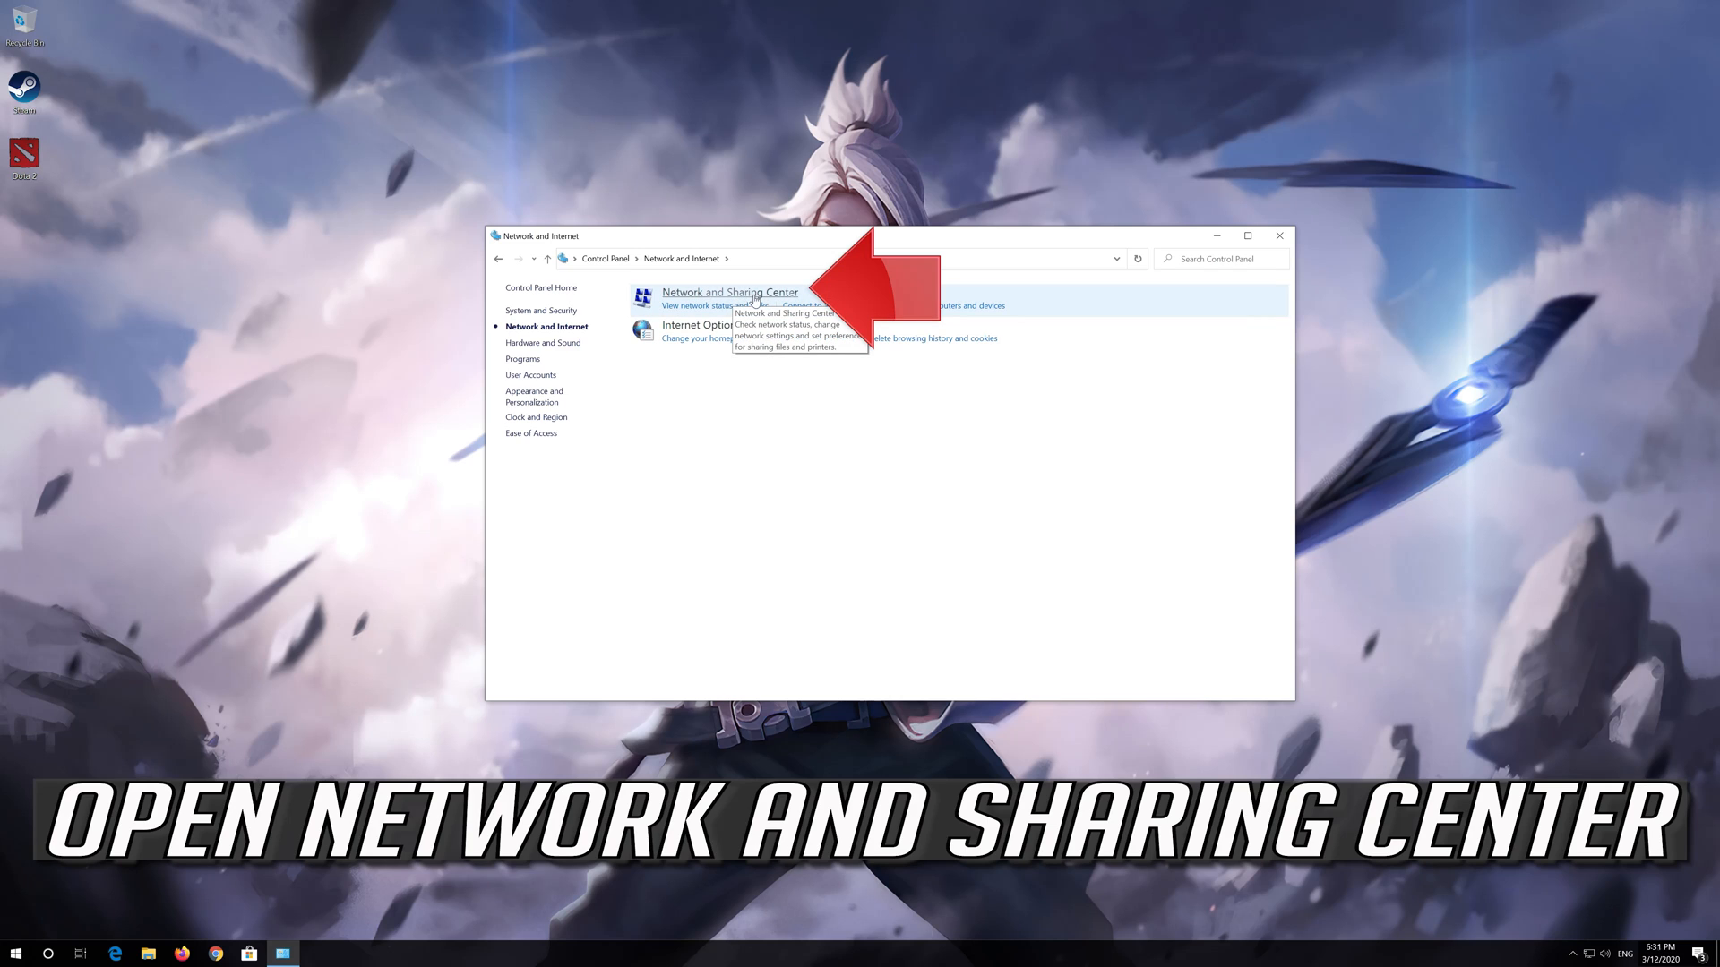
{"action": "left_click", "coordinate": [729, 292]}
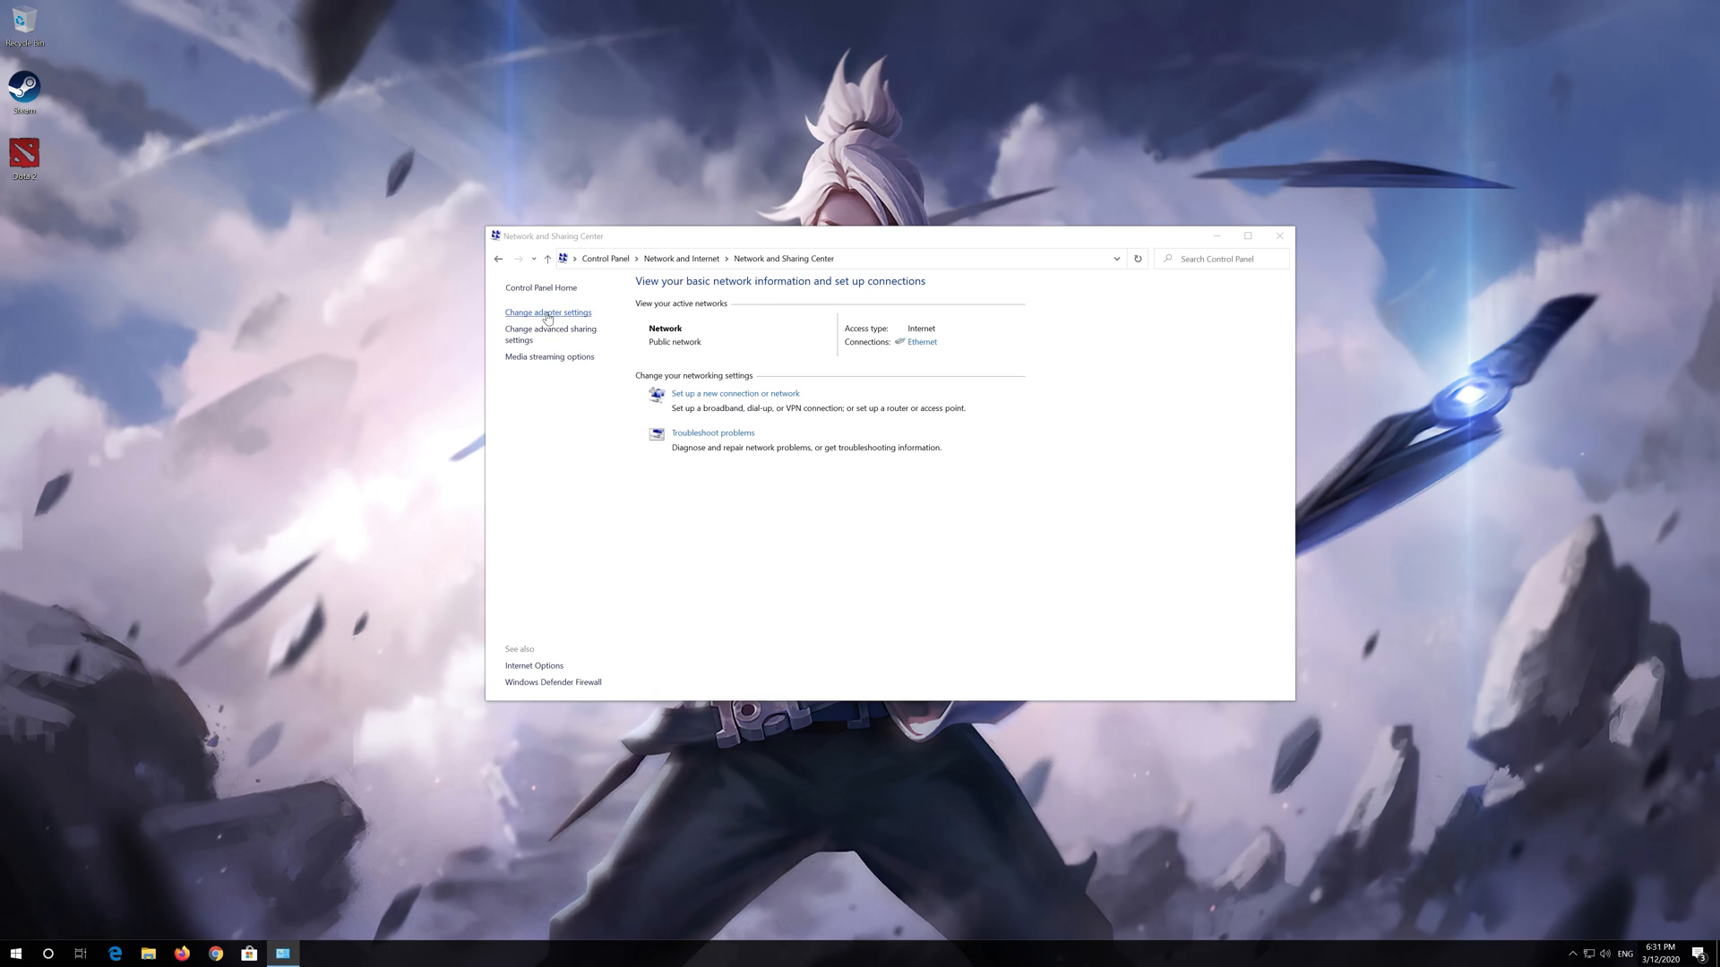
Step: Reach the Ethernet adapter's properties through Change adapter settings
{"action": "left_click", "coordinate": [548, 312]}
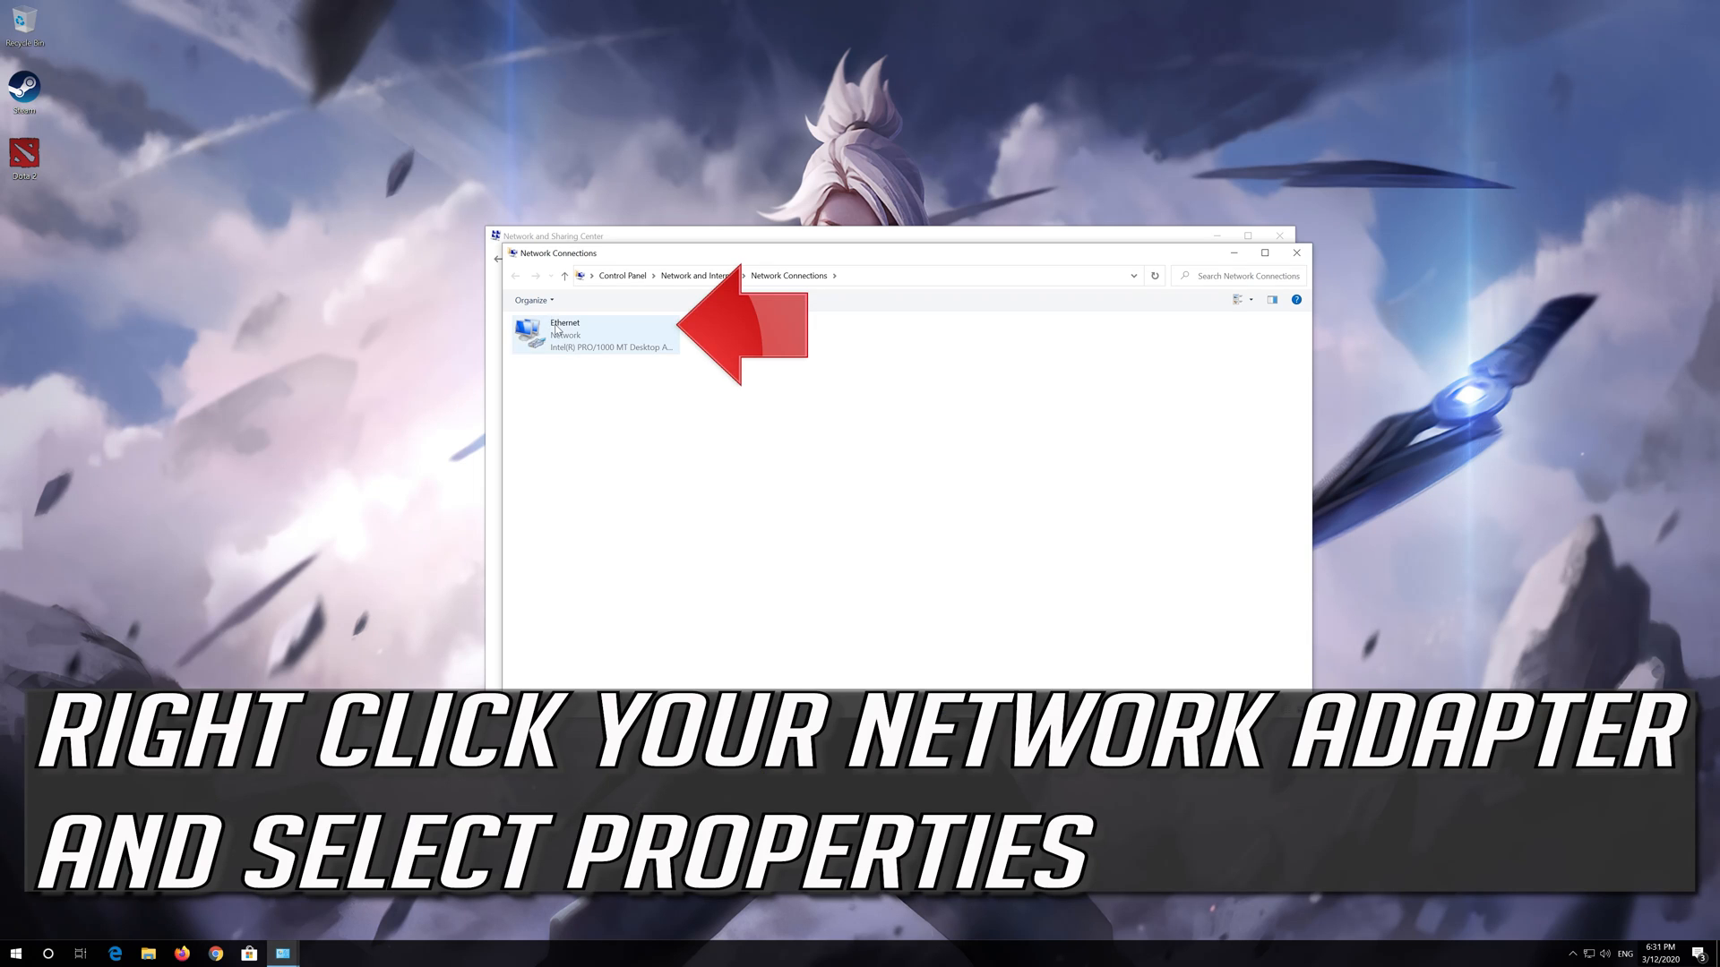
{"action": "left_click", "coordinate": [593, 335]}
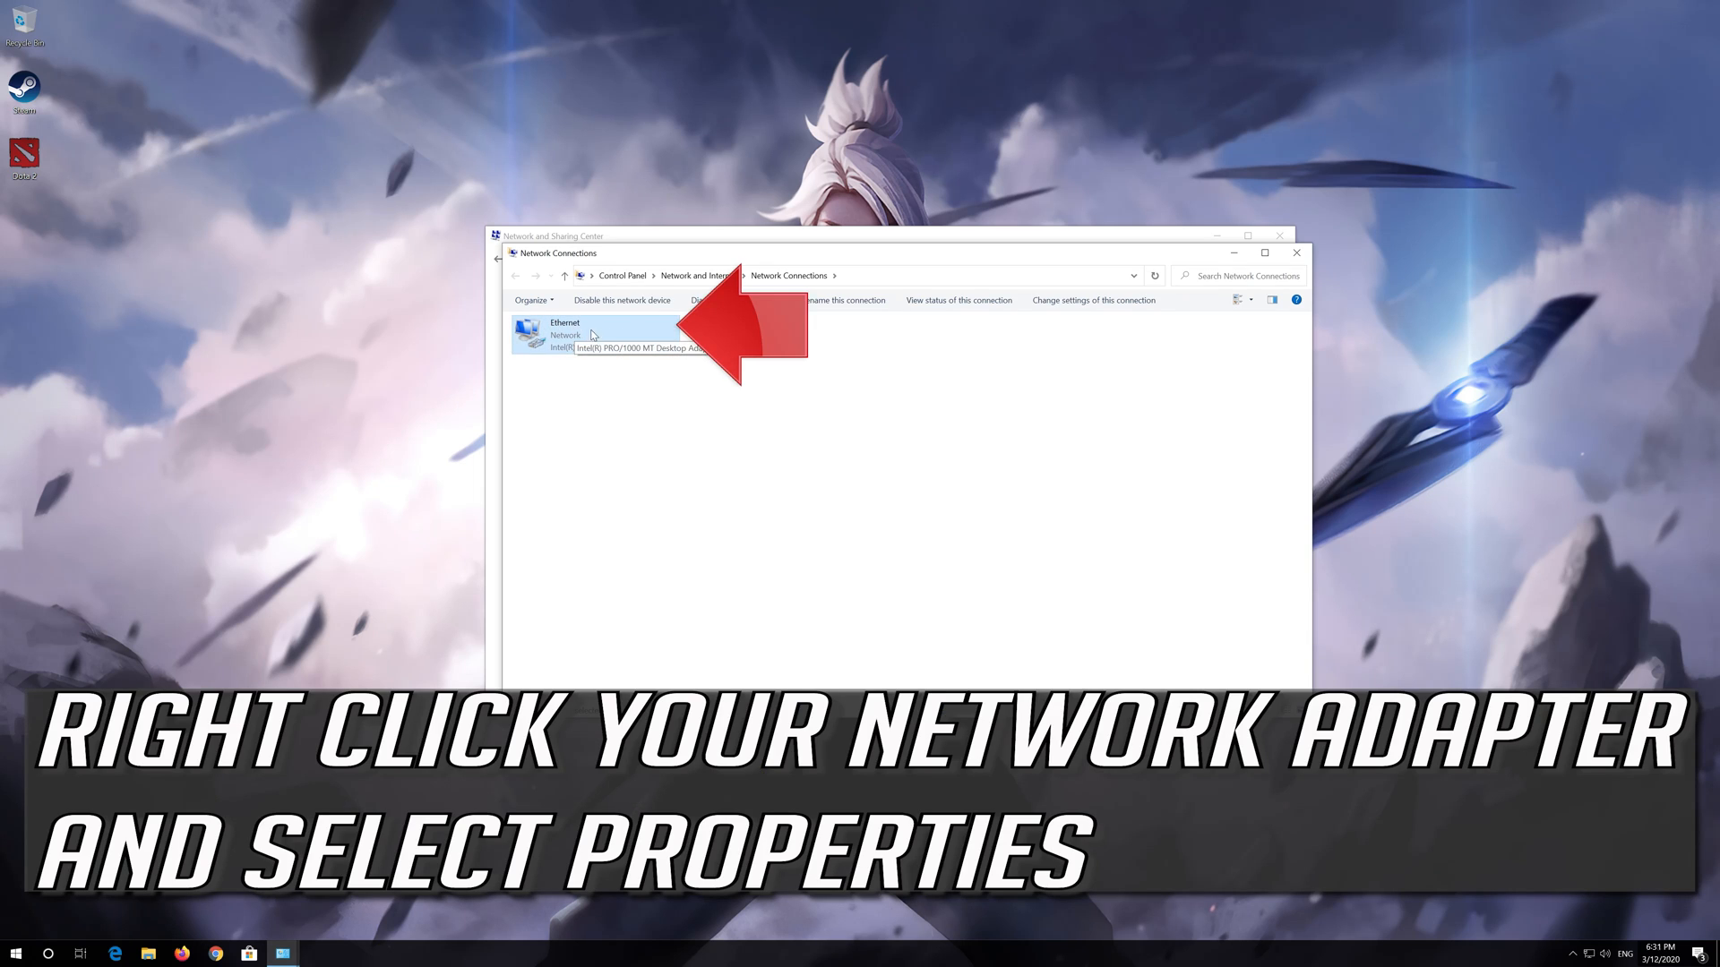
{"action": "right_click", "coordinate": [554, 335]}
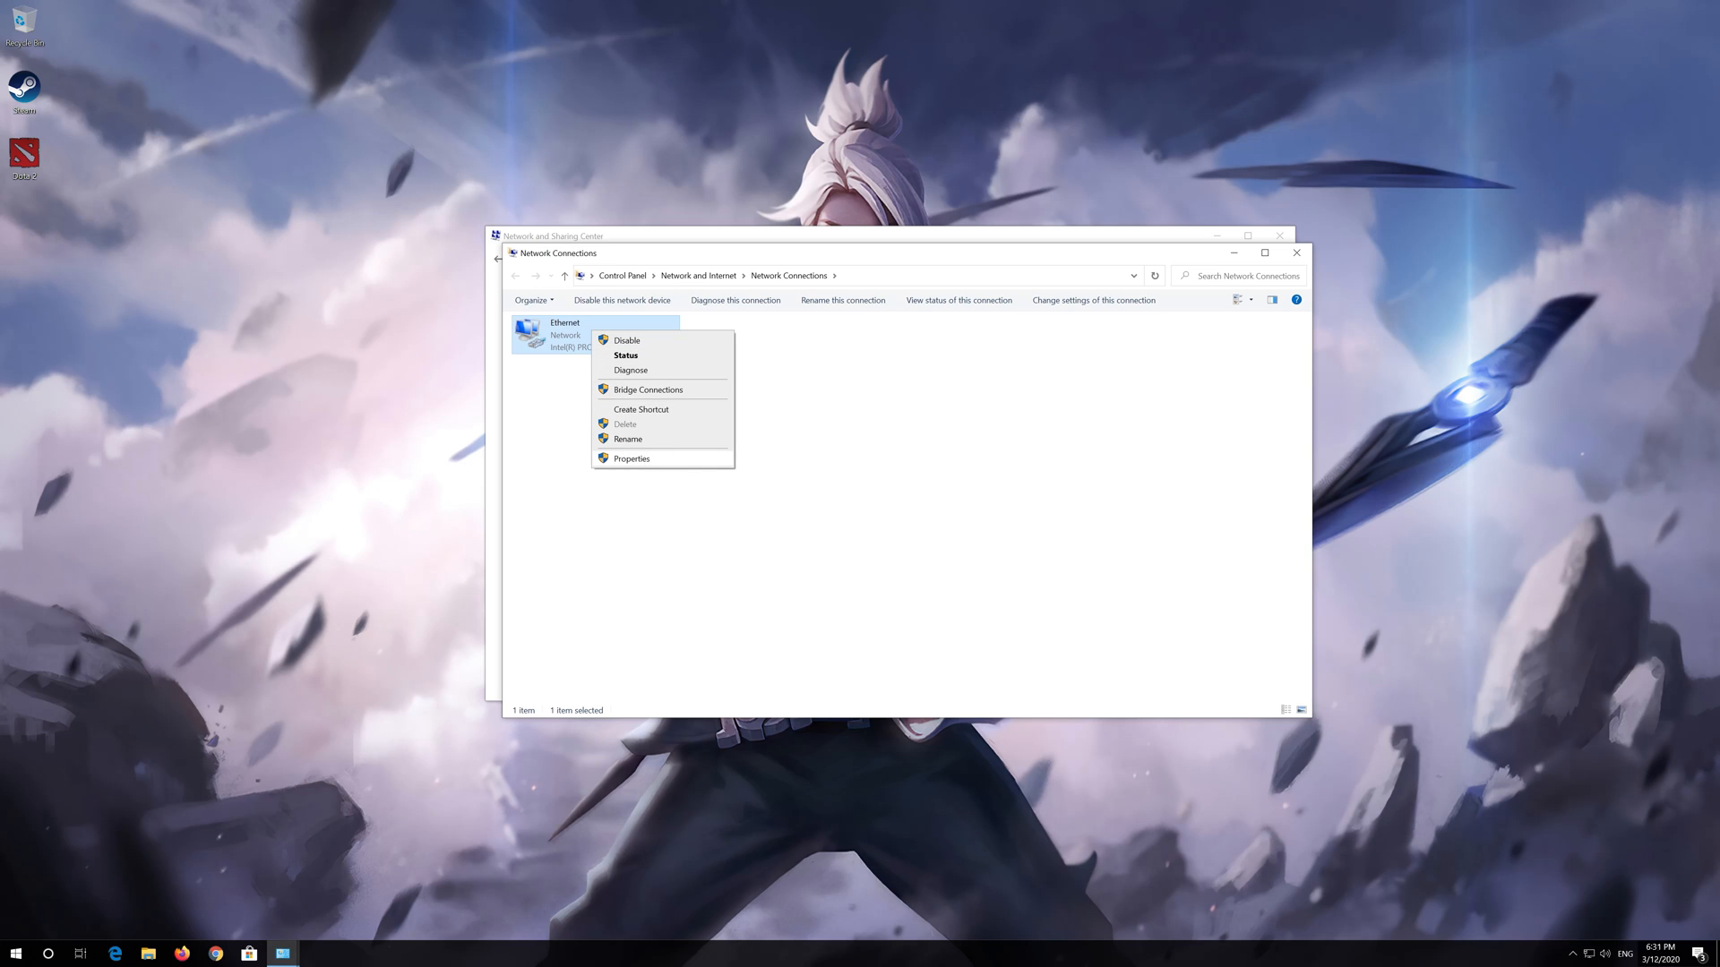
{"action": "left_click", "coordinate": [632, 458]}
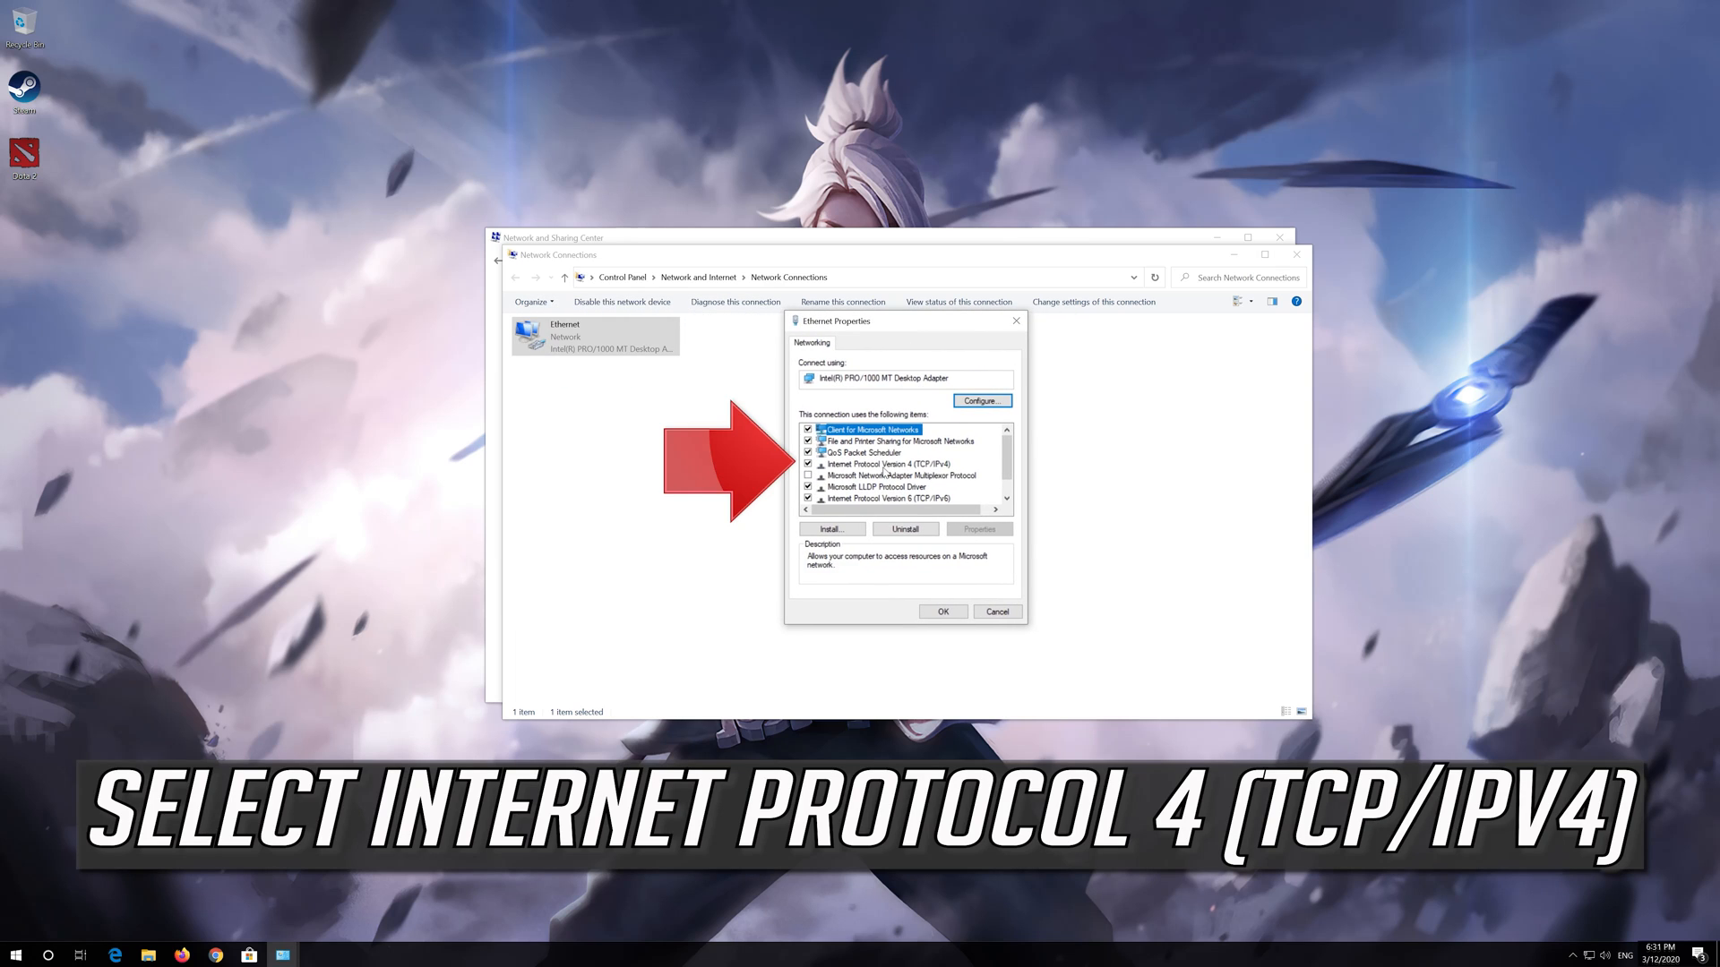
Step: Bring up the properties of Internet Protocol Version 4 for the Ethernet adapter
{"action": "left_click", "coordinate": [879, 462]}
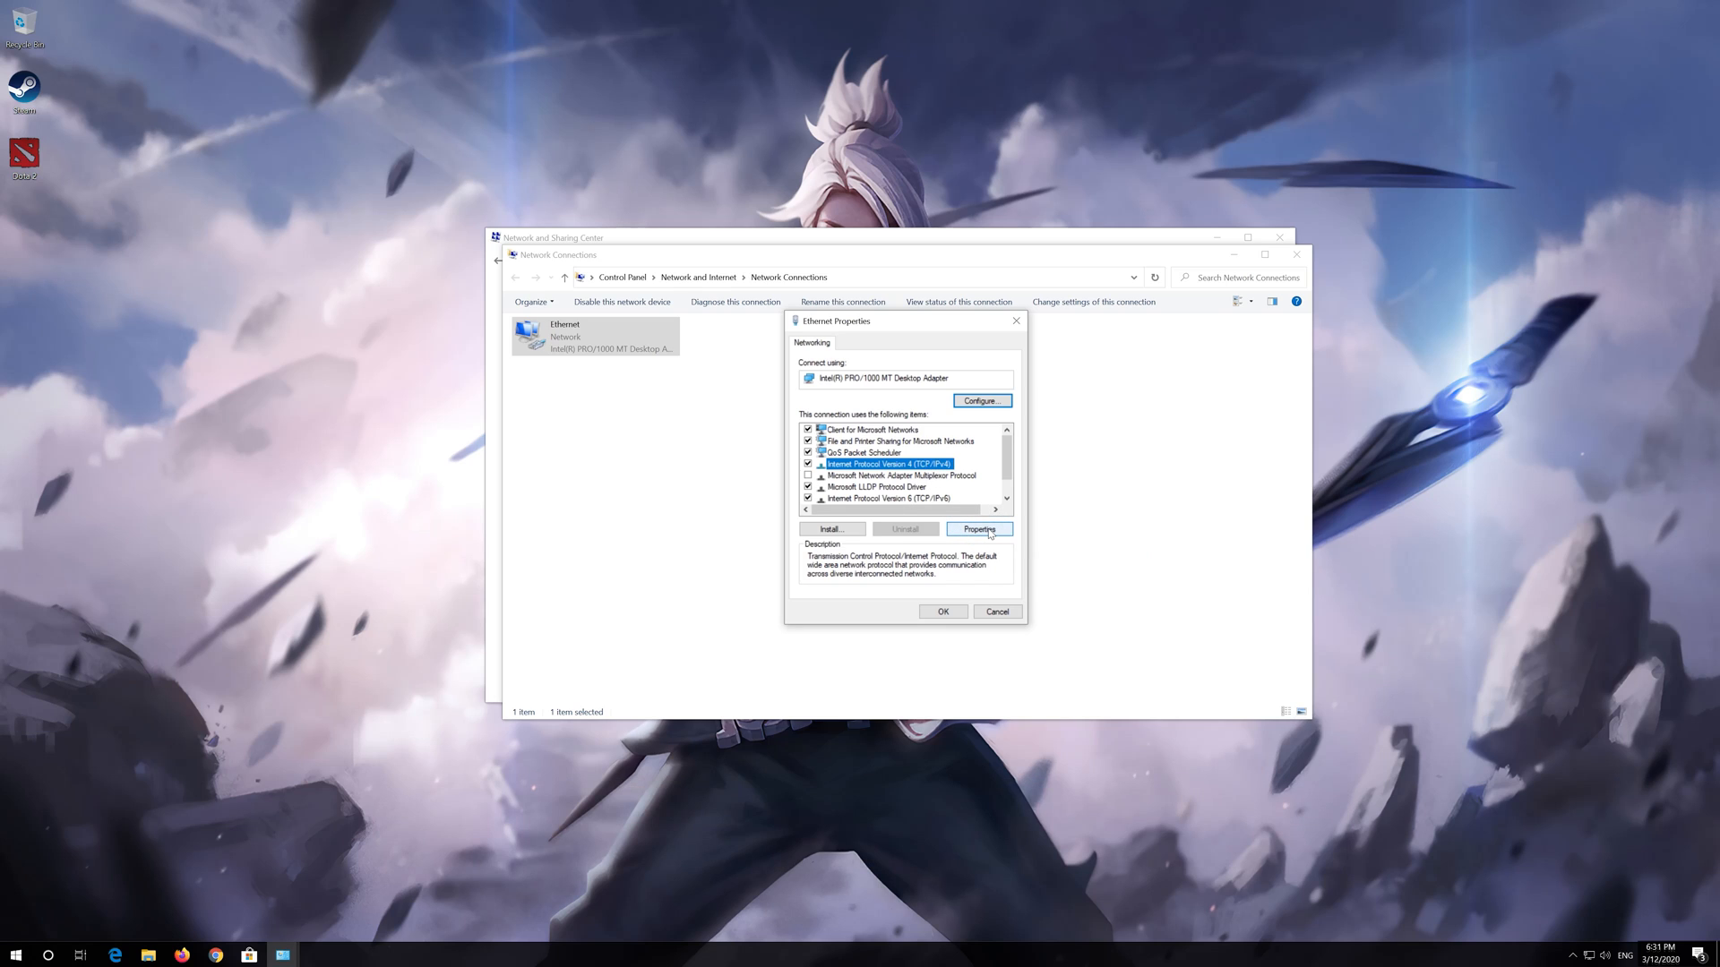
{"action": "left_click", "coordinate": [979, 529]}
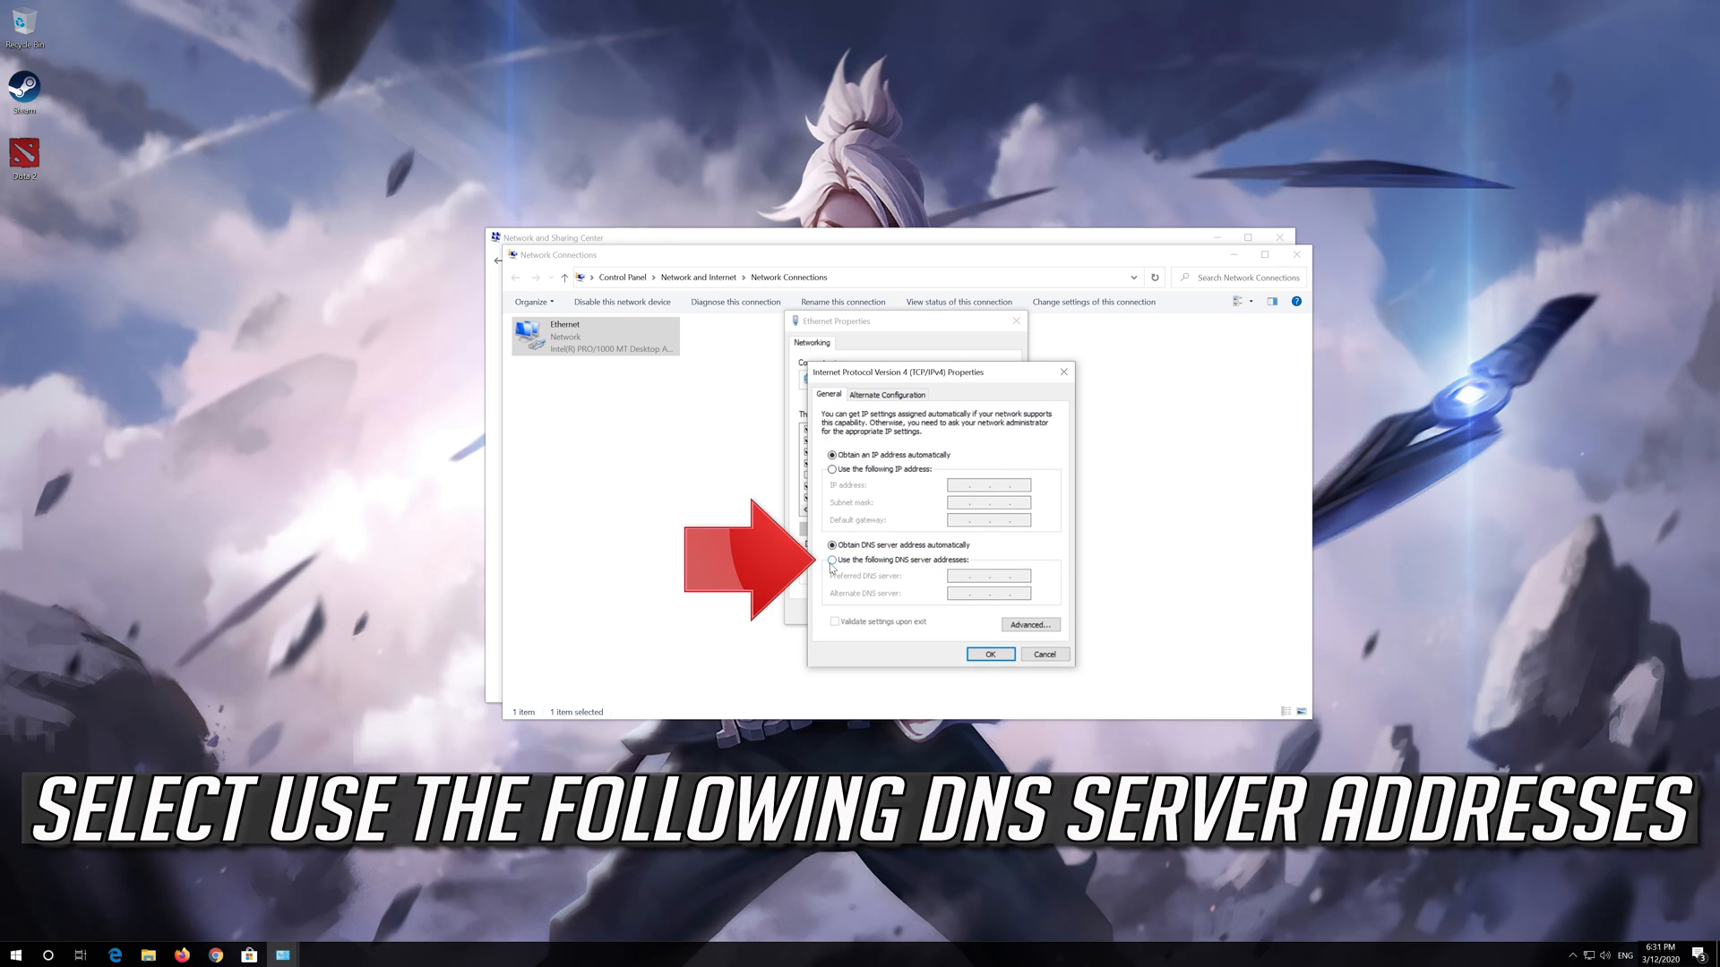
Step: Set manual DNS servers 1.1.1.1 and 1.0.0.1 on the adapter and confirm
{"action": "left_click", "coordinate": [833, 560]}
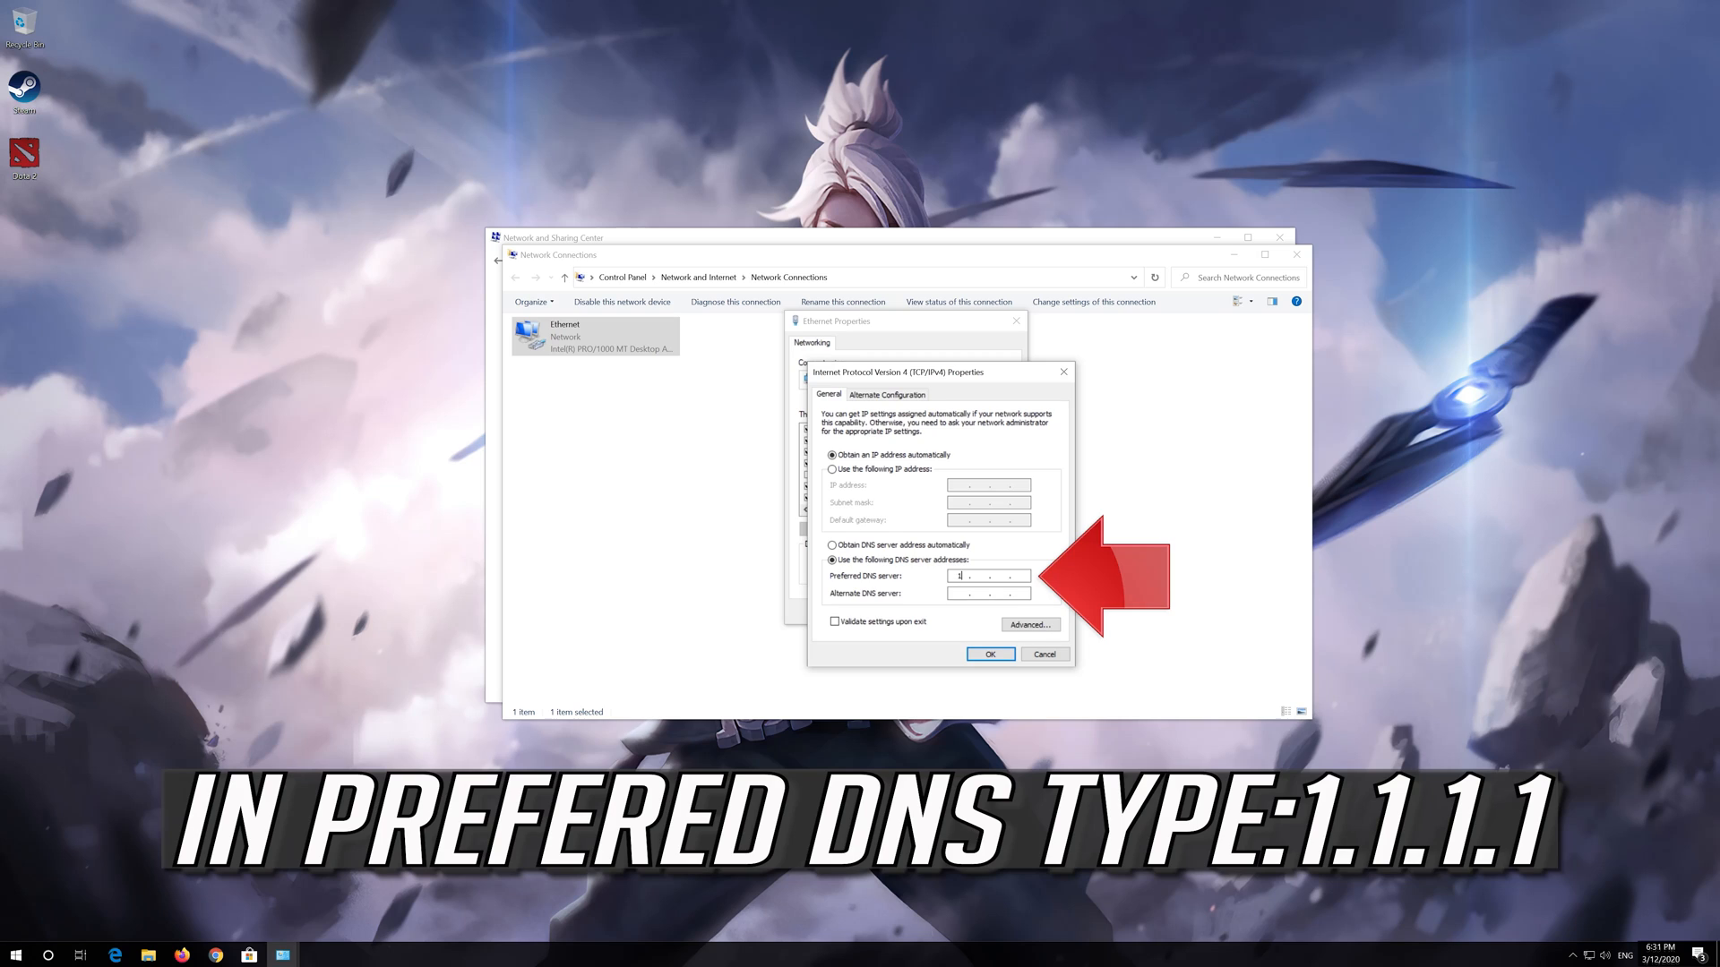
{"action": "type", "text": "1"}
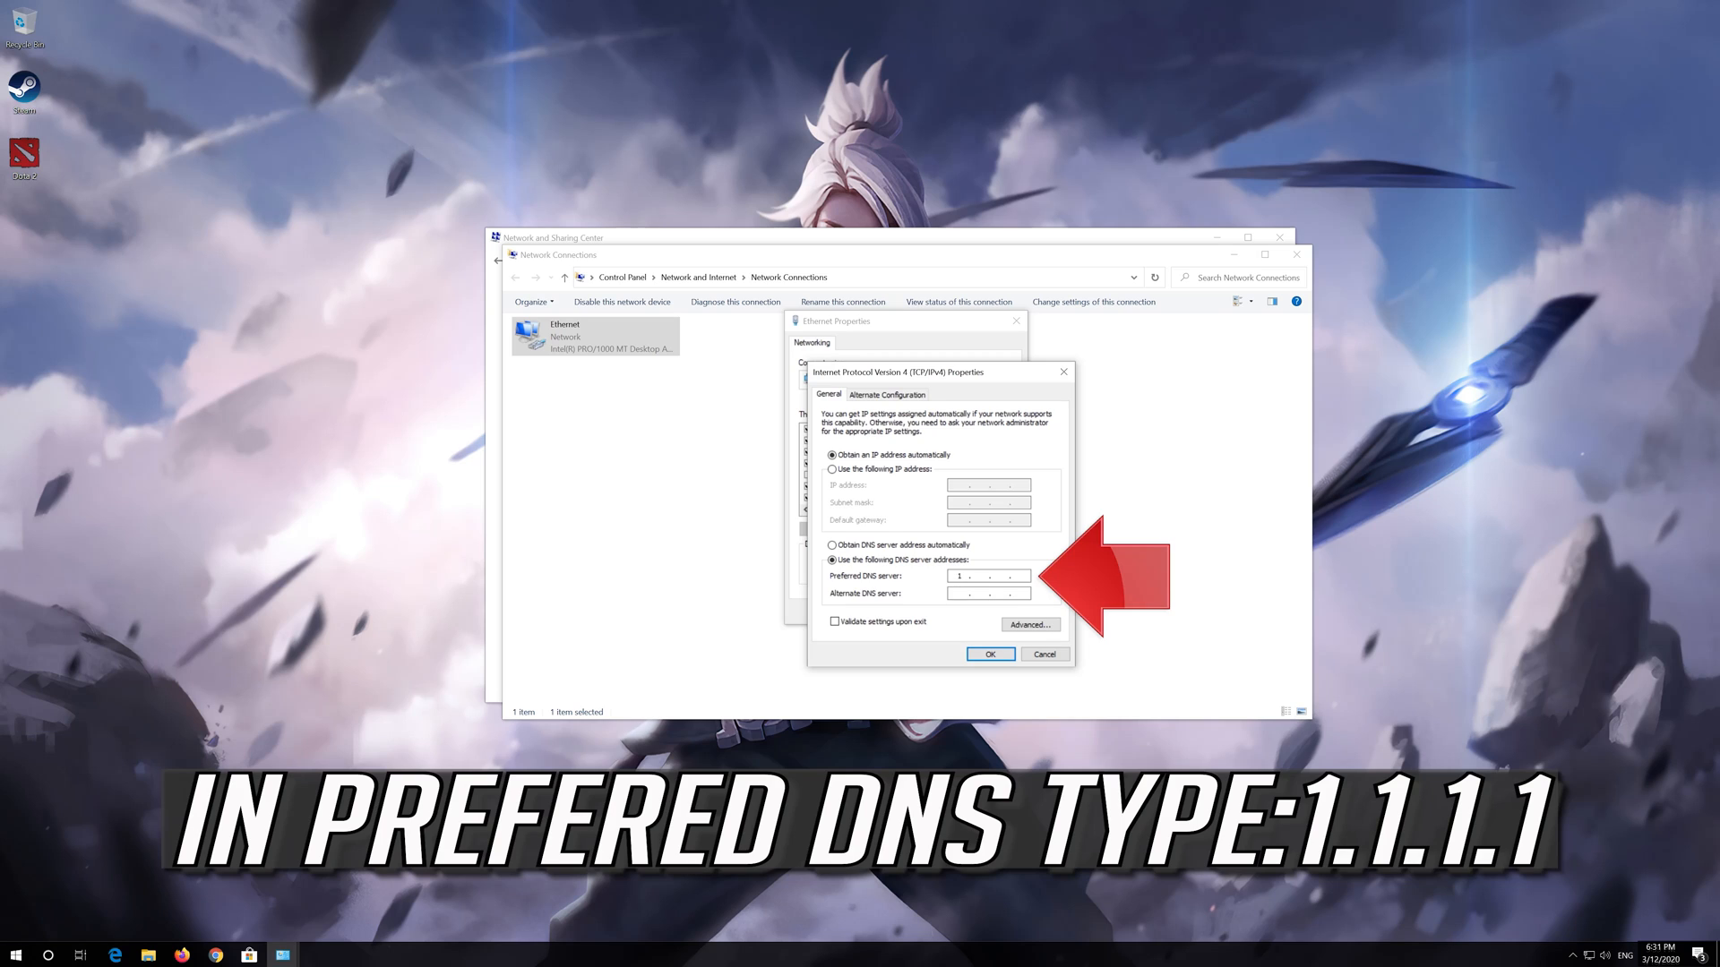
{"action": "type", "text": "1.1.1"}
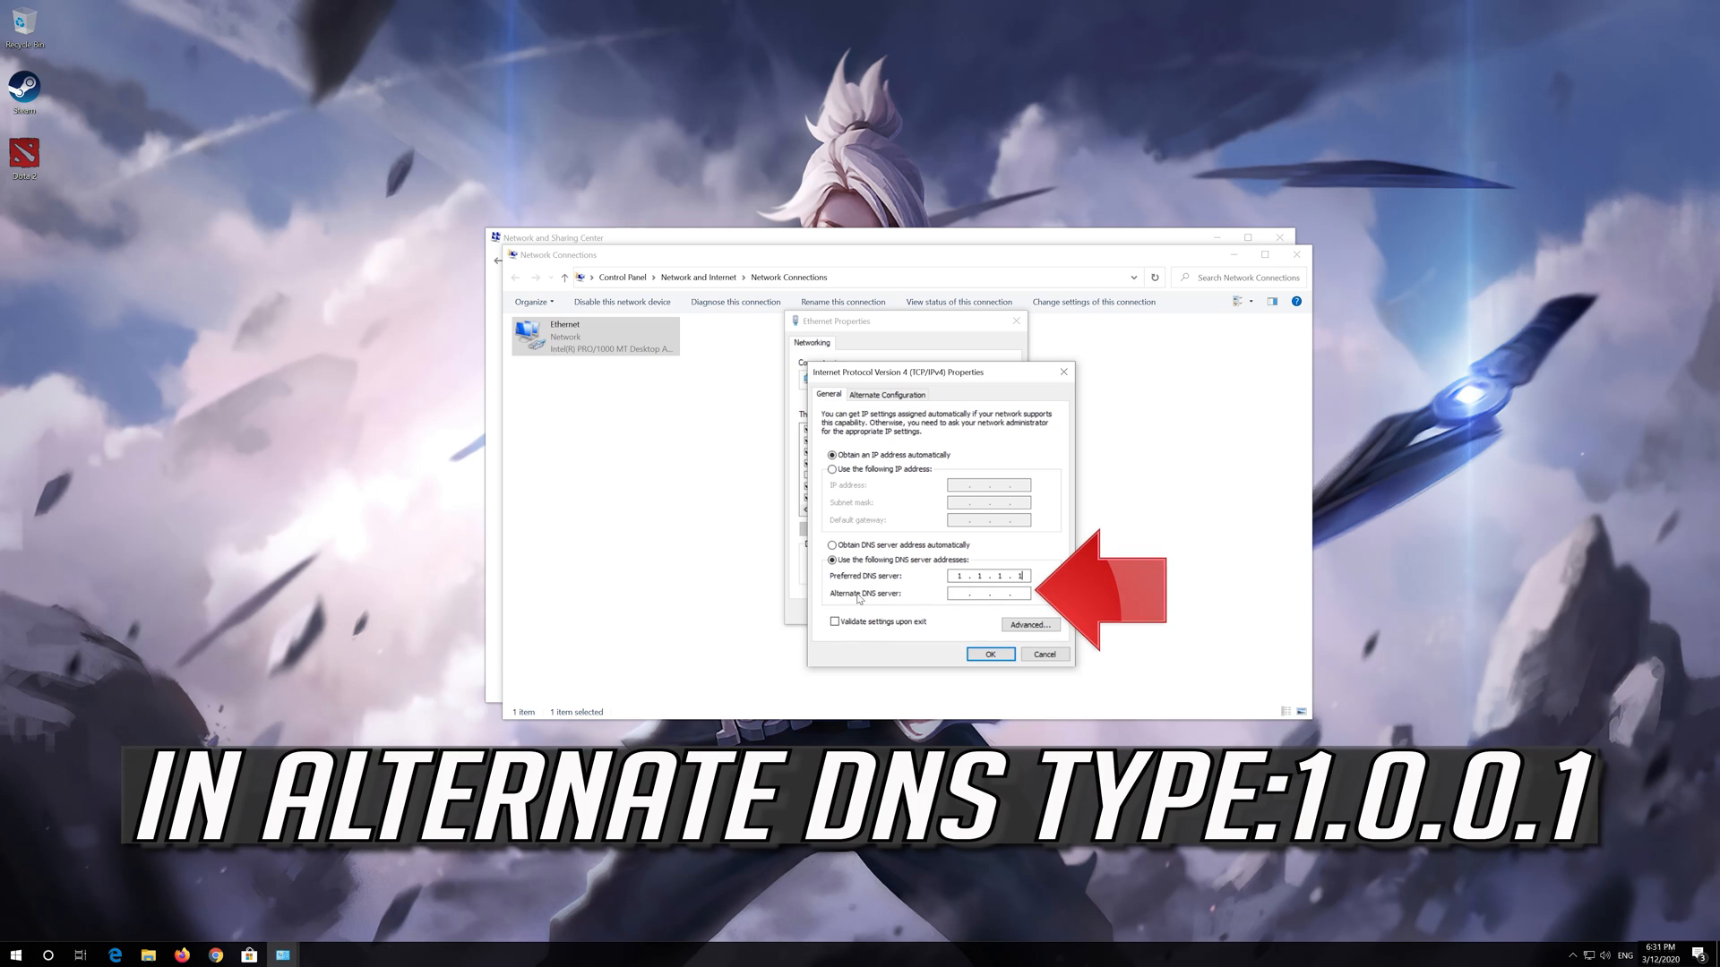
{"action": "type", "text": "1.0.0.1"}
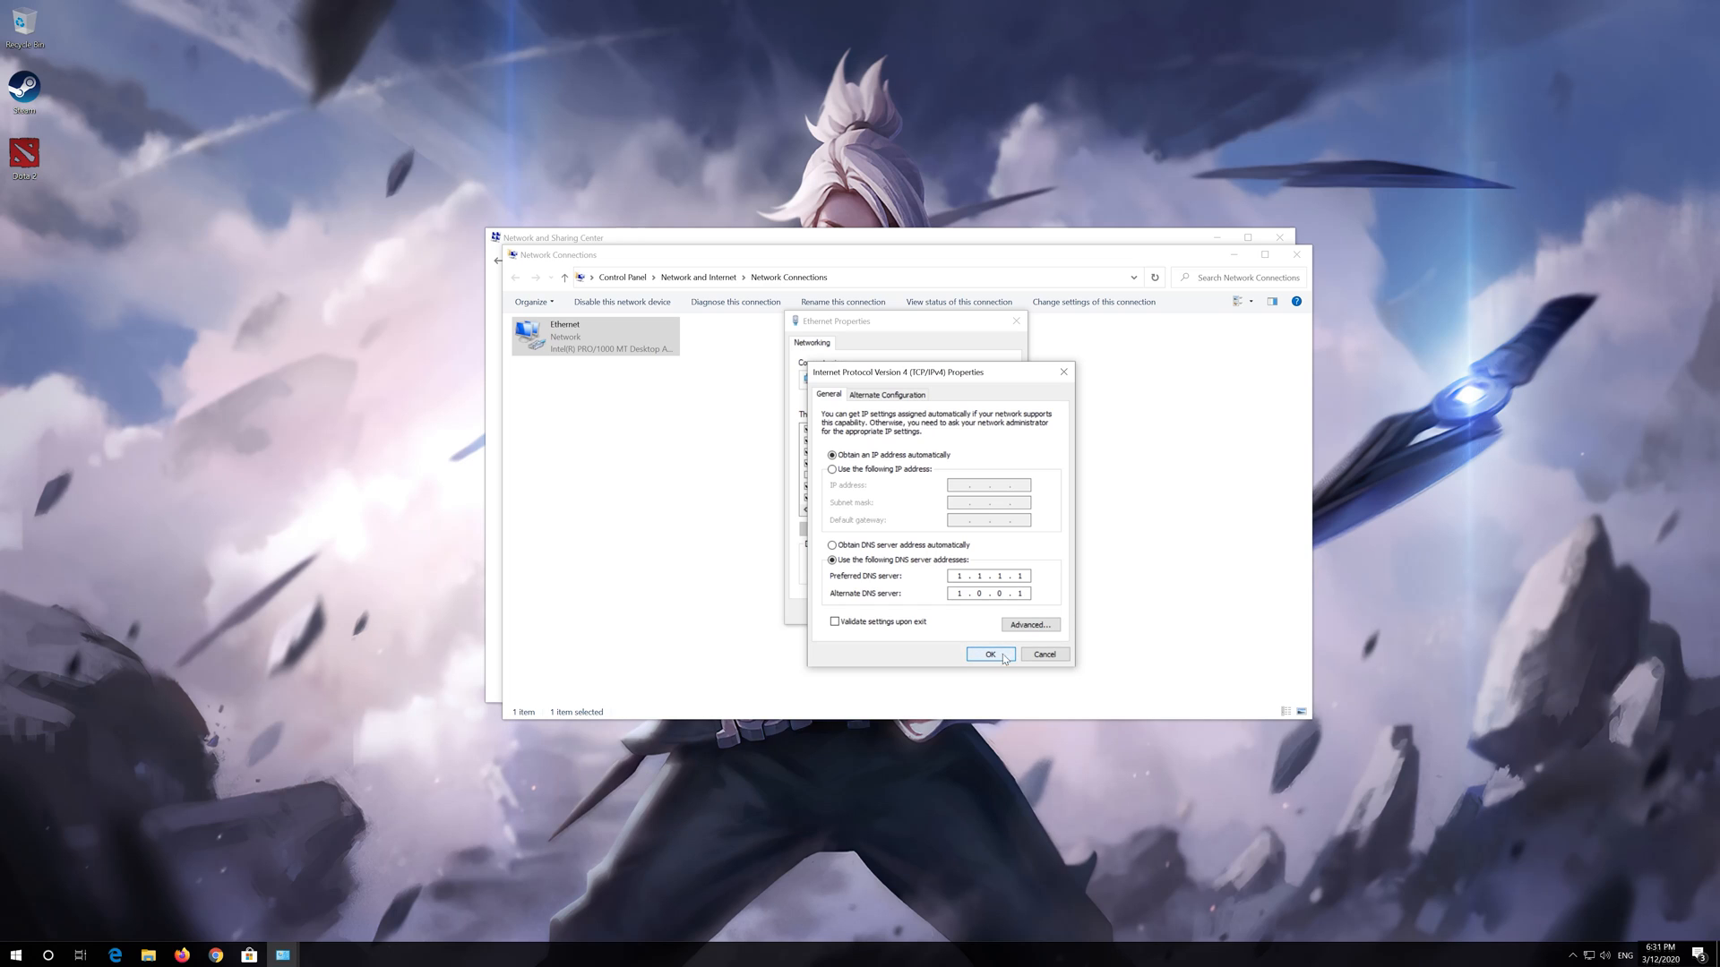
{"action": "left_click", "coordinate": [989, 654]}
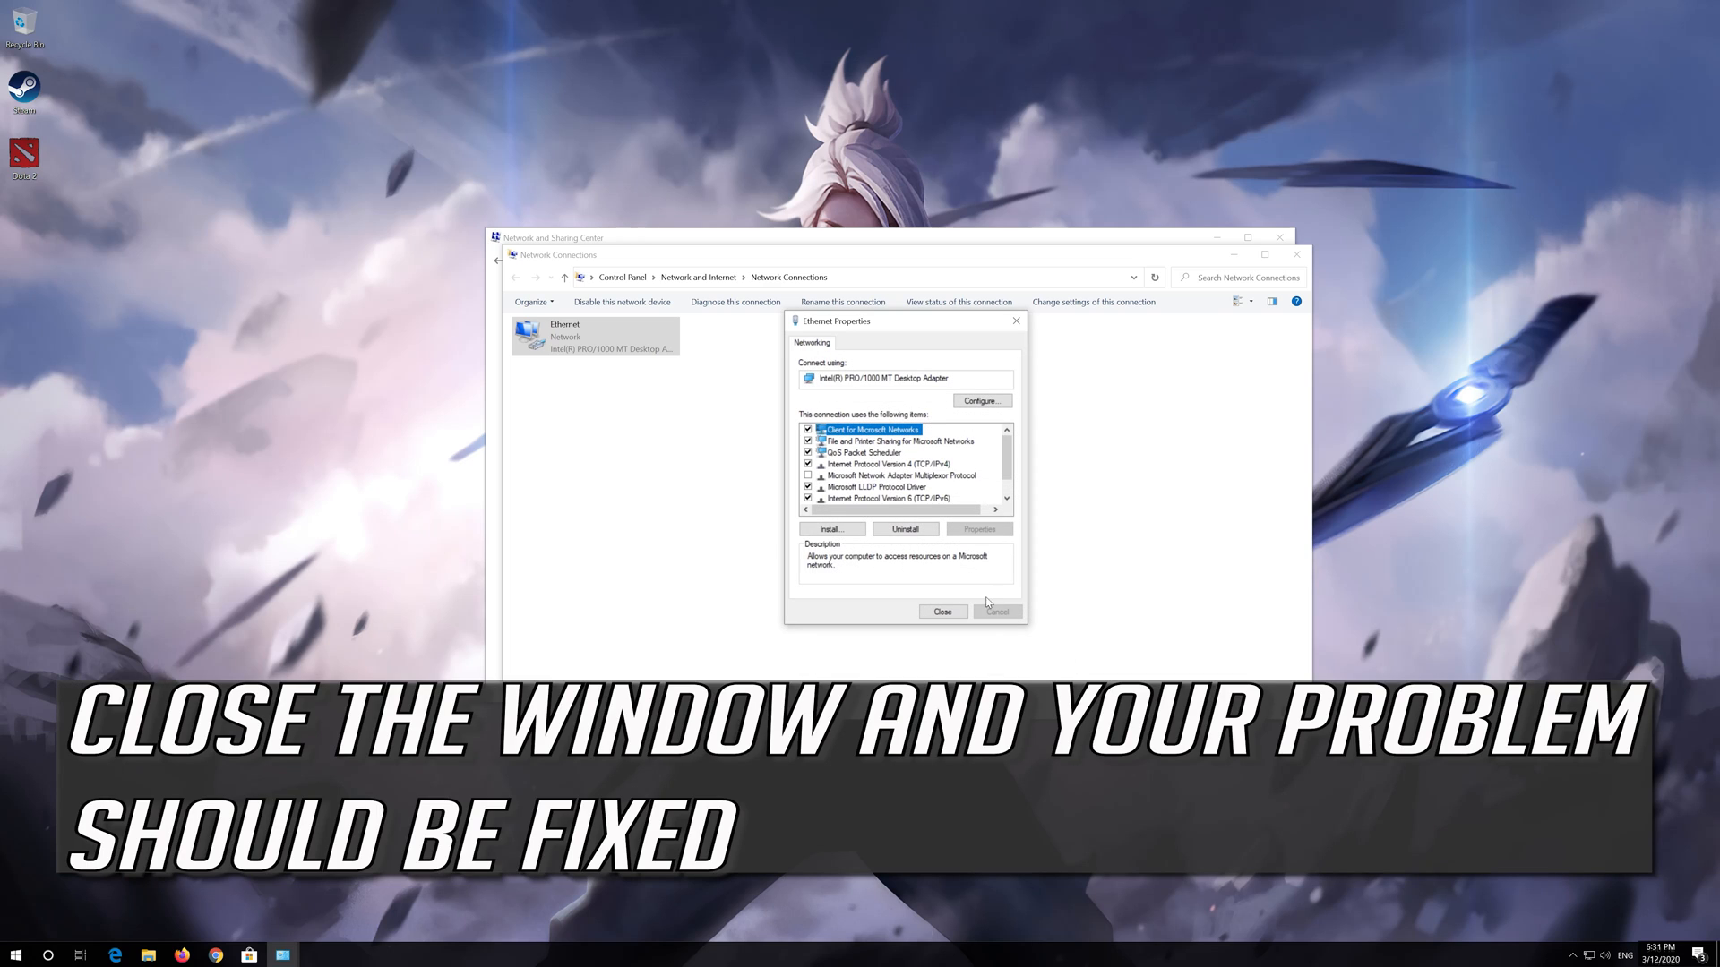